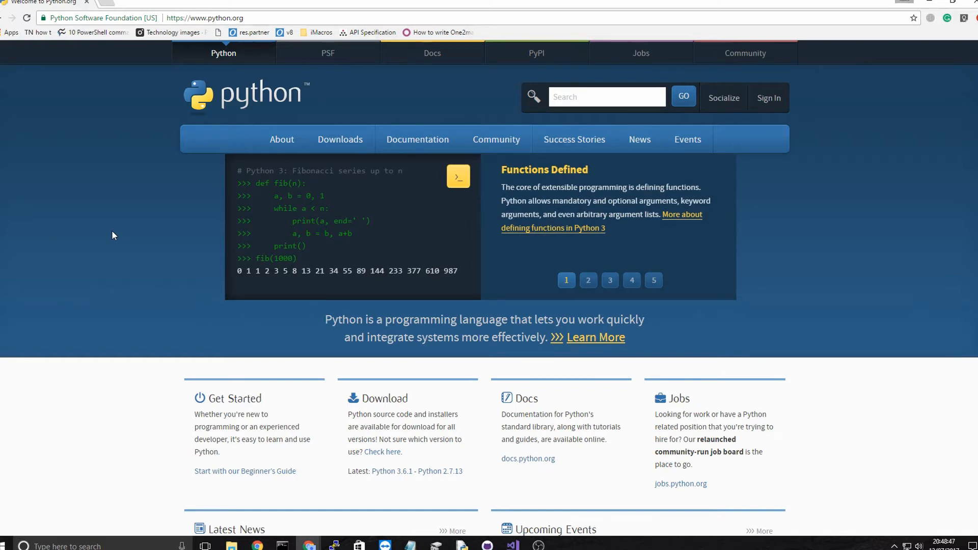
Download the Python 3.6.1 Windows installer from python.org and run it past the security prompt.
click(588, 280)
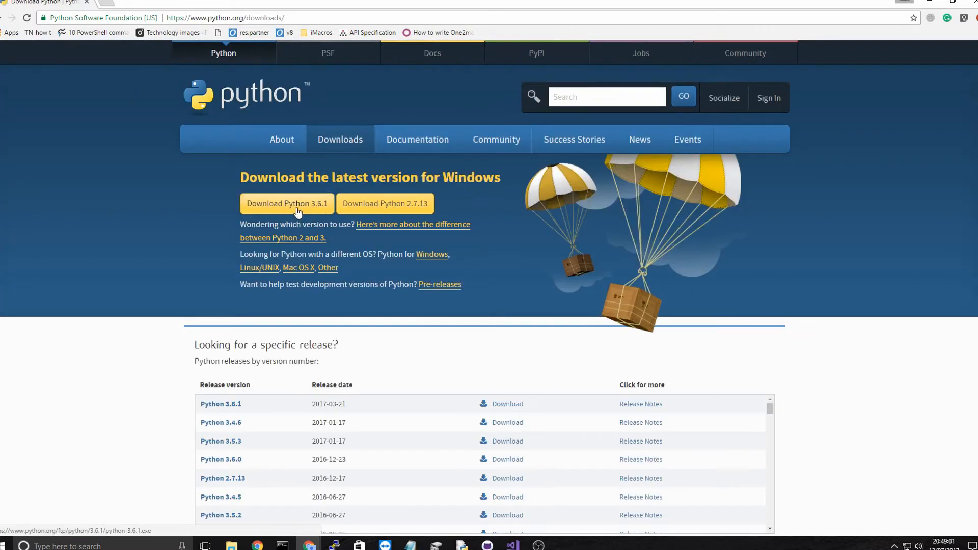
click(287, 204)
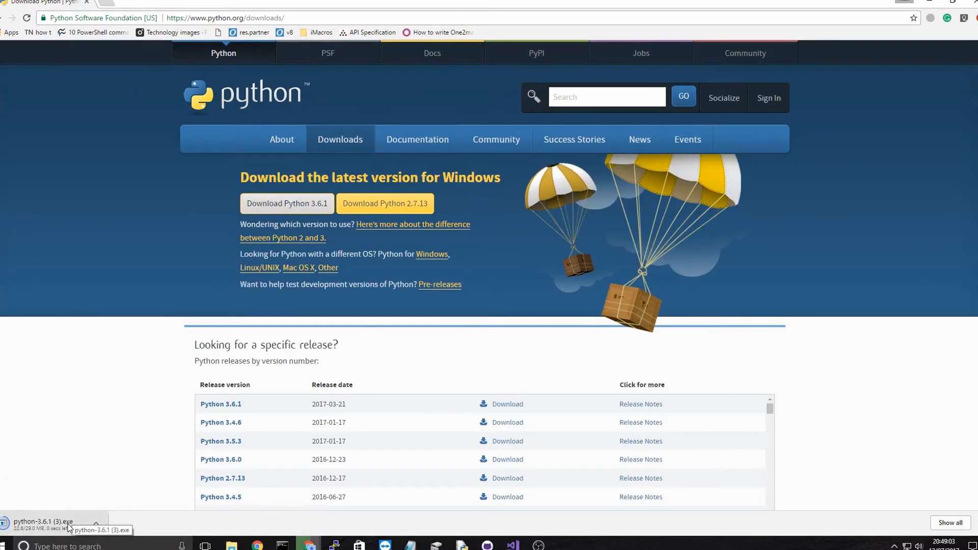
click(42, 522)
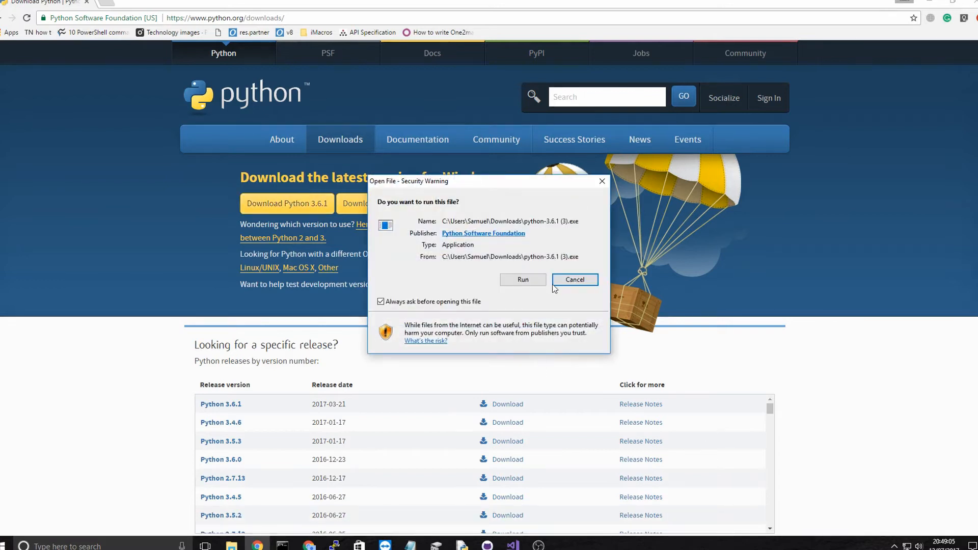
click(575, 280)
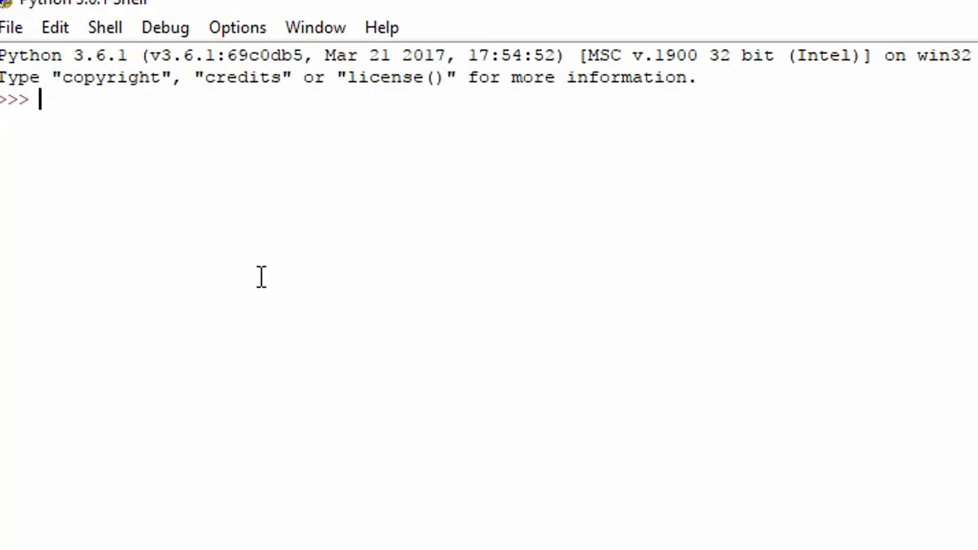
mouse_move(405, 159)
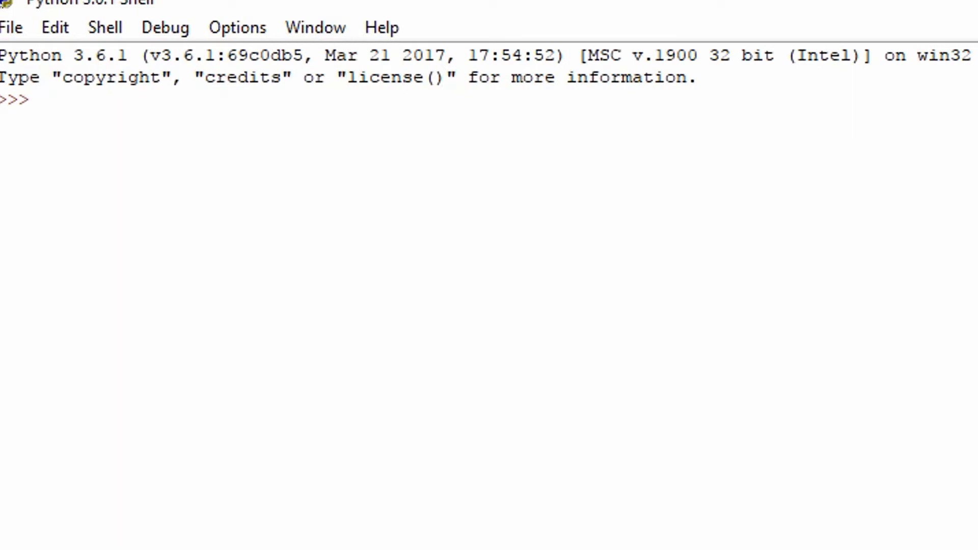
Run print('Hello') in the shell so it outputs Hello, glancing at the File menu.
text(print())
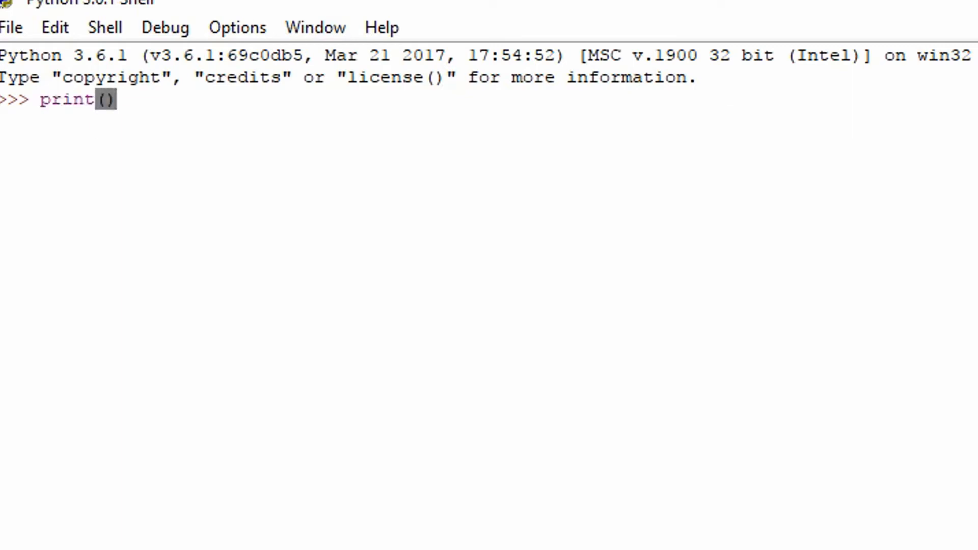
text('Hello)
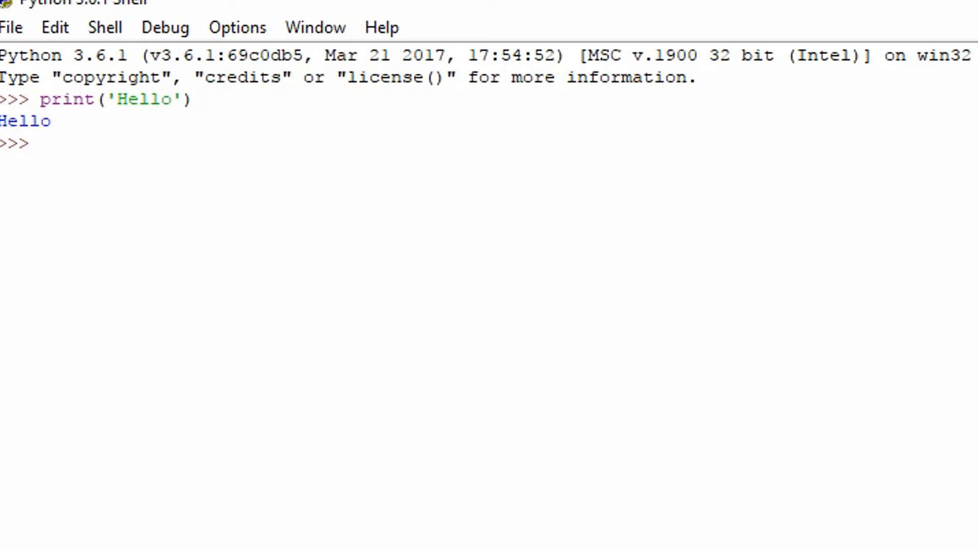
click(11, 26)
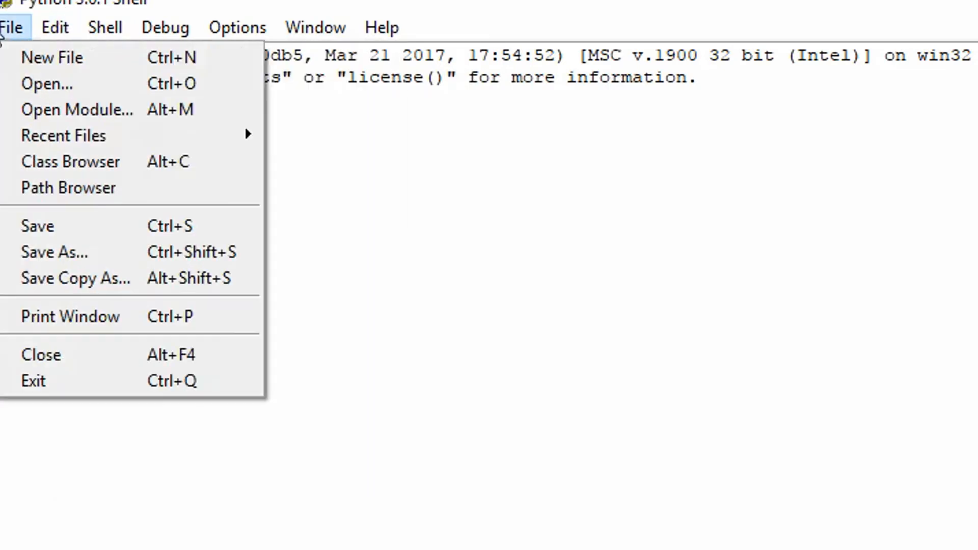
key(Escape)
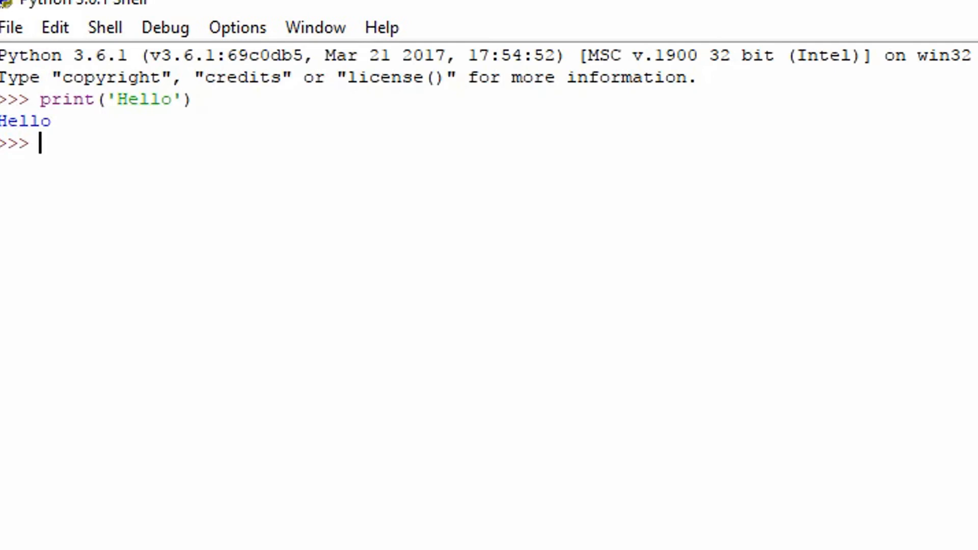
Define an empty dict, then try dict{'key':'value'} which raises a SyntaxError.
text(dict)
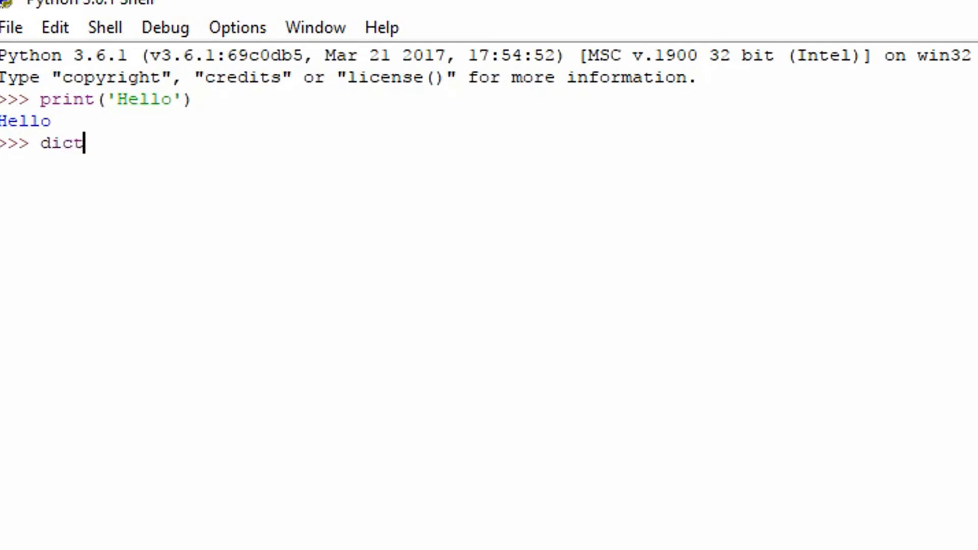
text(= {})
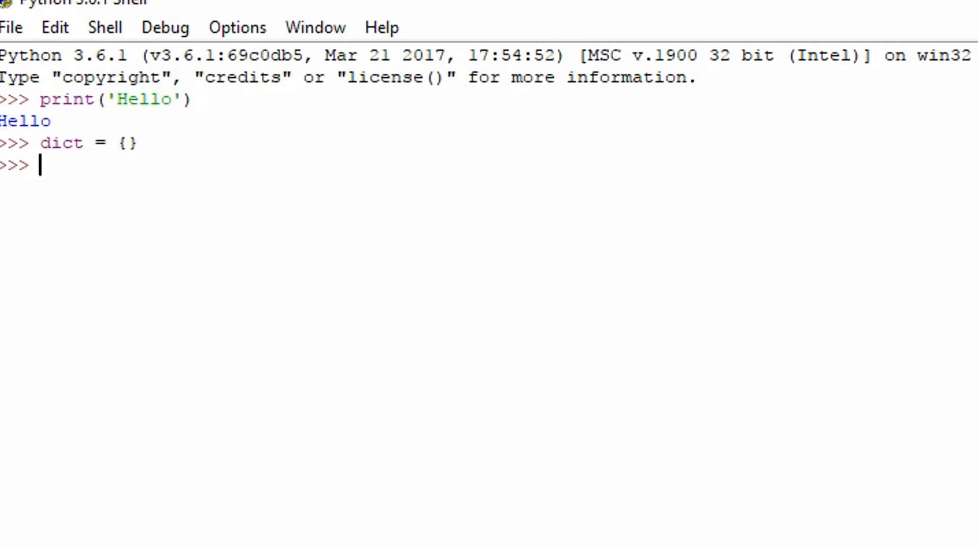
text(dict)
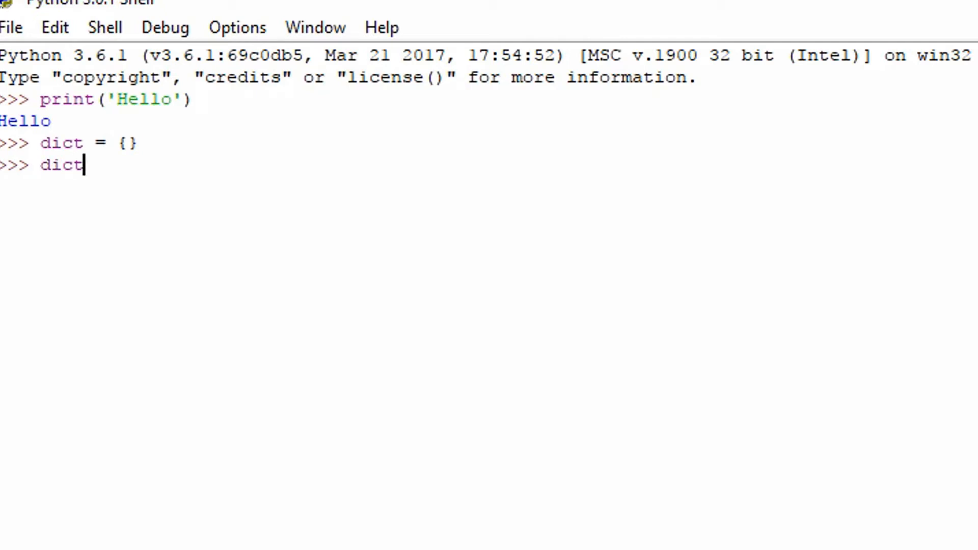
text({})
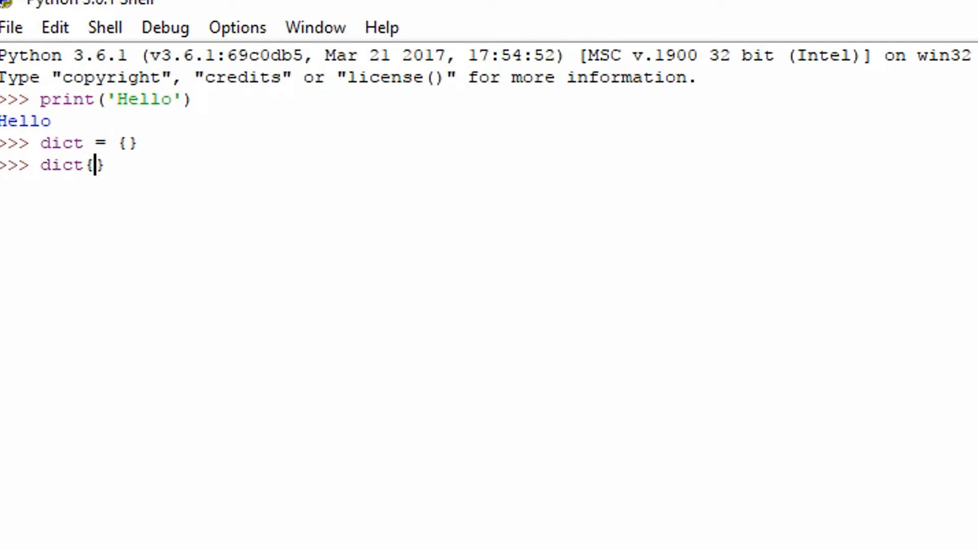
text('key')
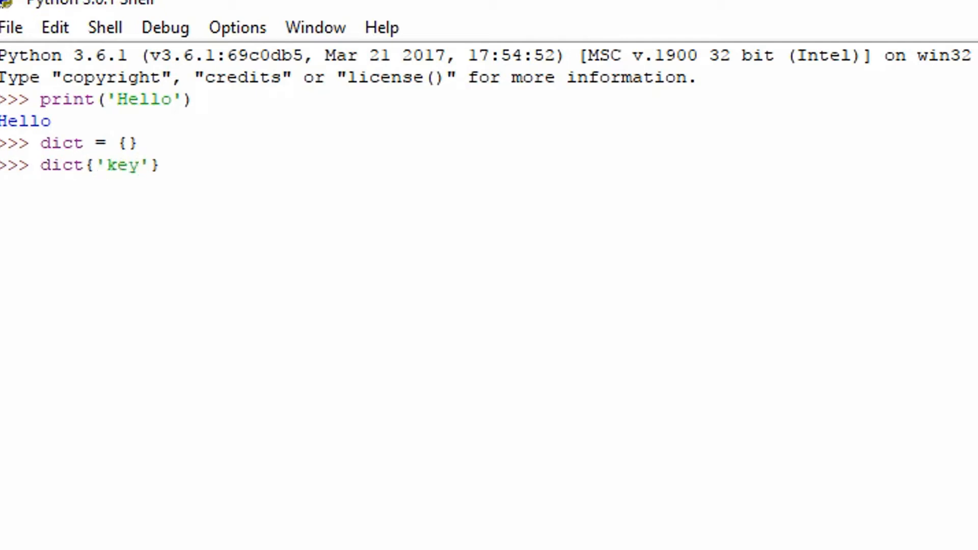
text(:)
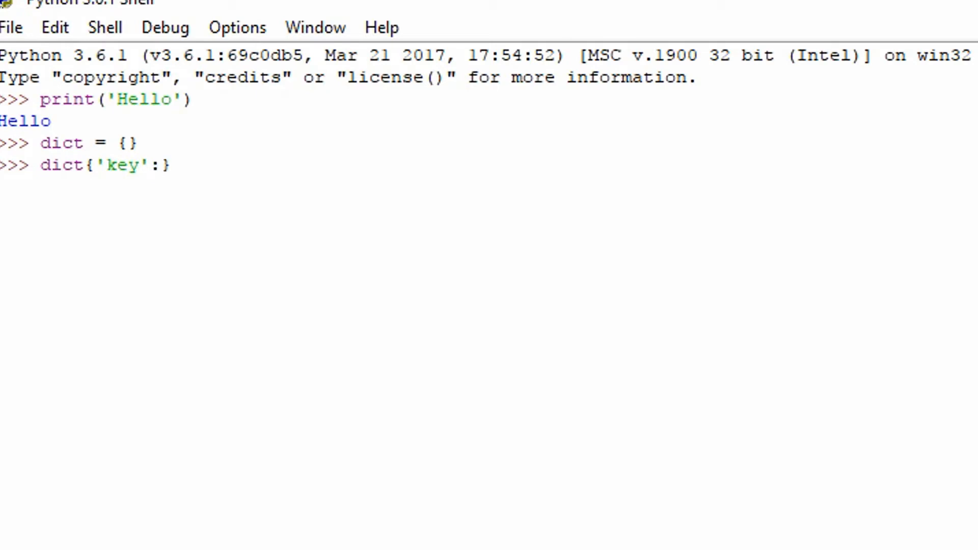
text('valu)
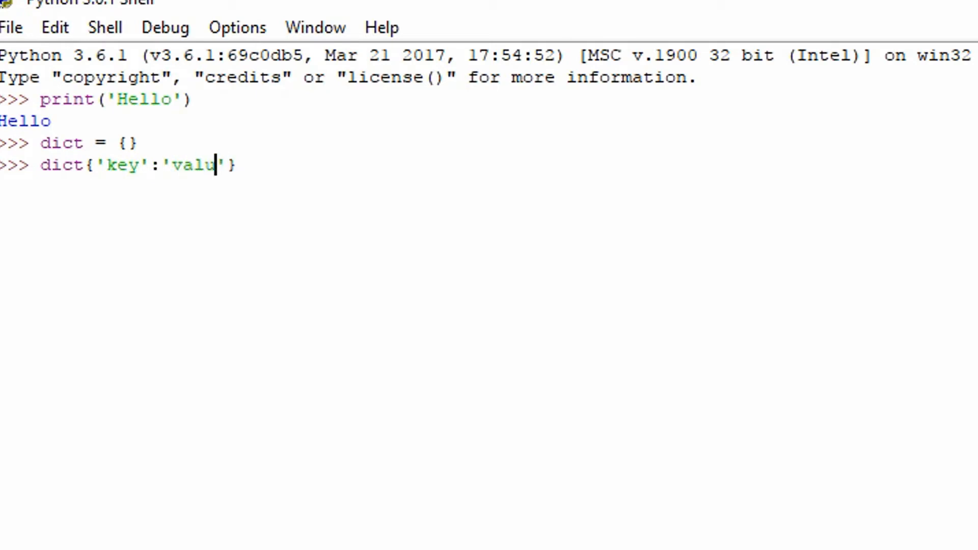
text(e)
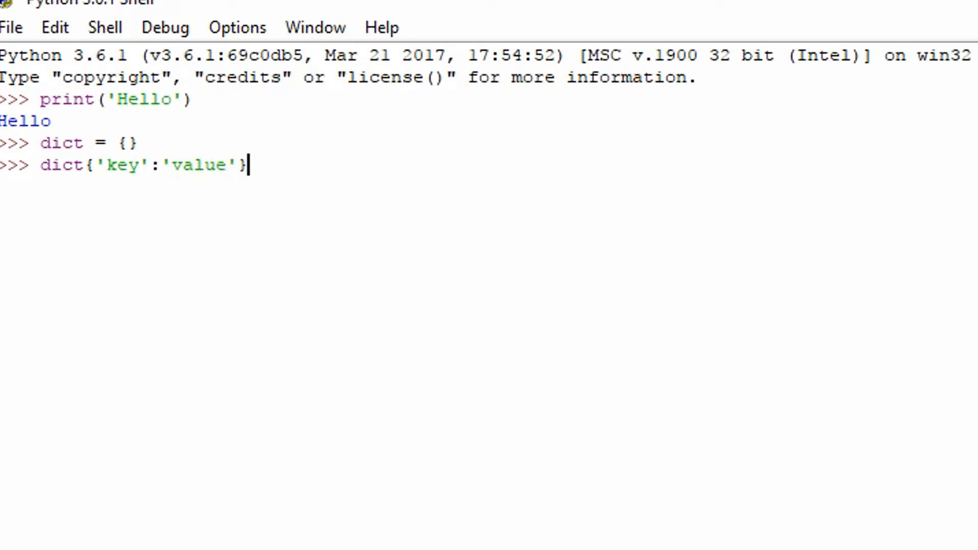
key(enter)
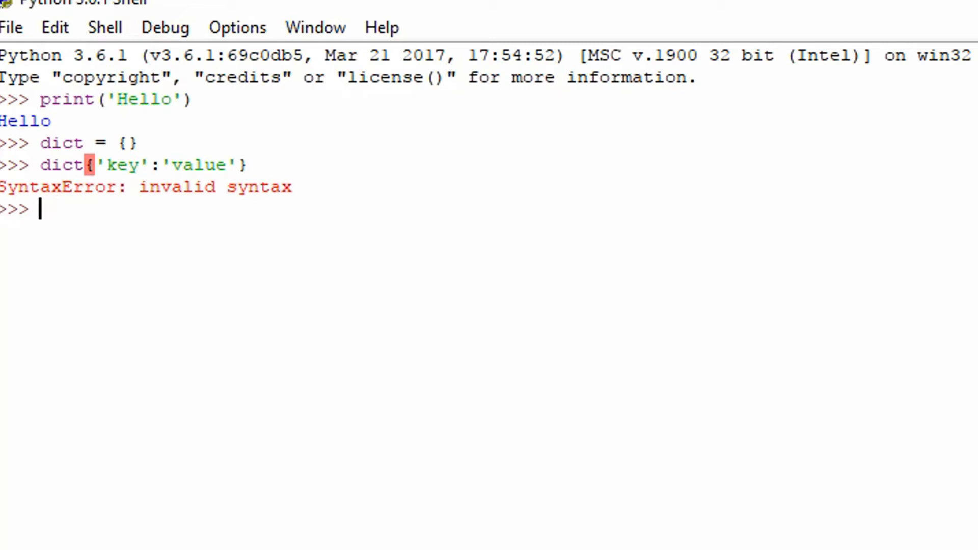
Assign dict = {'key':'value'} and print it, showing {'key': 'value'}.
text(dict =)
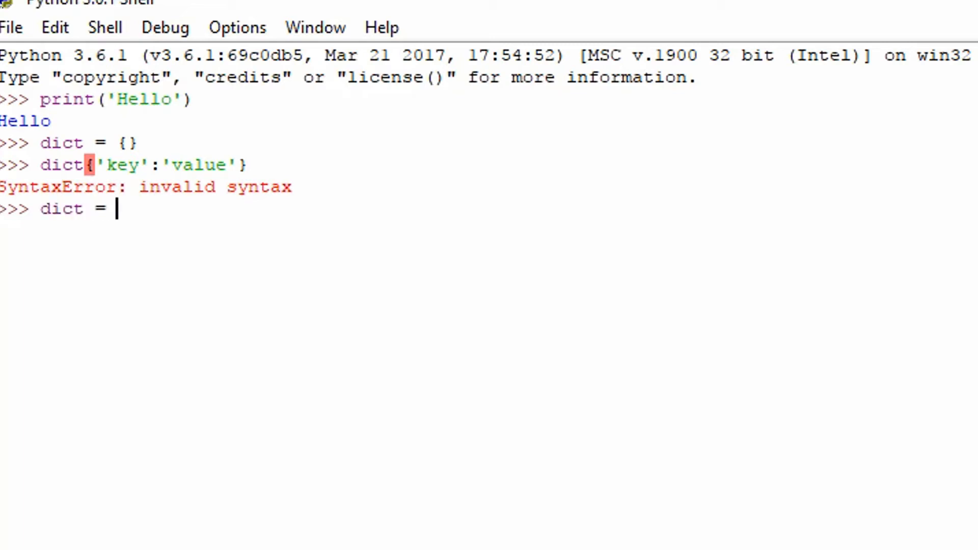
text({})
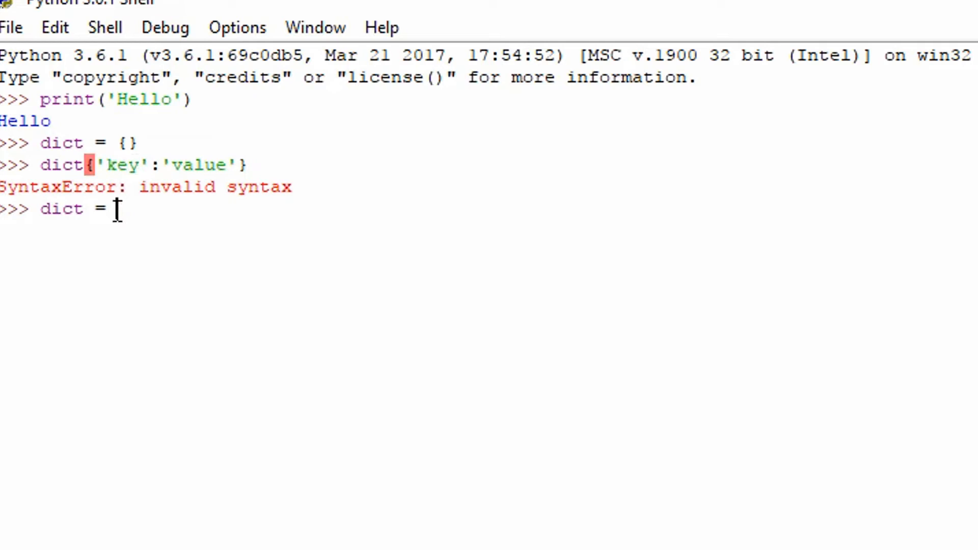
text({'key':'value'})
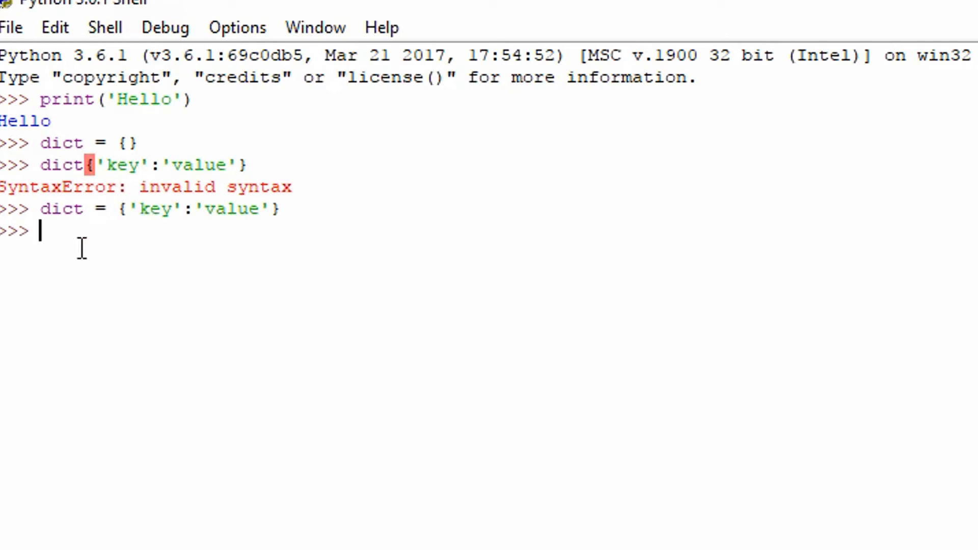
text(print(str(dict)
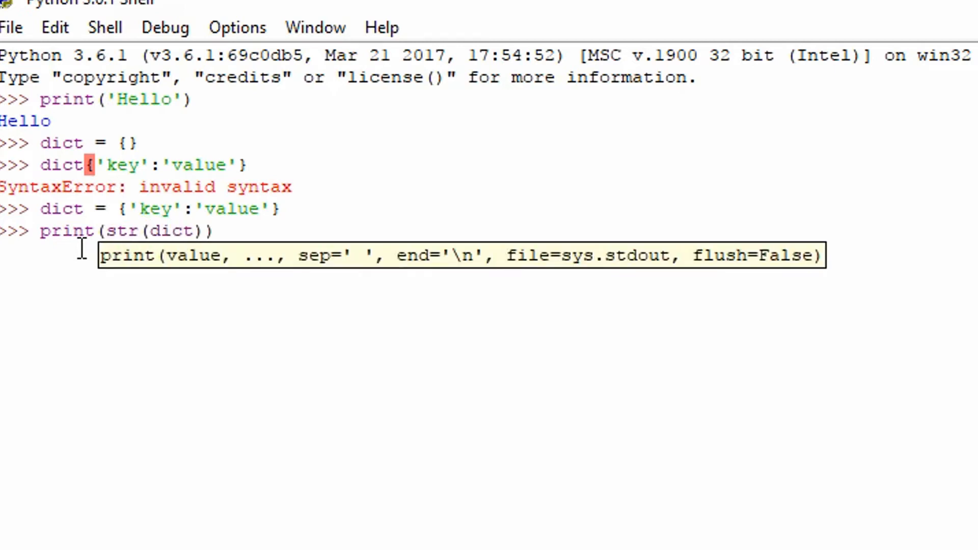
key(enter)
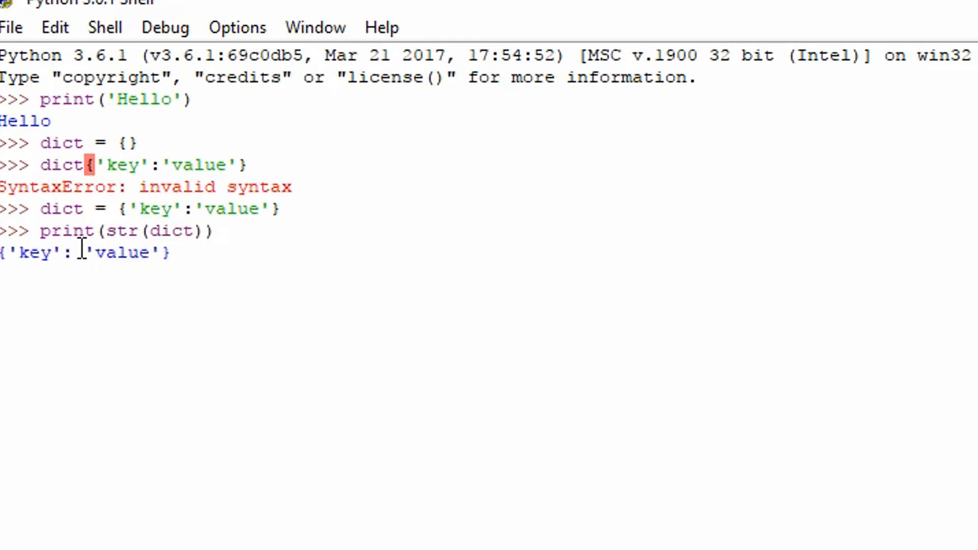
key(enter)
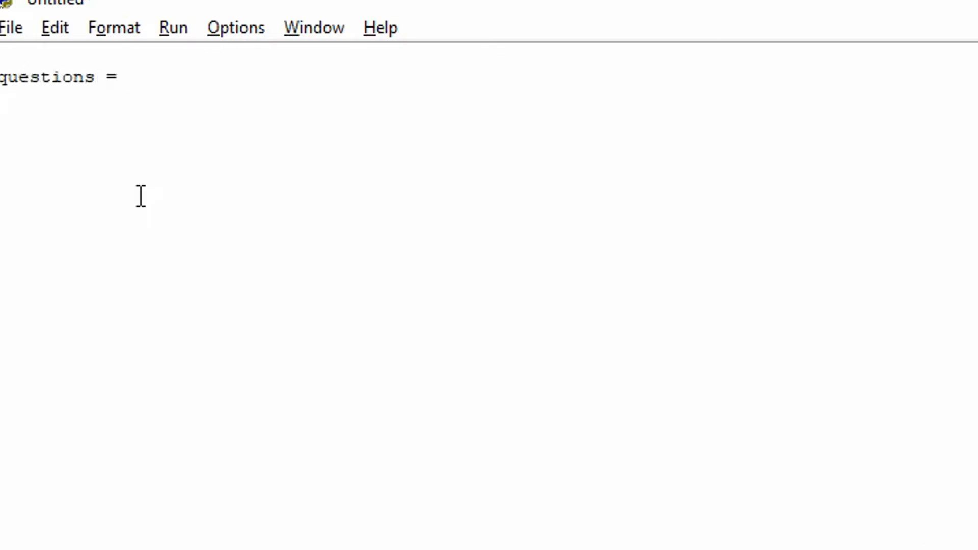
Write questions = {'2*5: ':'10','5+7: ':'12'} in the editor and begin the for loop line.
text({})
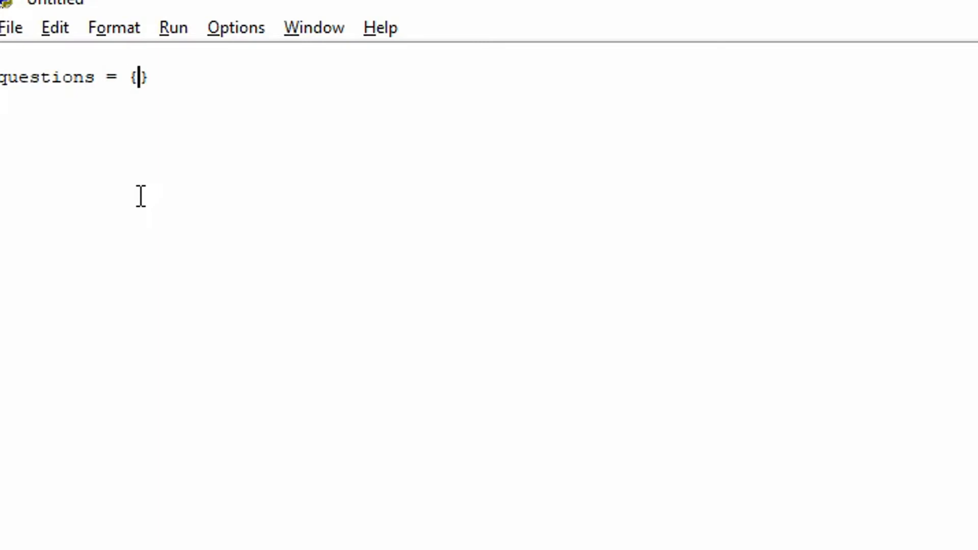
text('')
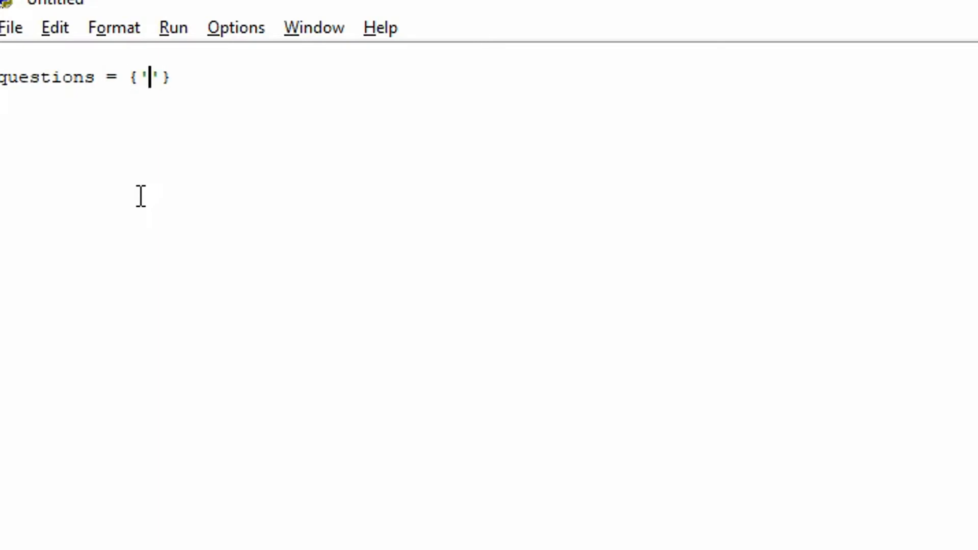
text(2*5)
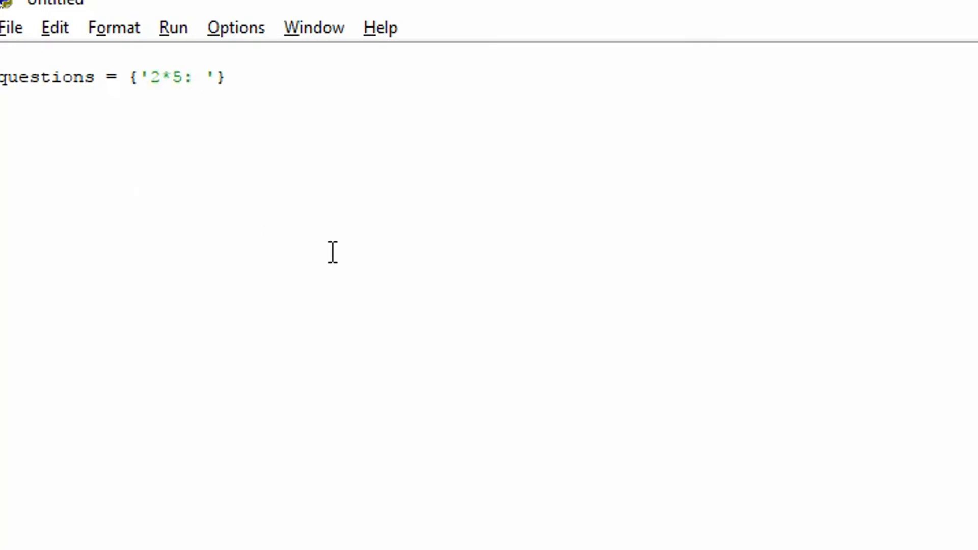
text(:'')
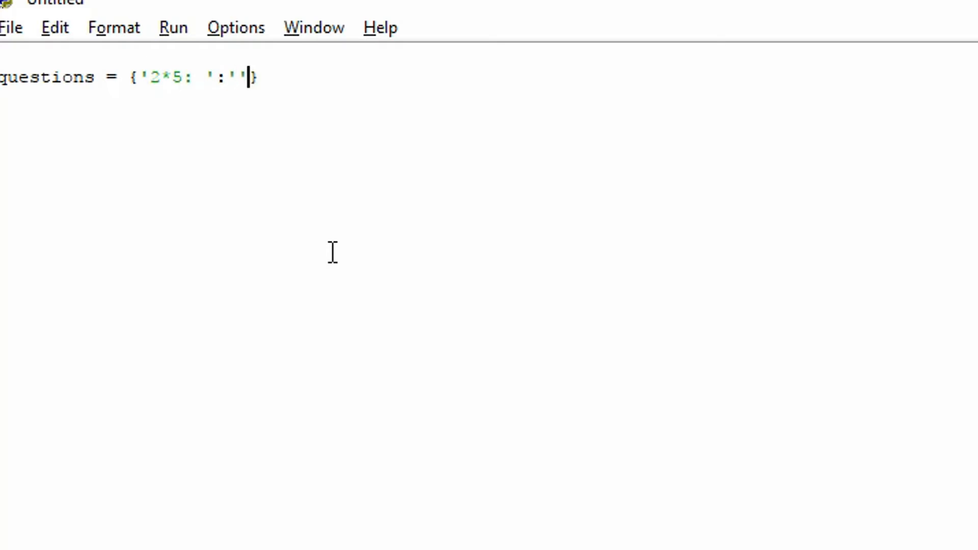
text(10)
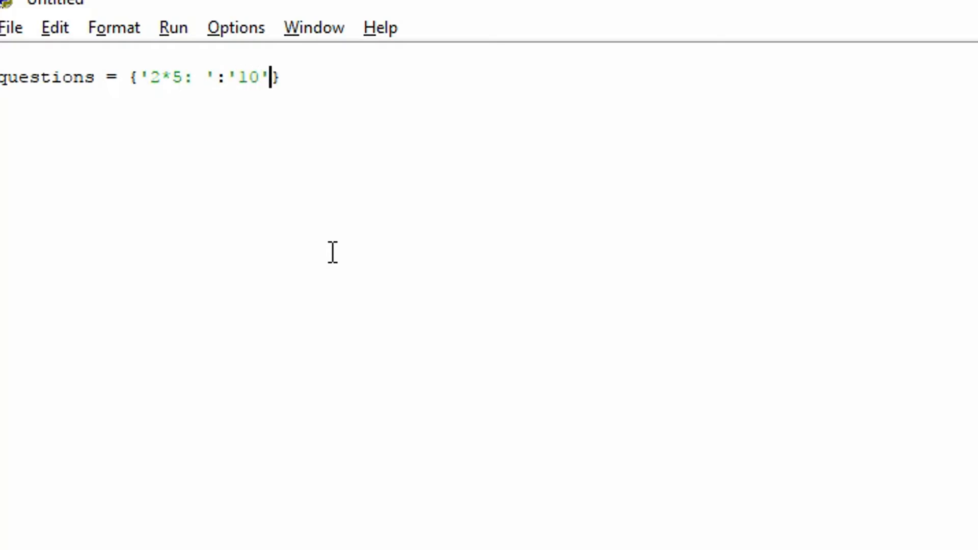
text(,'')
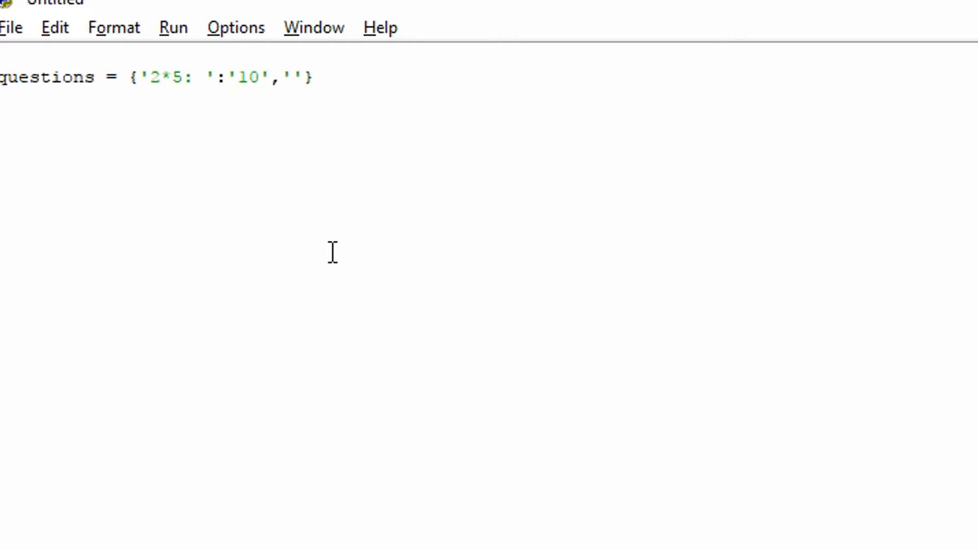
text(5)
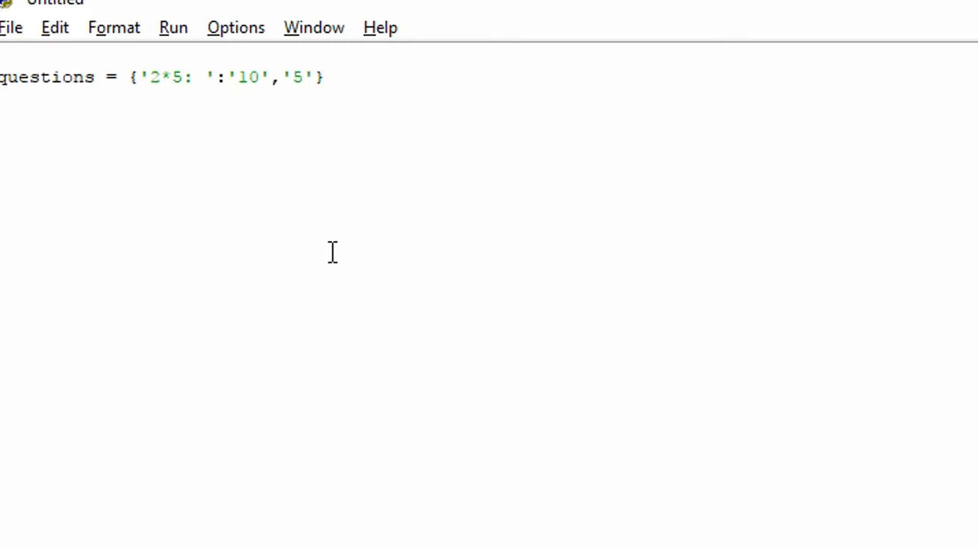
text(+7)
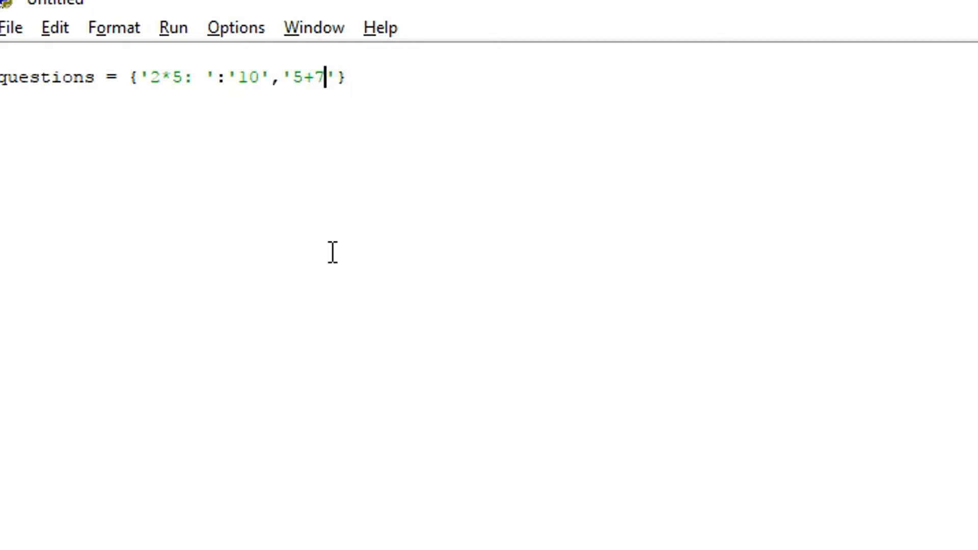
text(: ')
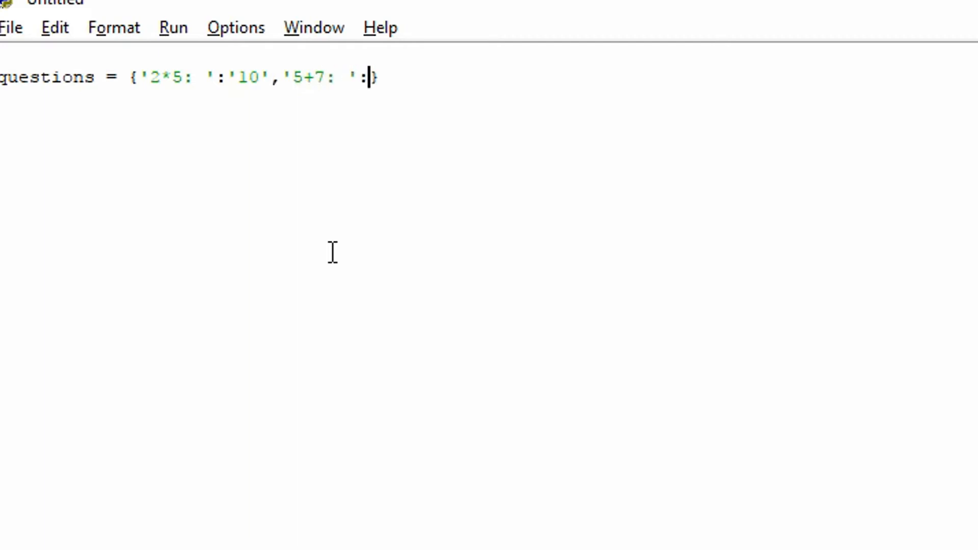
text('')
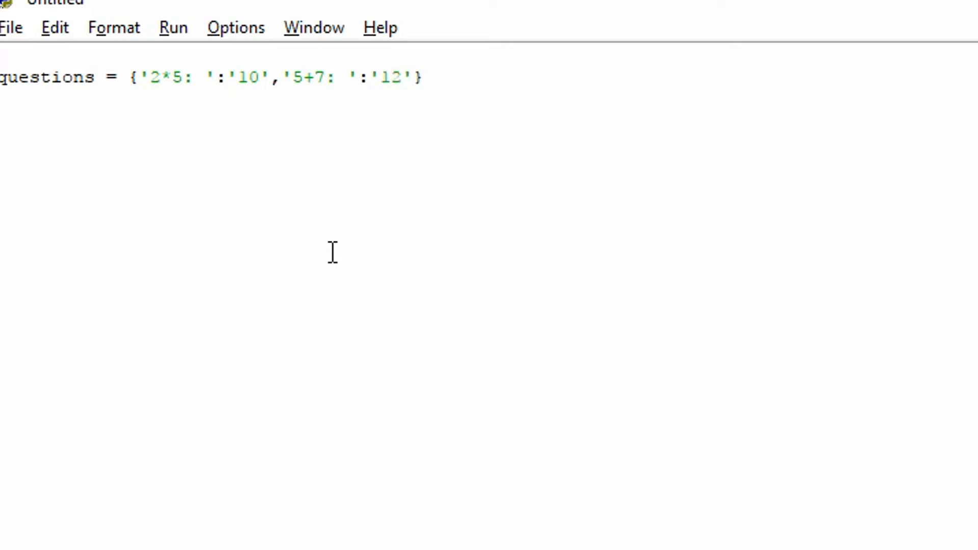
text(for q)
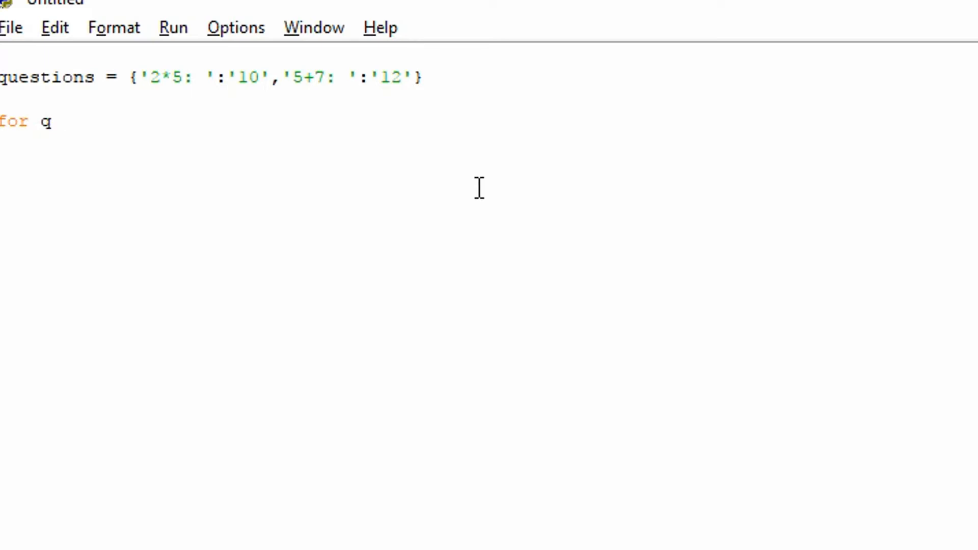
Write for q in questions.keys(): with body user_answer = input(q).
text(uestion)
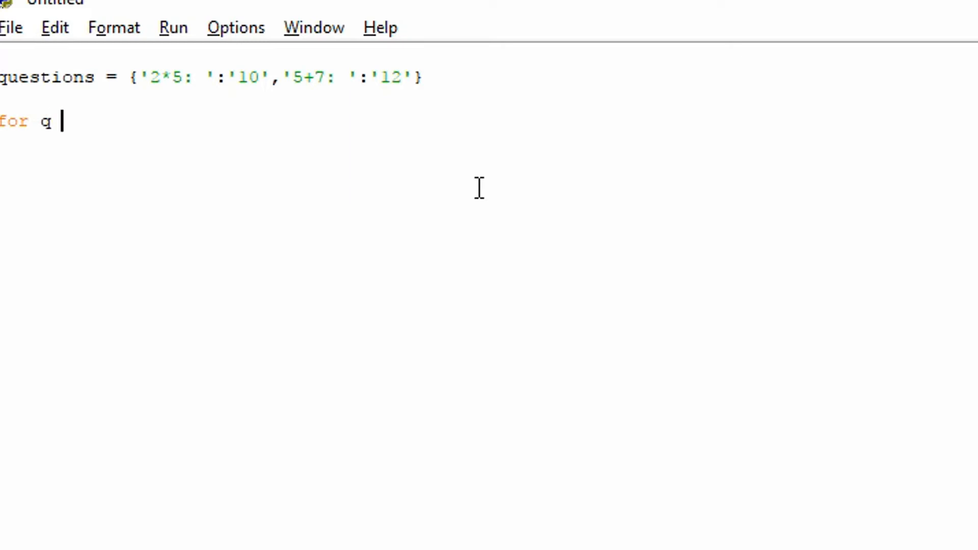
text(in)
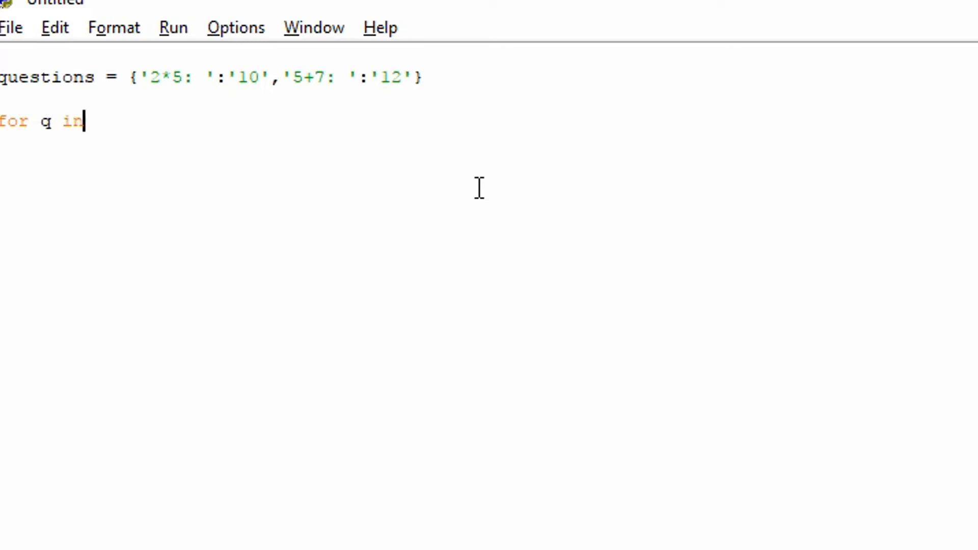
text(questions)
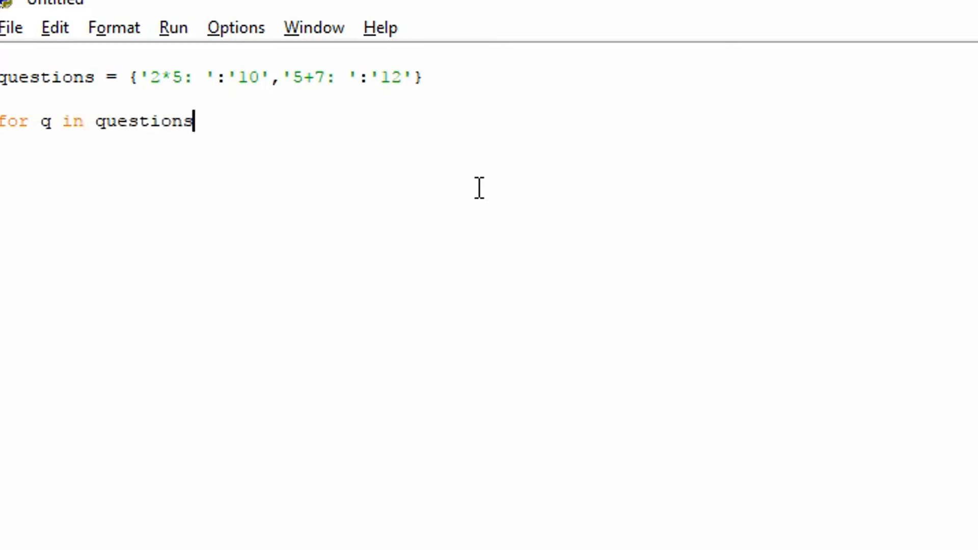
text(.key)
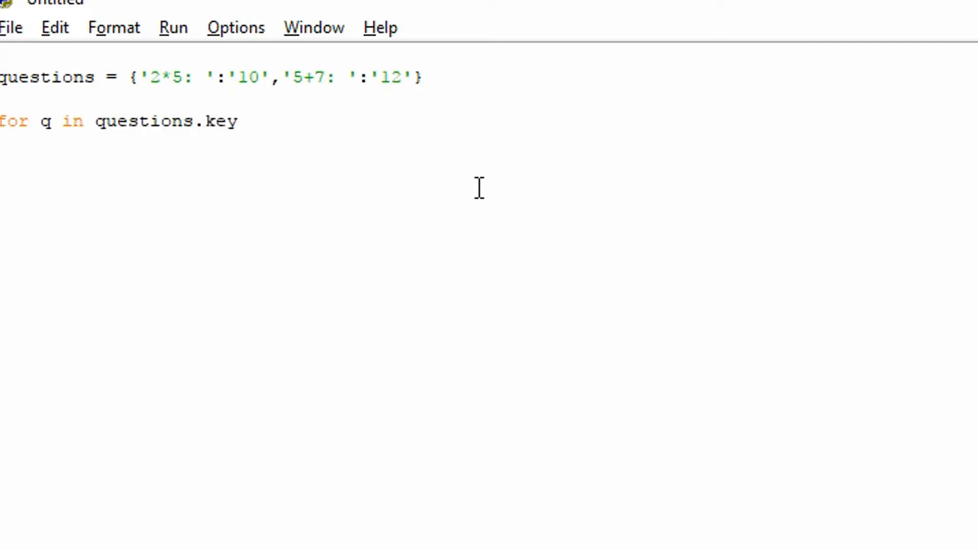
text(())
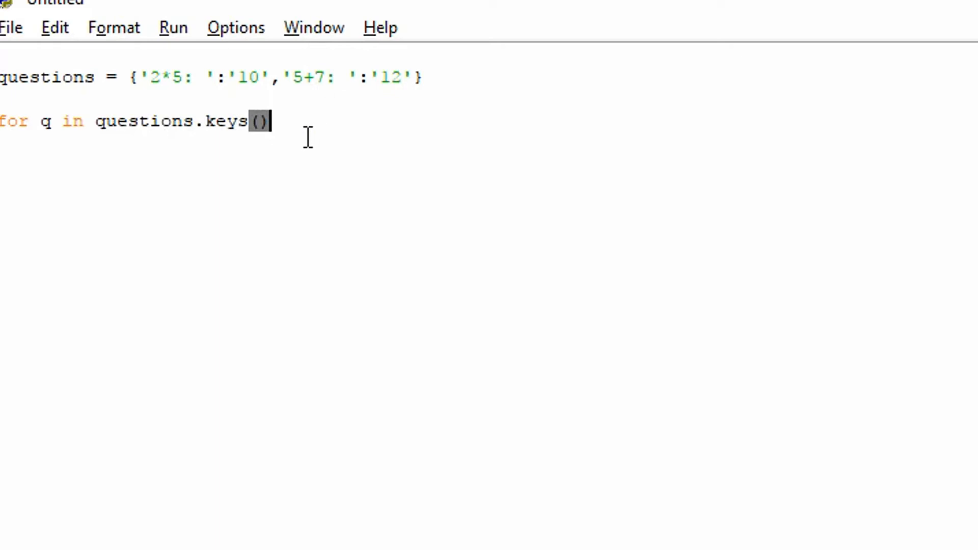
text(:)
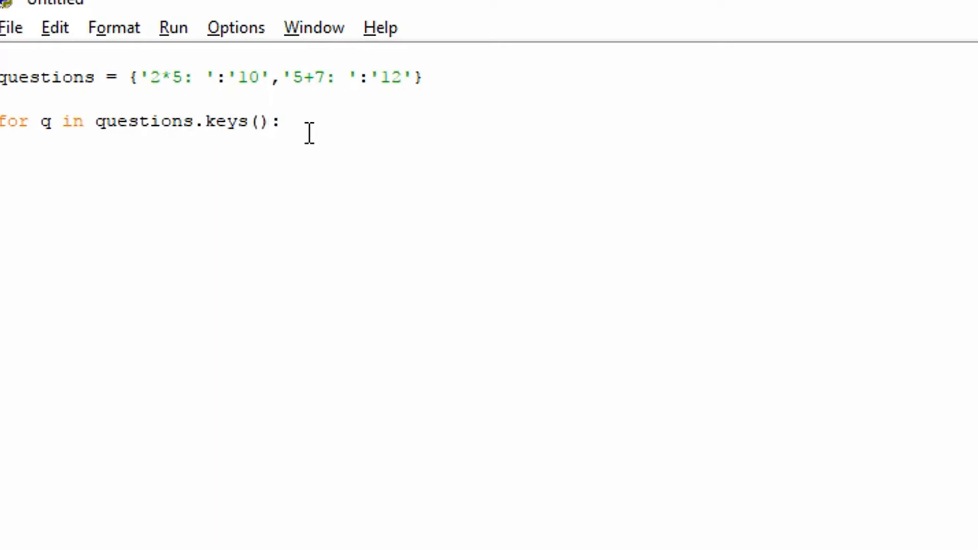
text(user)
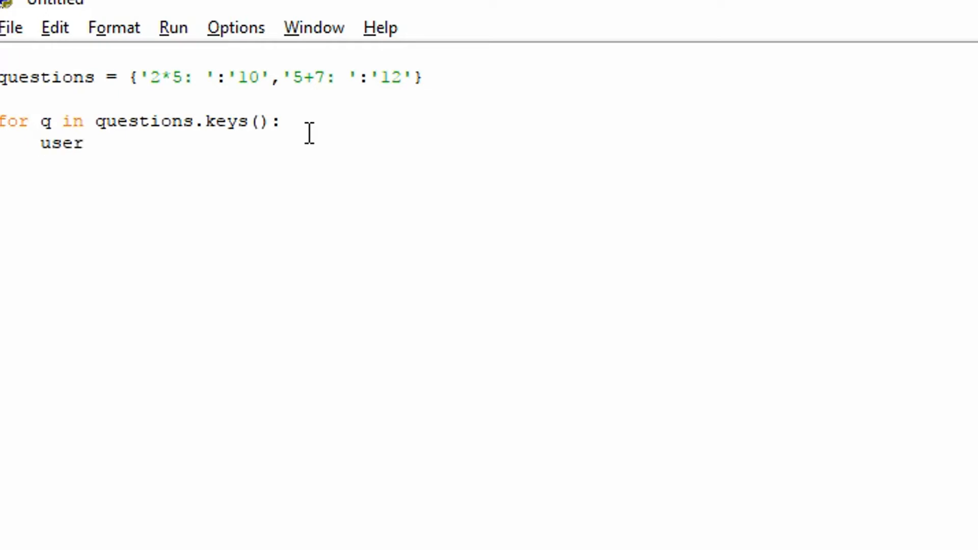
text(_answer = input)
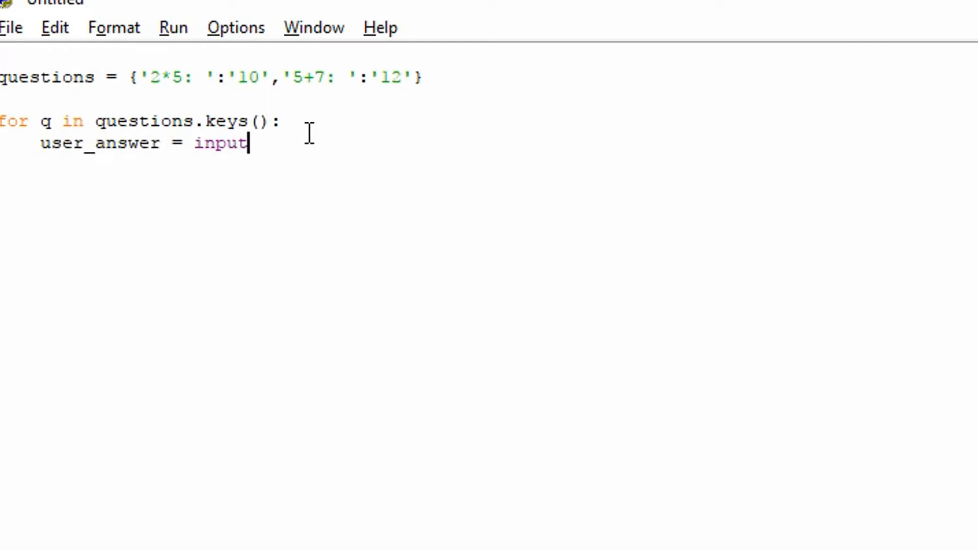
text(())
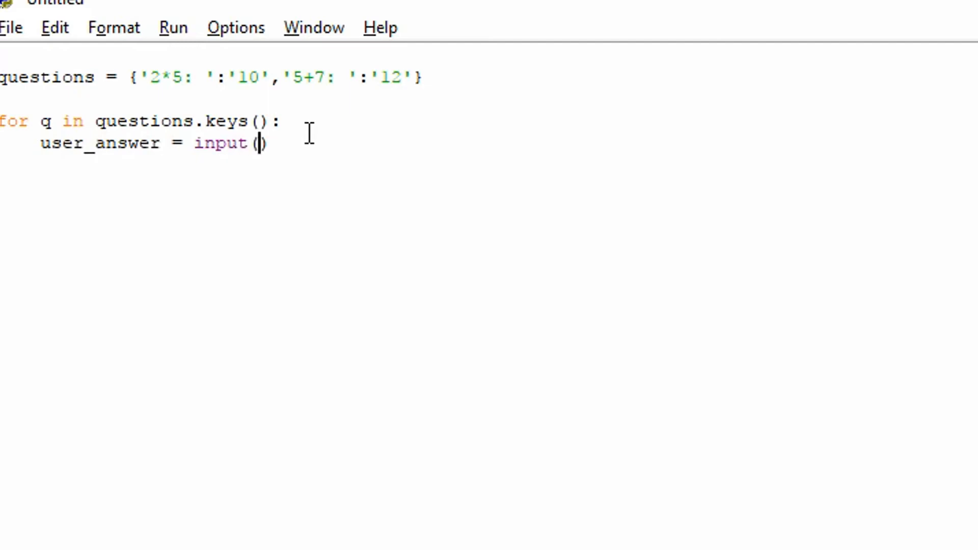
text(q)
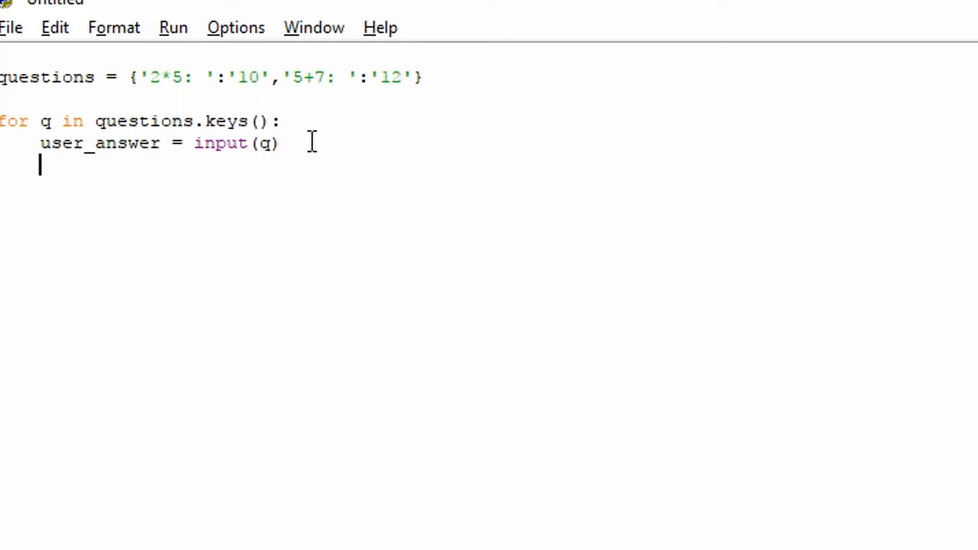
Add if questions[q] == user_answer: printing 'Correct!' inside the loop.
text(if)
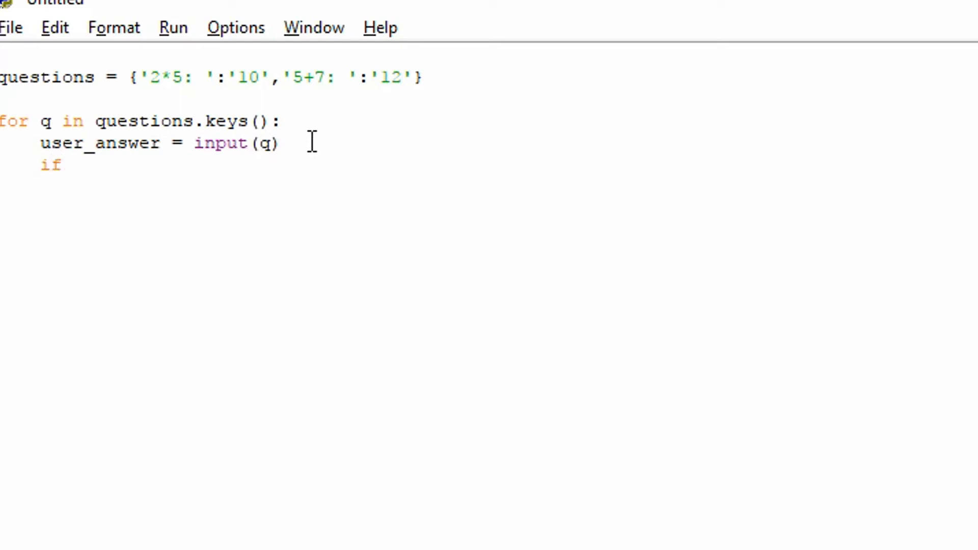
text(questions.get()
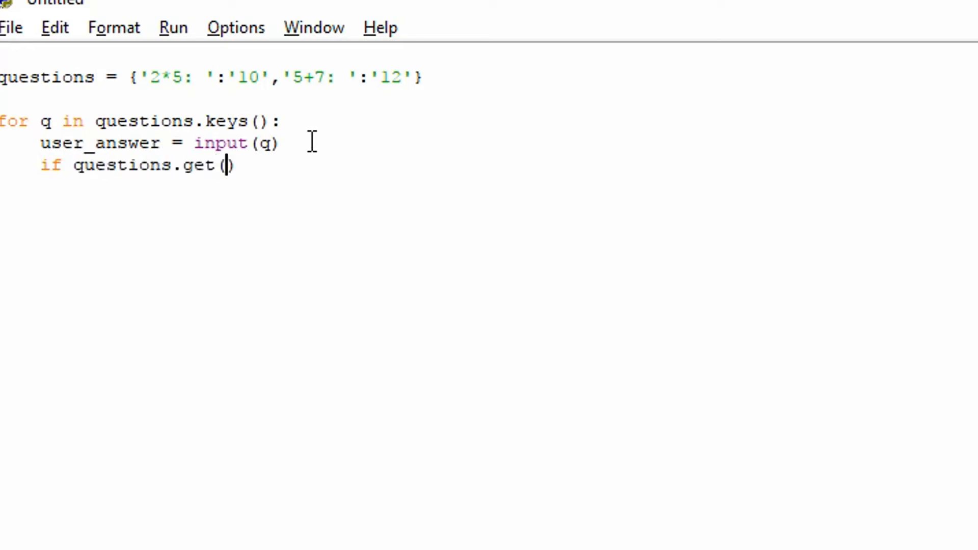
text(q)
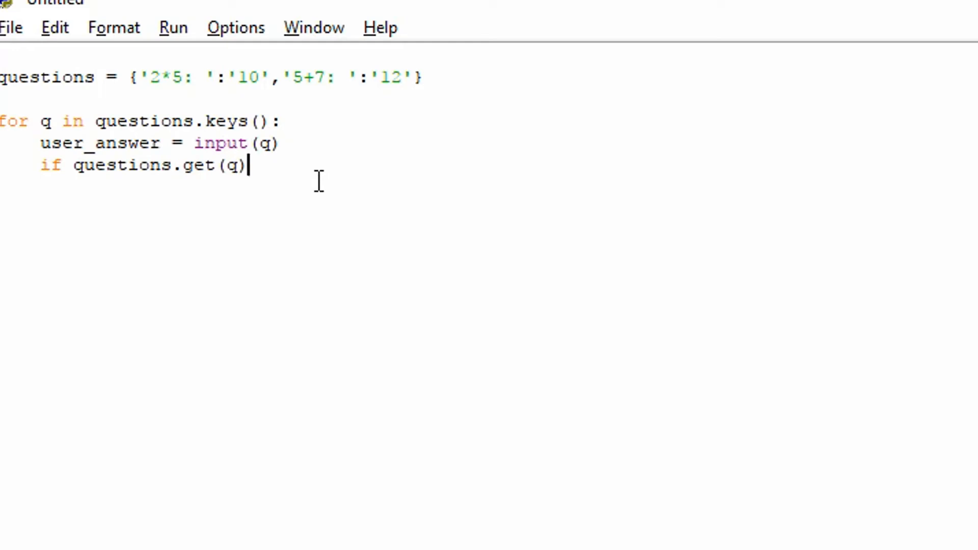
text(=)
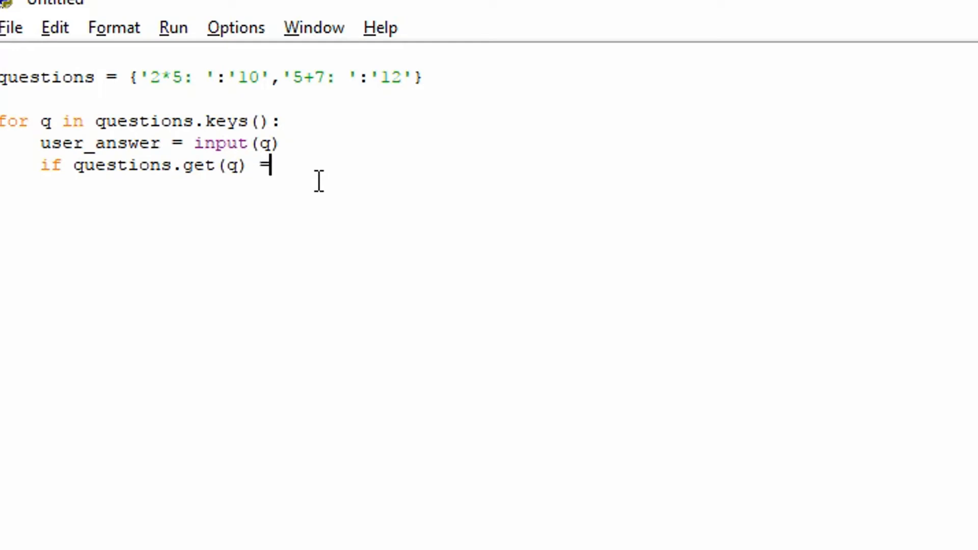
text(= u)
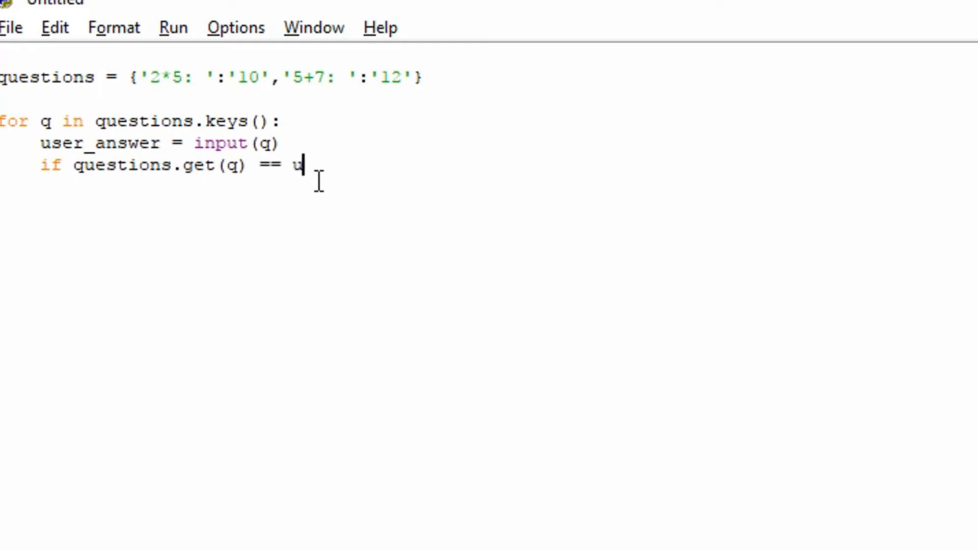
text(ser_ans)
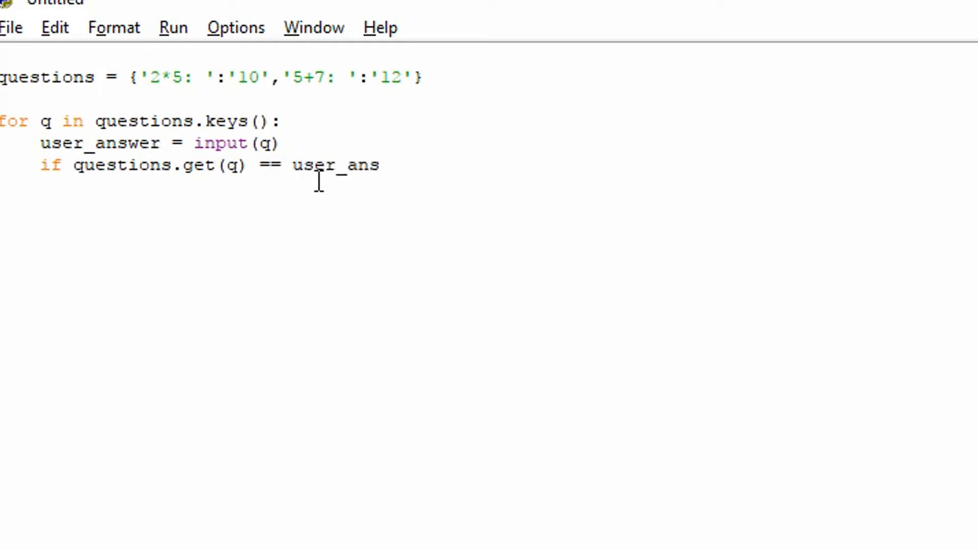
text(wer:)
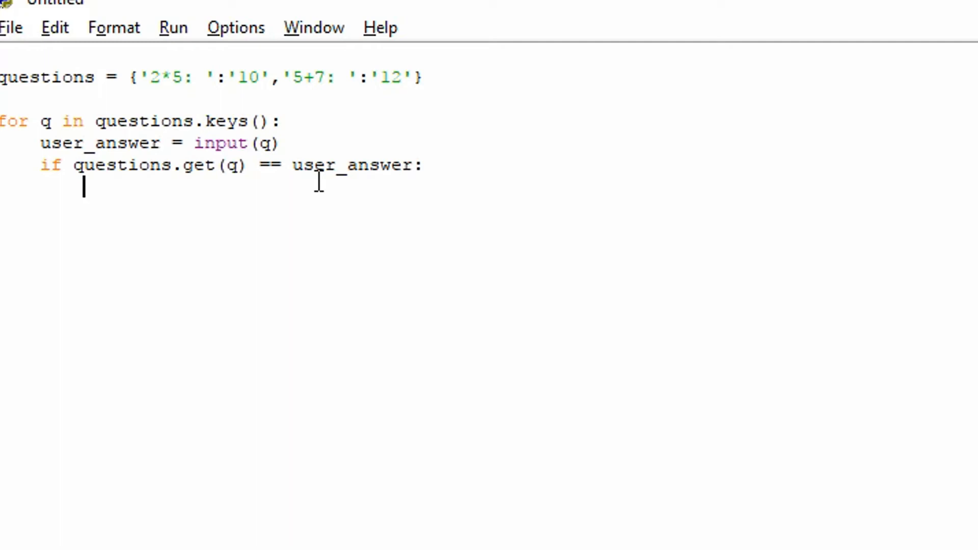
text(print)
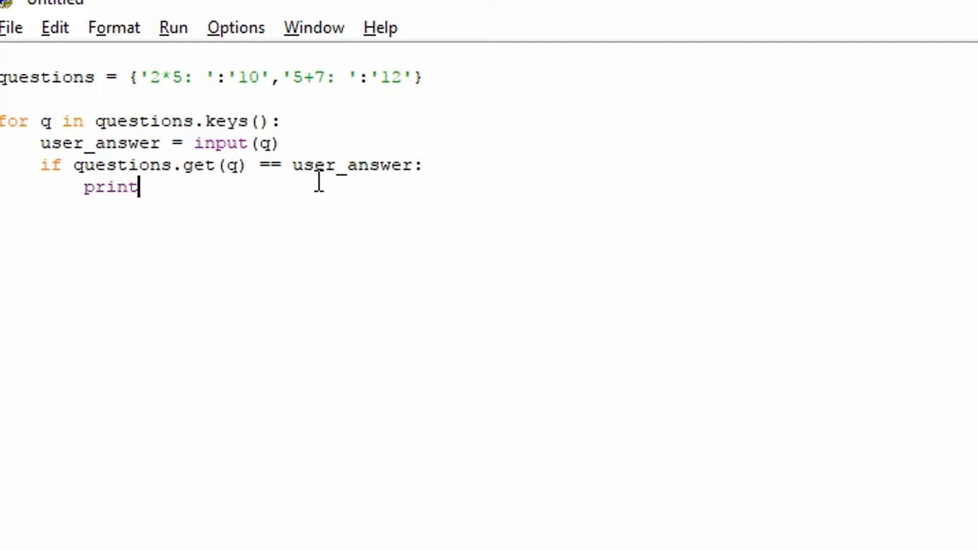
text((''))
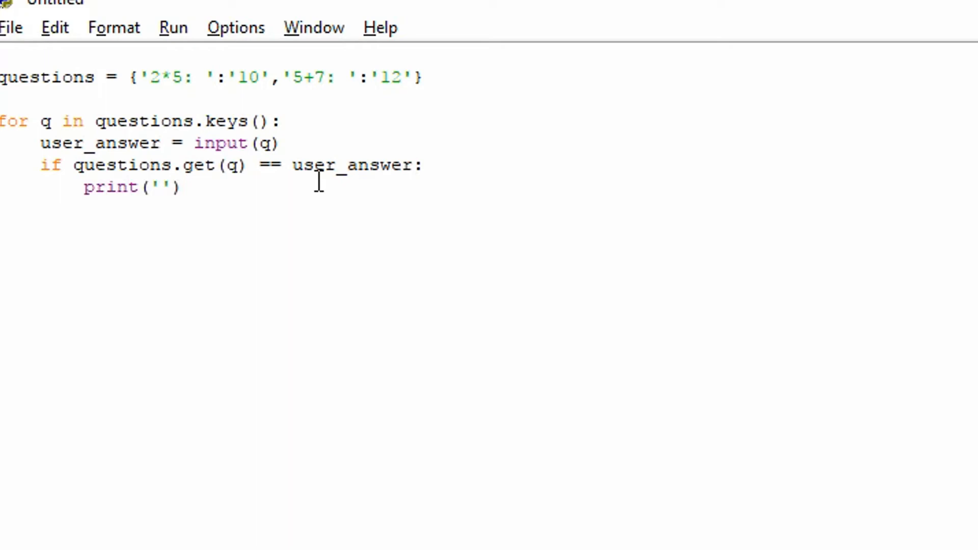
text(Corr)
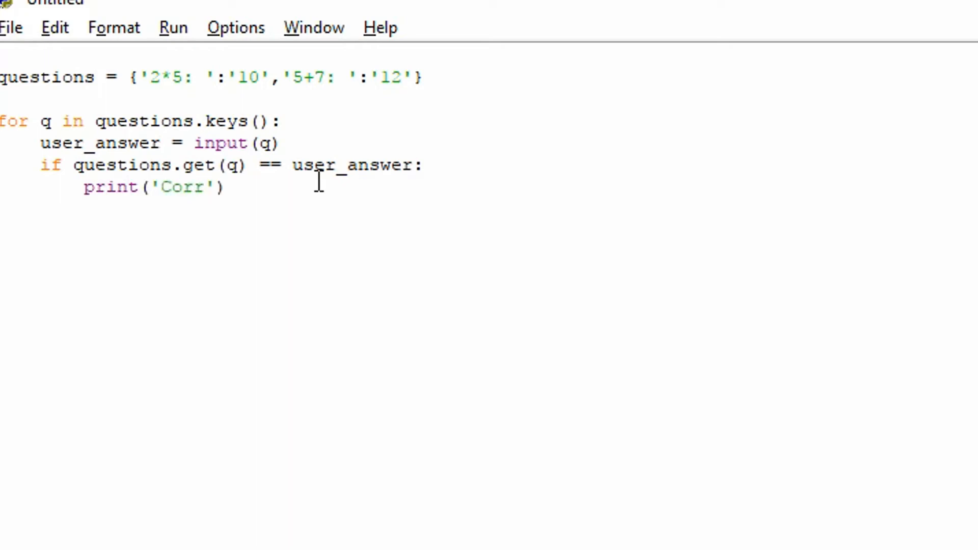
text(ect!)
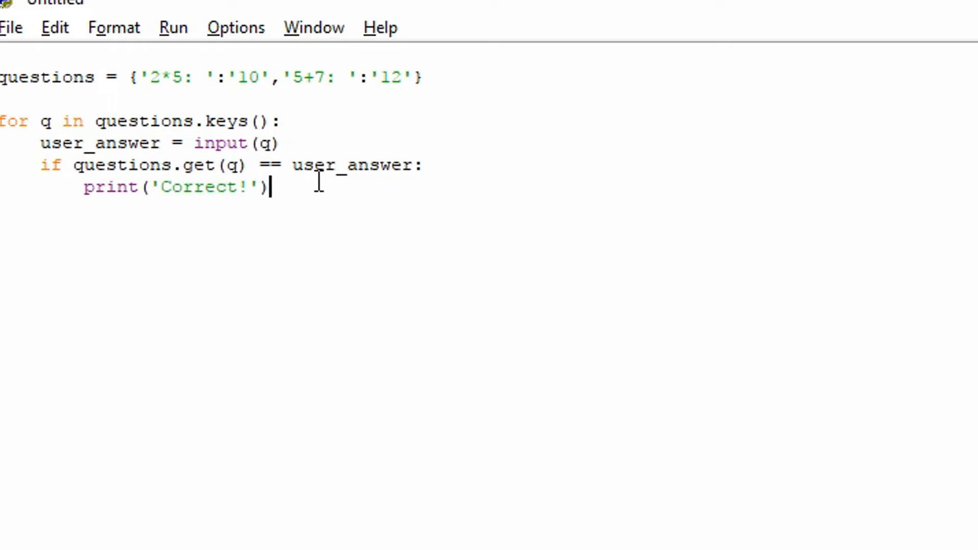
key(enter)
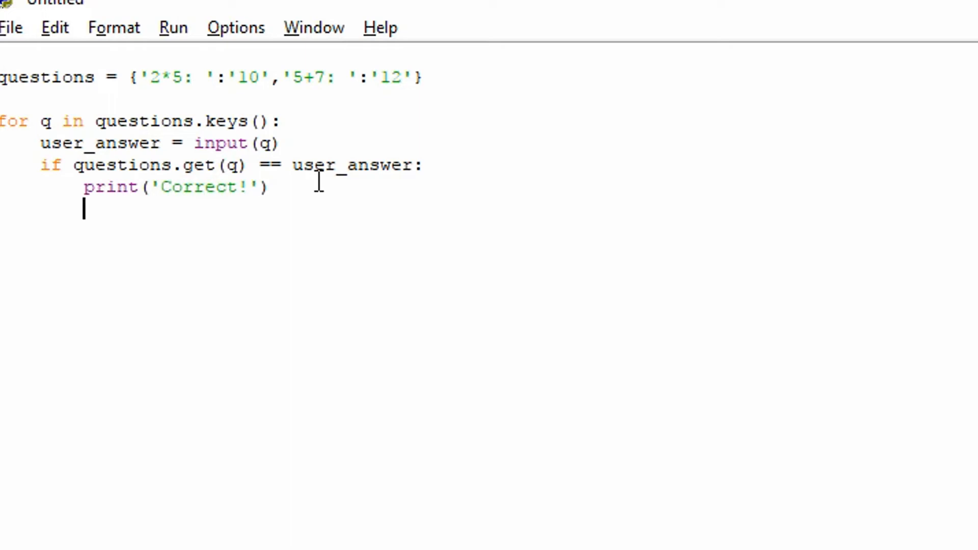
Add an else branch printing 'Incorrect!'.
text(els)
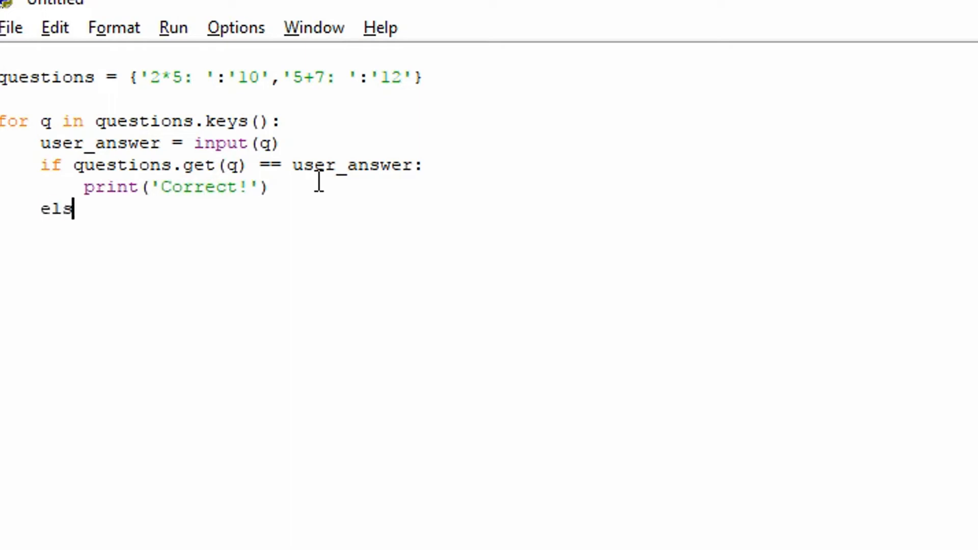
text(e:)
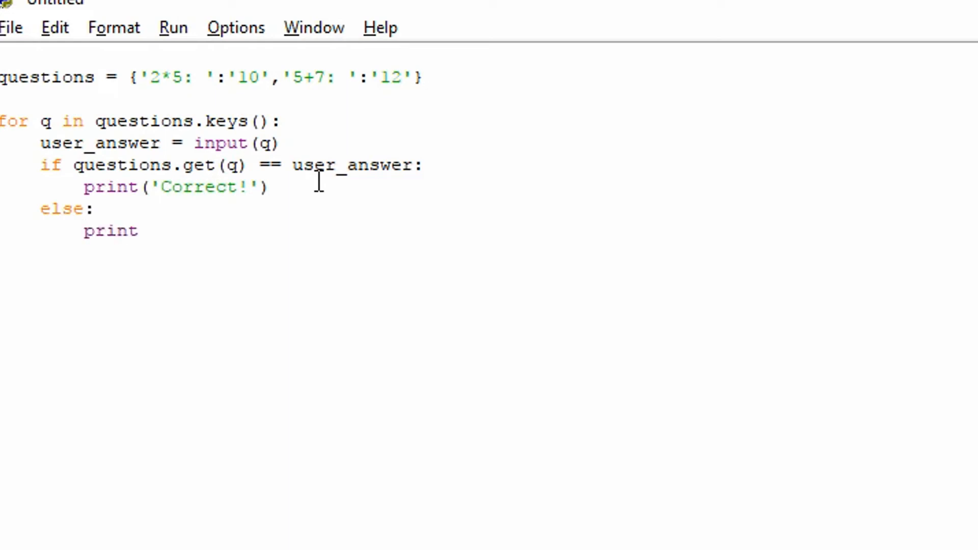
mouse_move(224, 162)
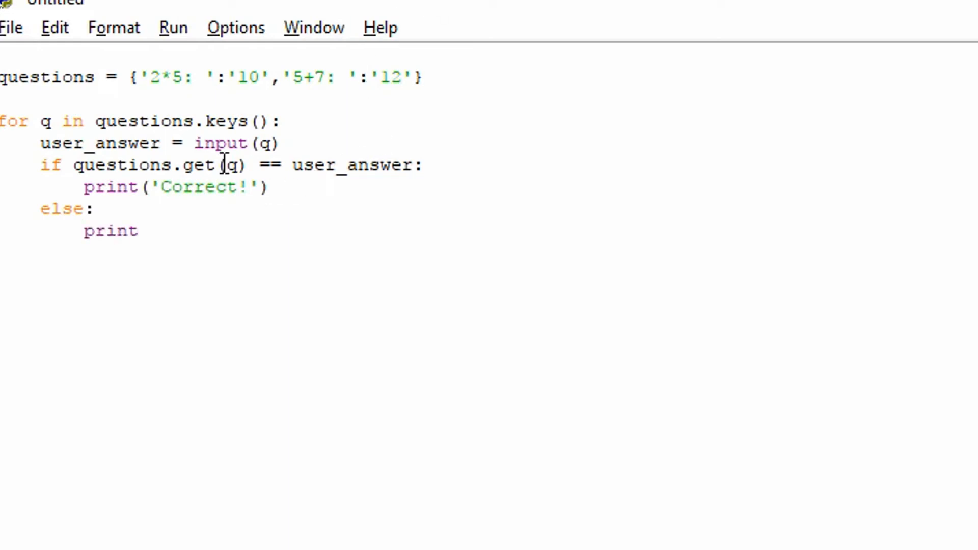
text(())
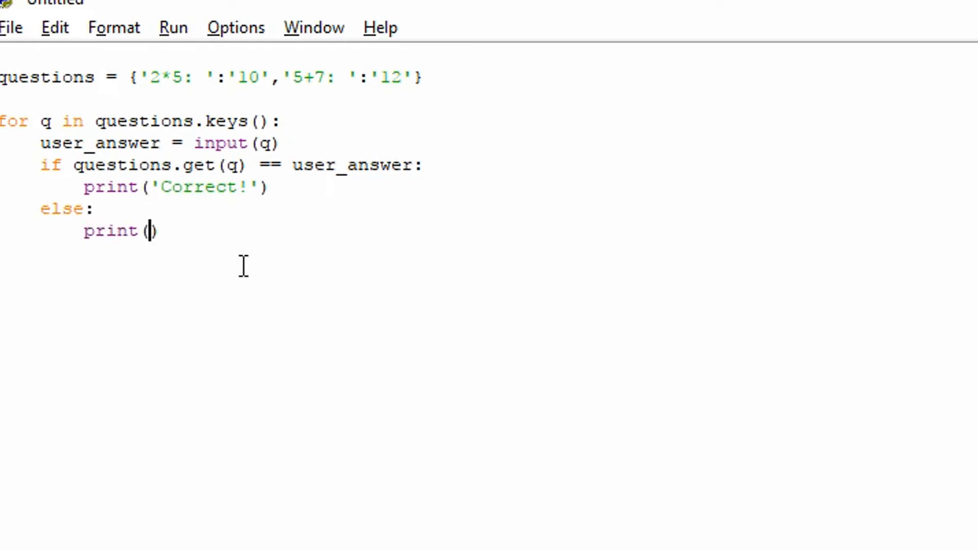
text('')
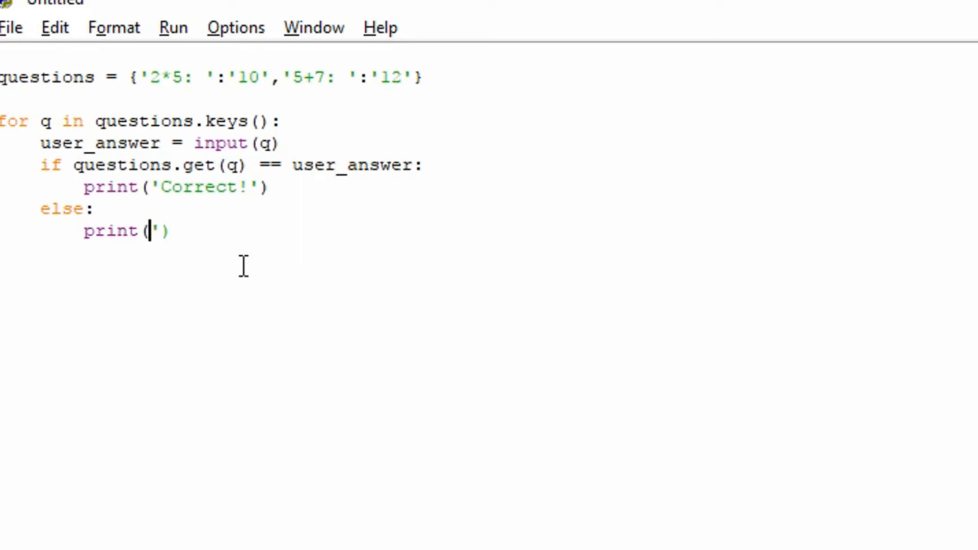
text(Inc)
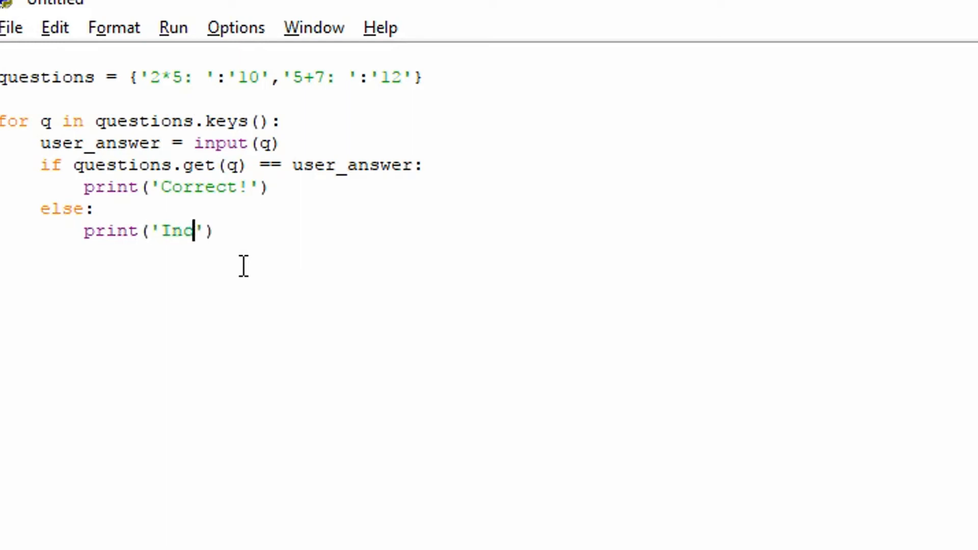
text(orrect!)
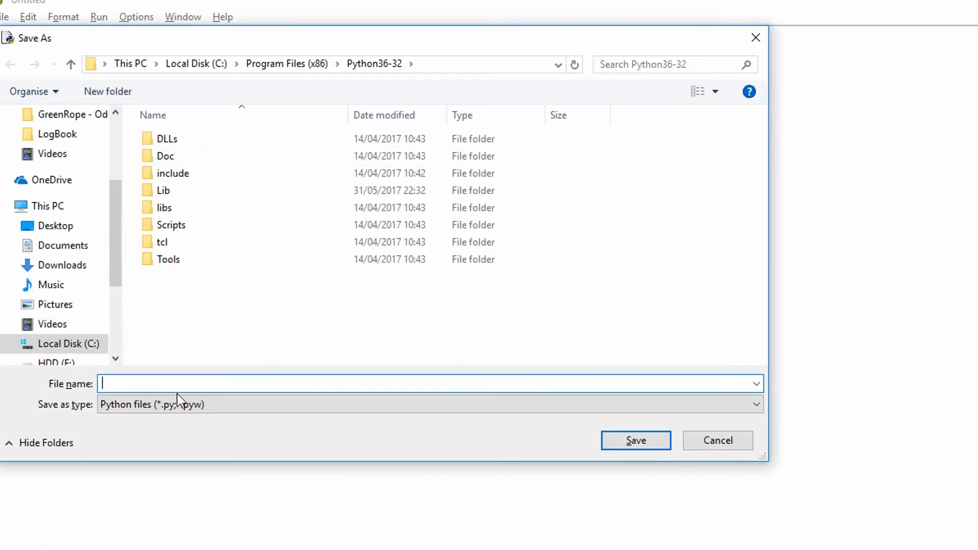
Save the script as 'Maths Quiz Game.py'.
text(Maths)
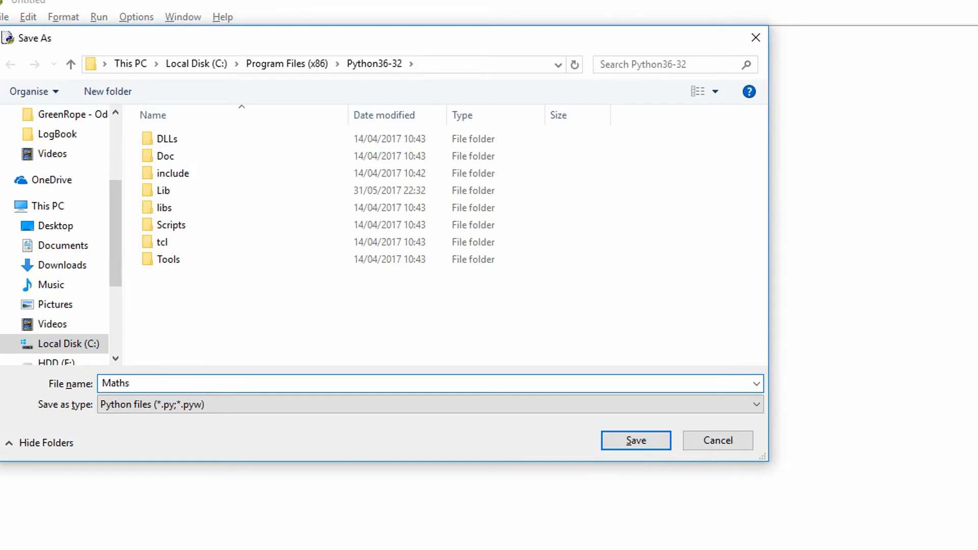
text(Quiz)
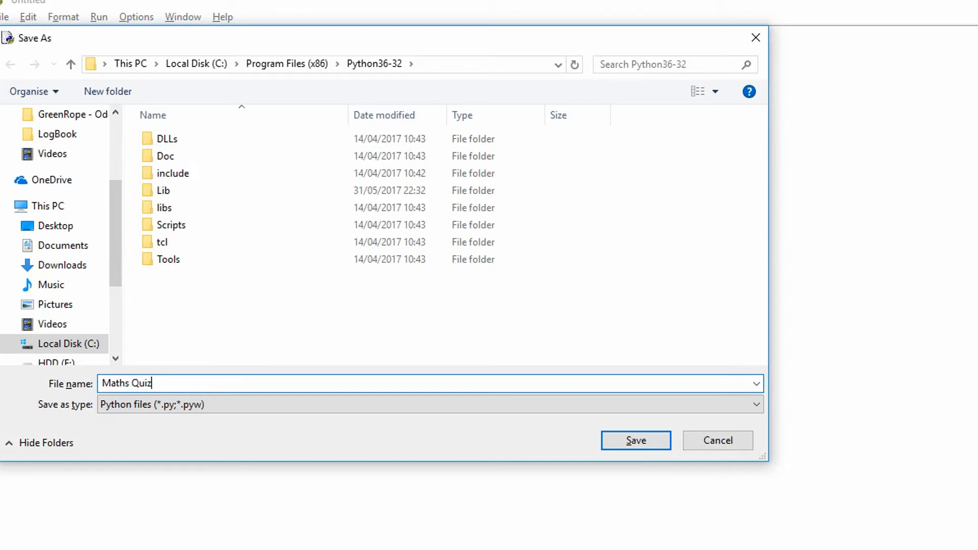
text(Gam)
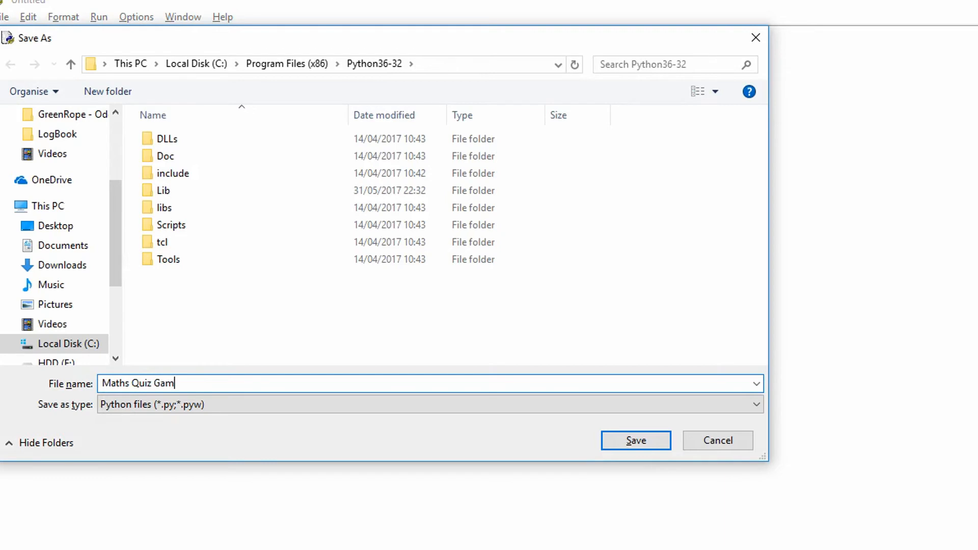
click(634, 440)
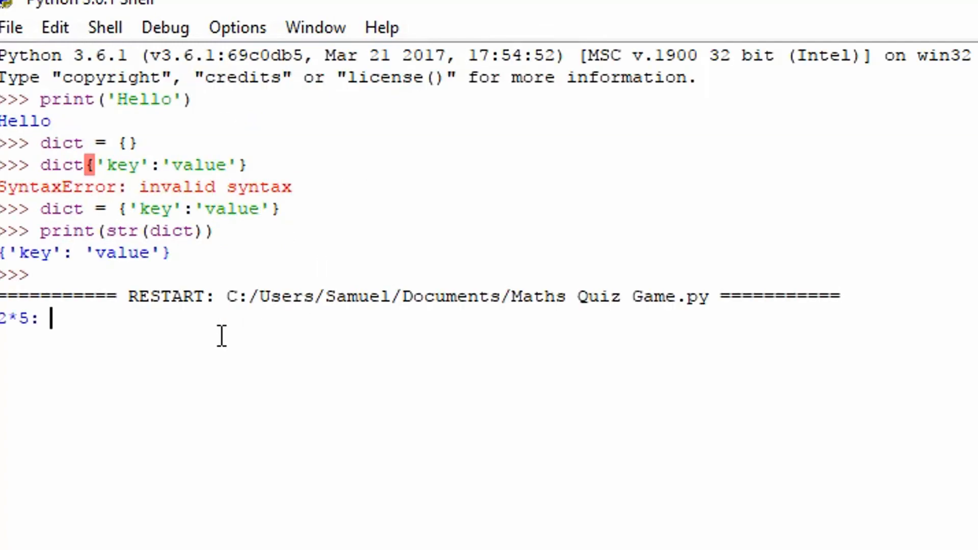
Run the quiz and answer 10 and 12, both marked Correct!
text(10)
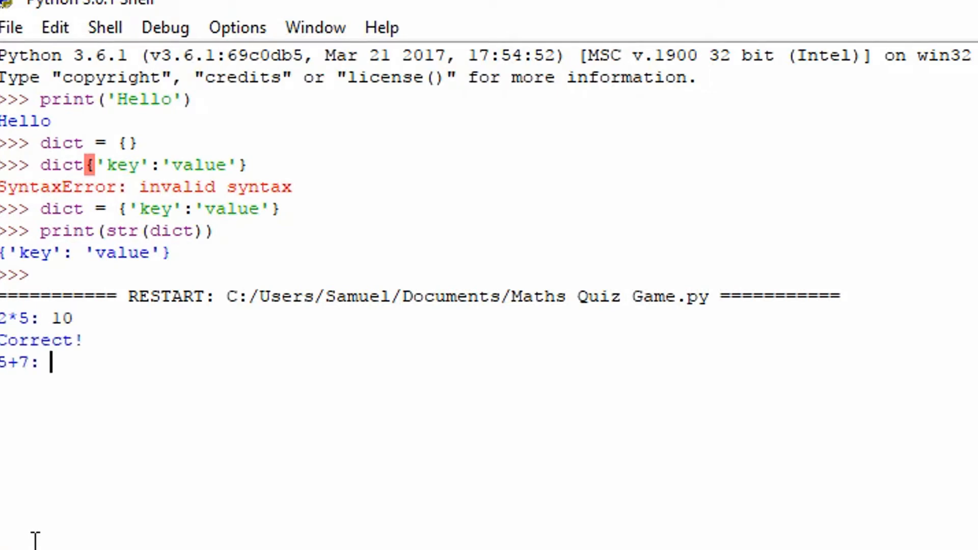
text(12)
text(sco)
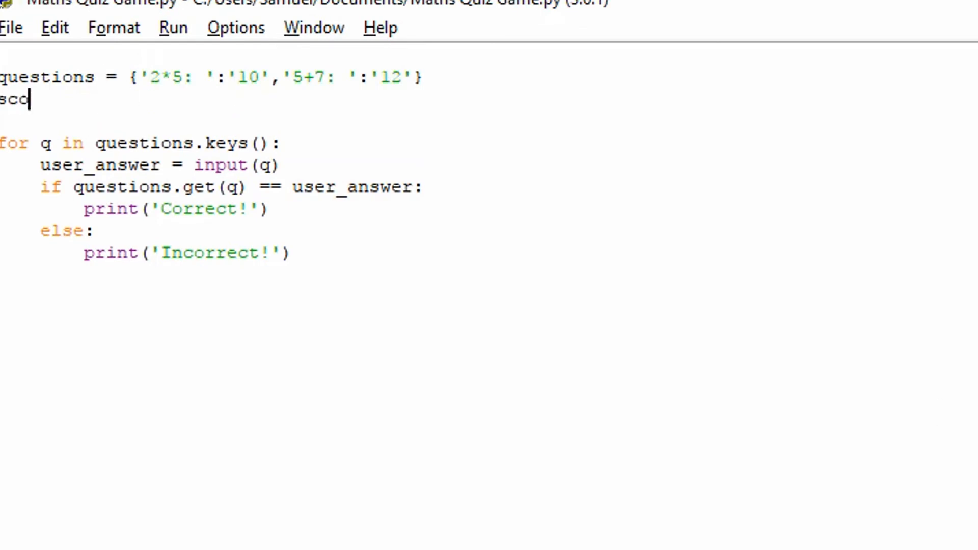
Add score = 0 before the loop and score+=1 in the correct-answer branch.
text(re = 0)
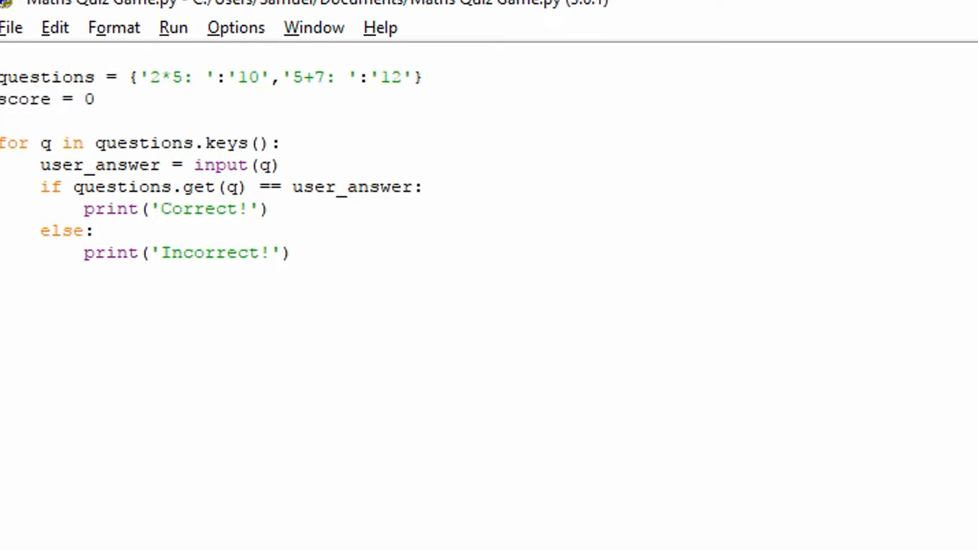
click(92, 165)
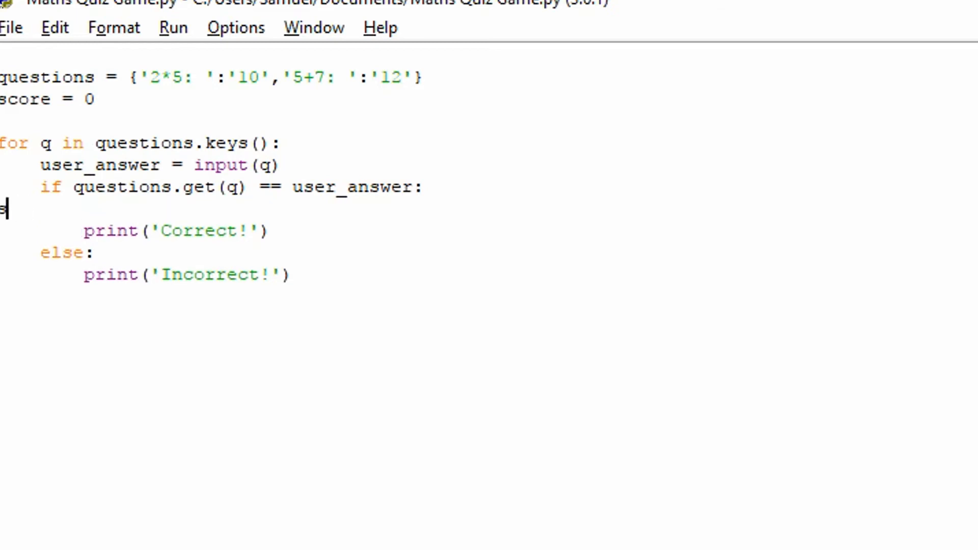
text(score)
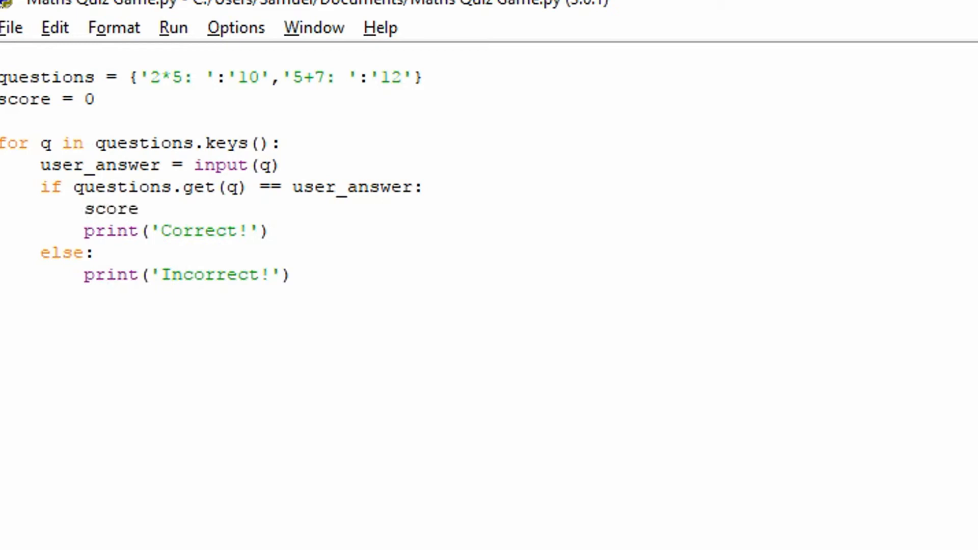
text(+=1)
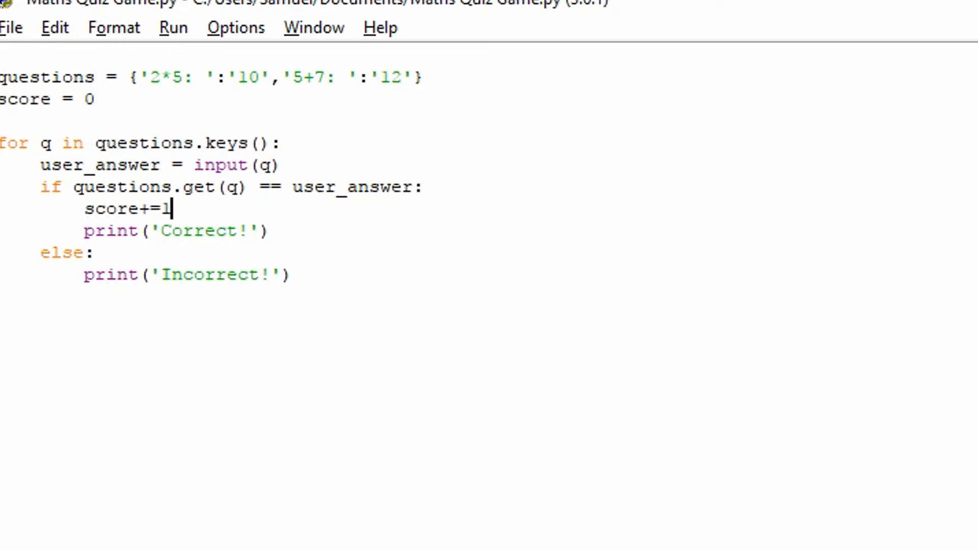
mouse_move(397, 438)
text(s)
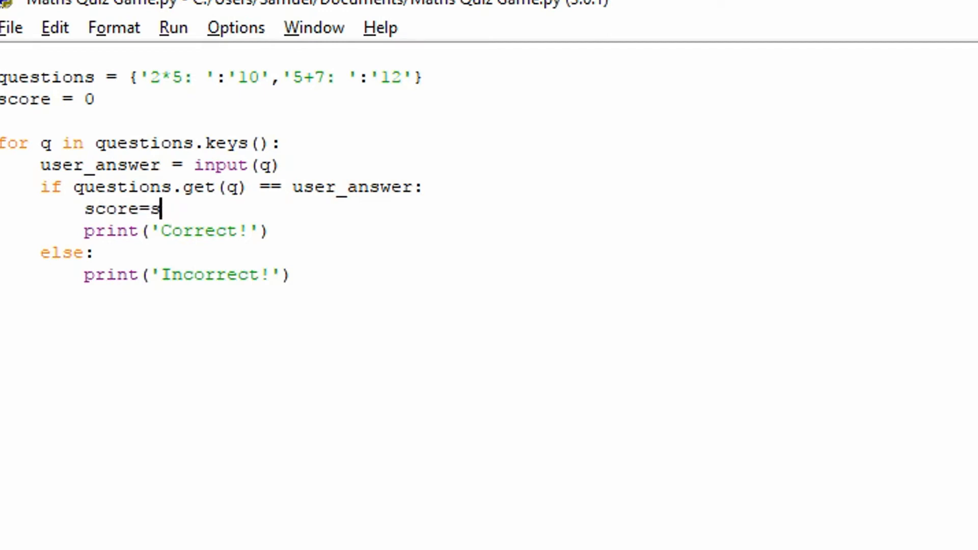
text(core+)
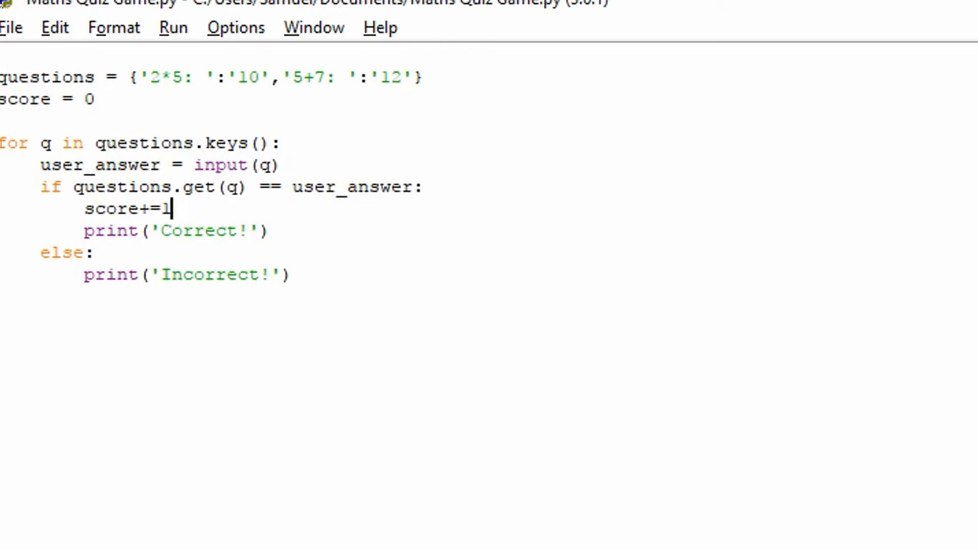
mouse_move(434, 531)
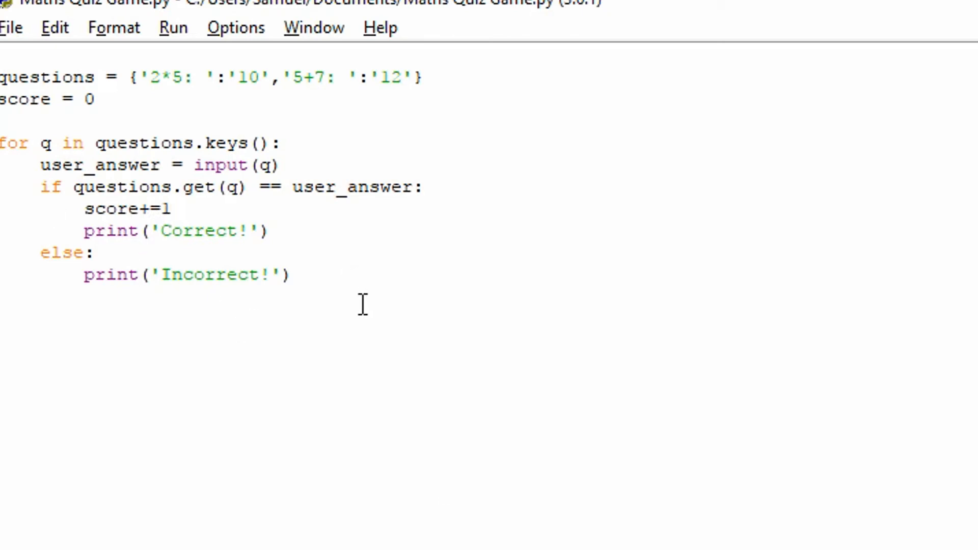
End the script with print('You got '+str(score)+' ...') reporting the final score.
text(print)
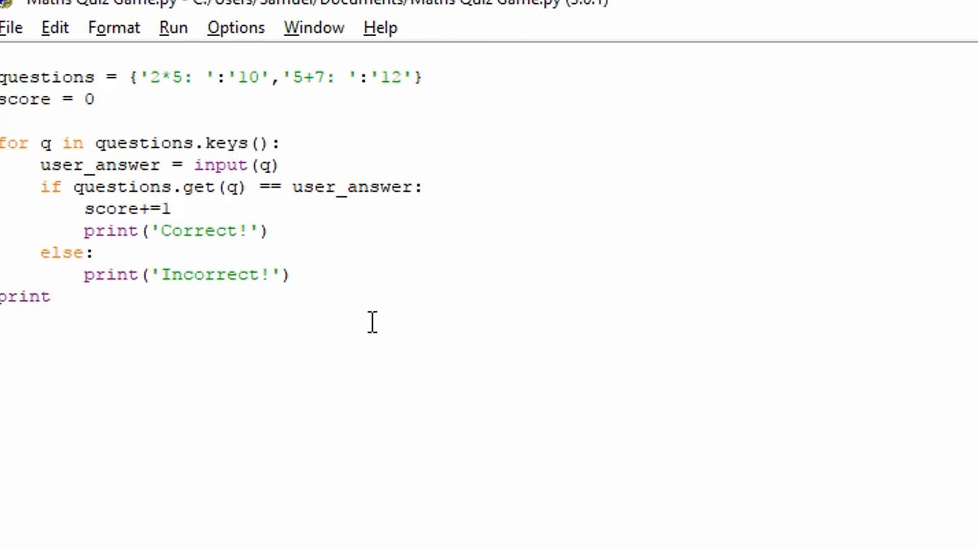
text(())
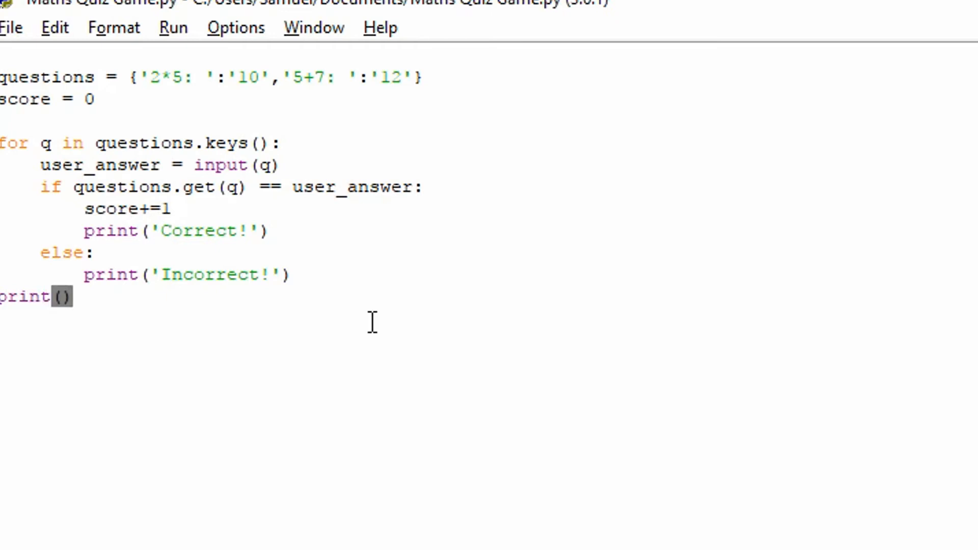
text(')
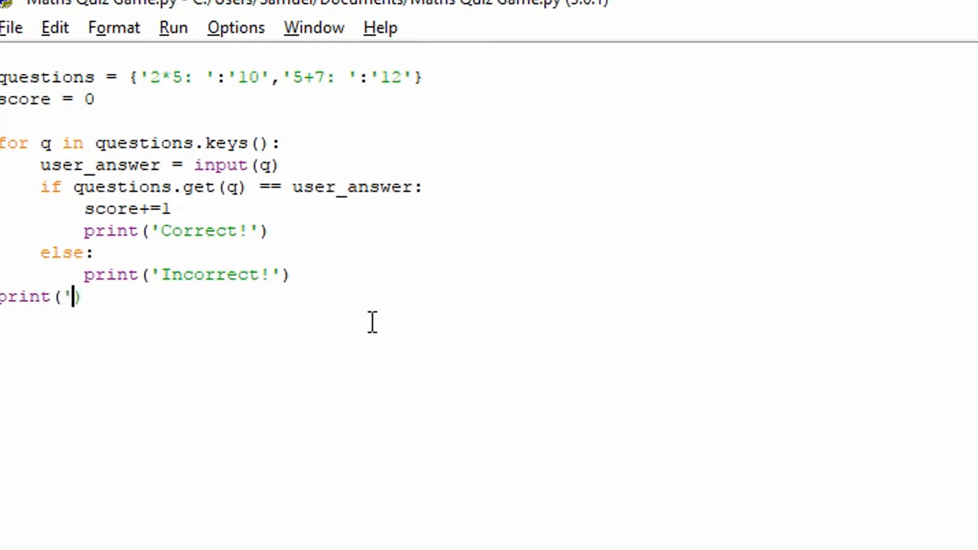
text(You g)
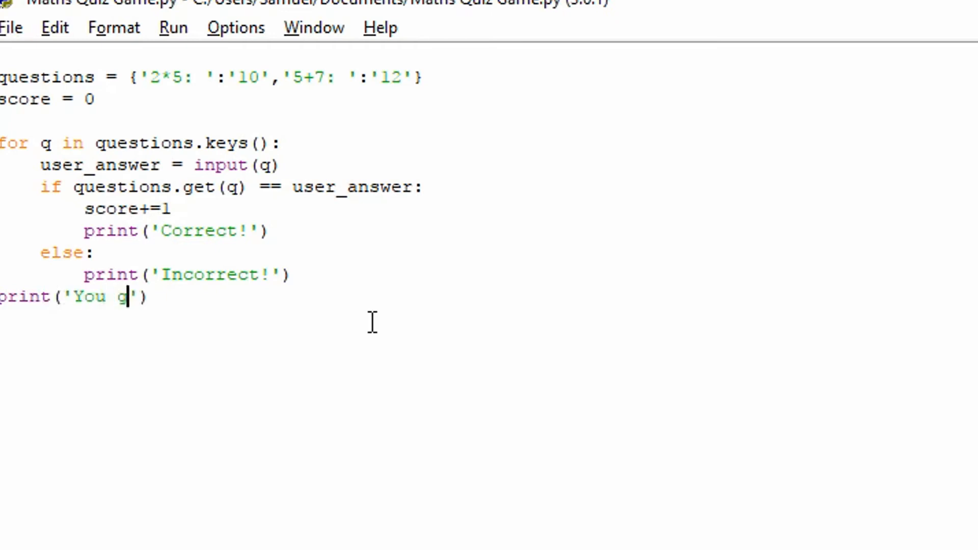
text(ot '+)
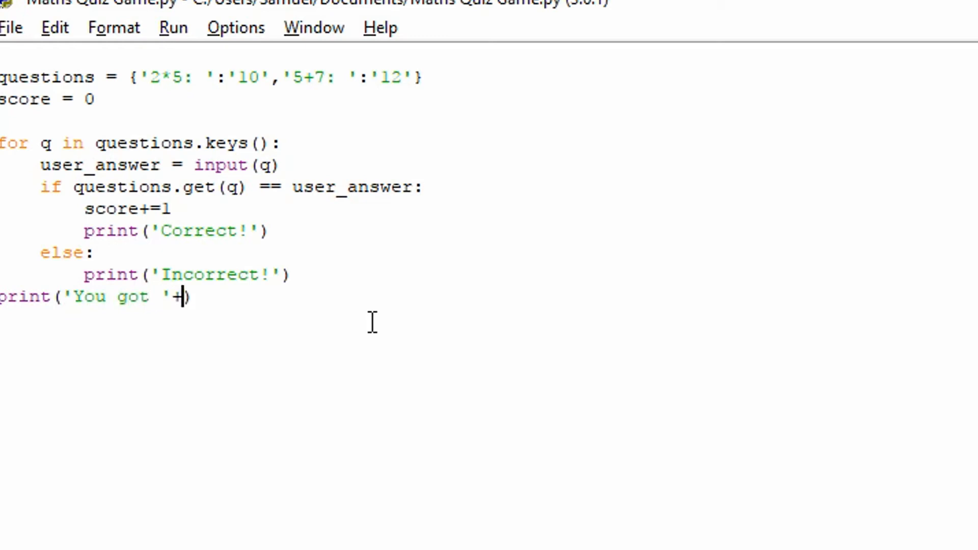
text(str()
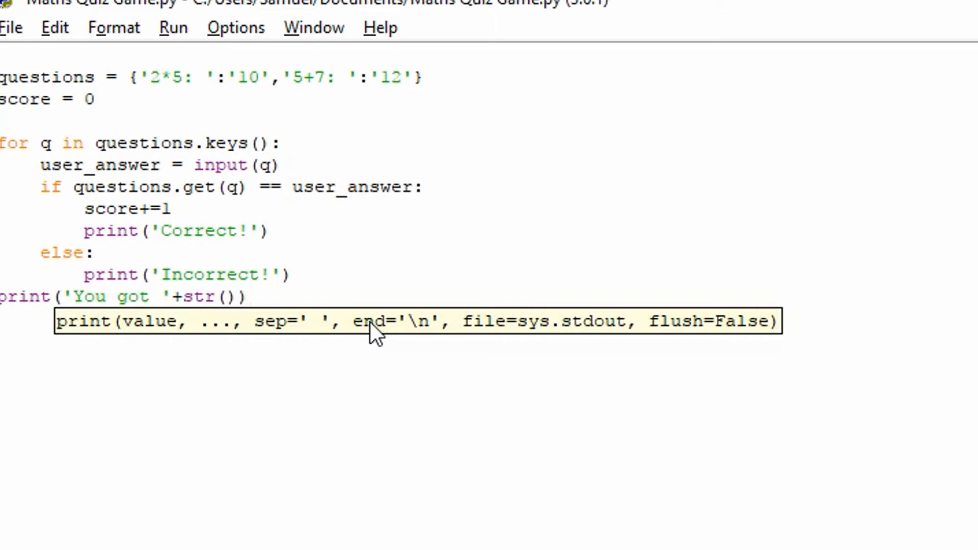
text(score)+)
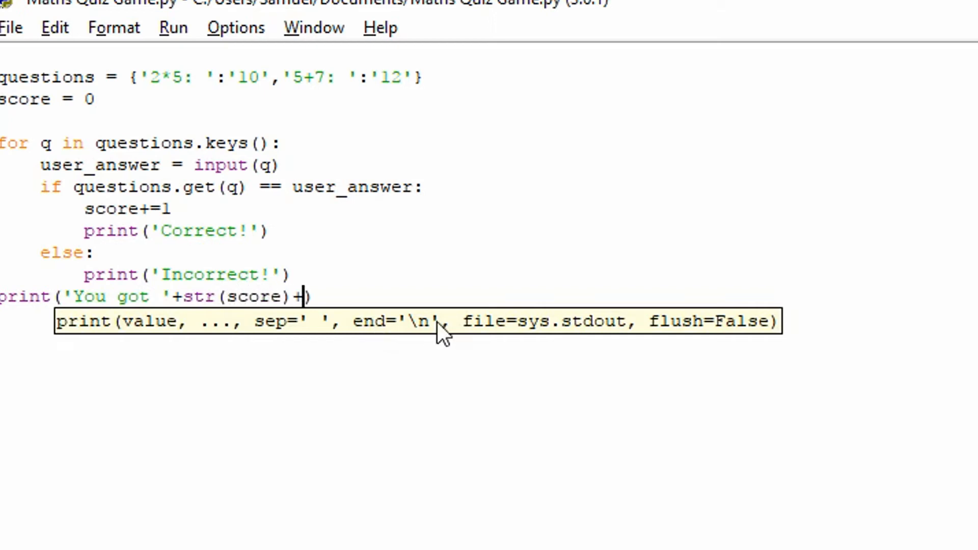
text(')
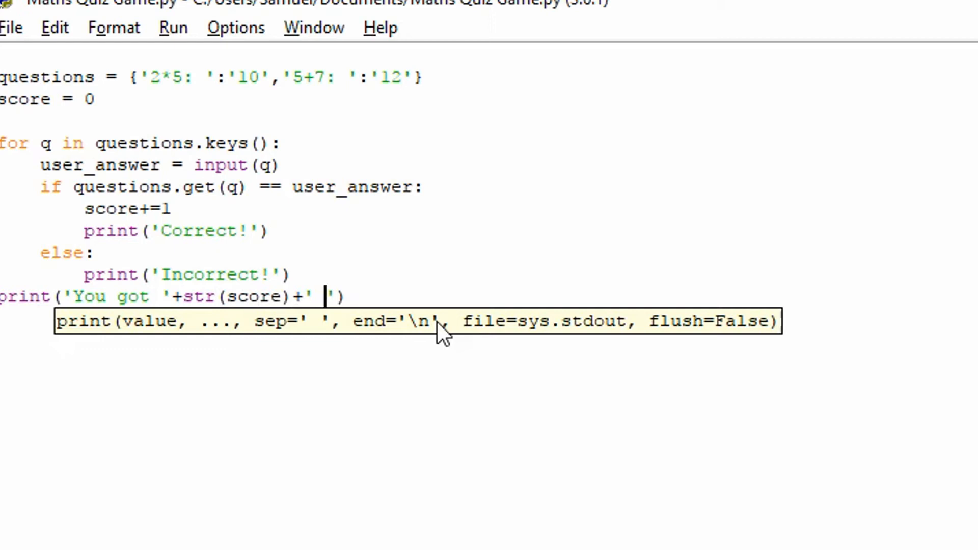
text(ri)
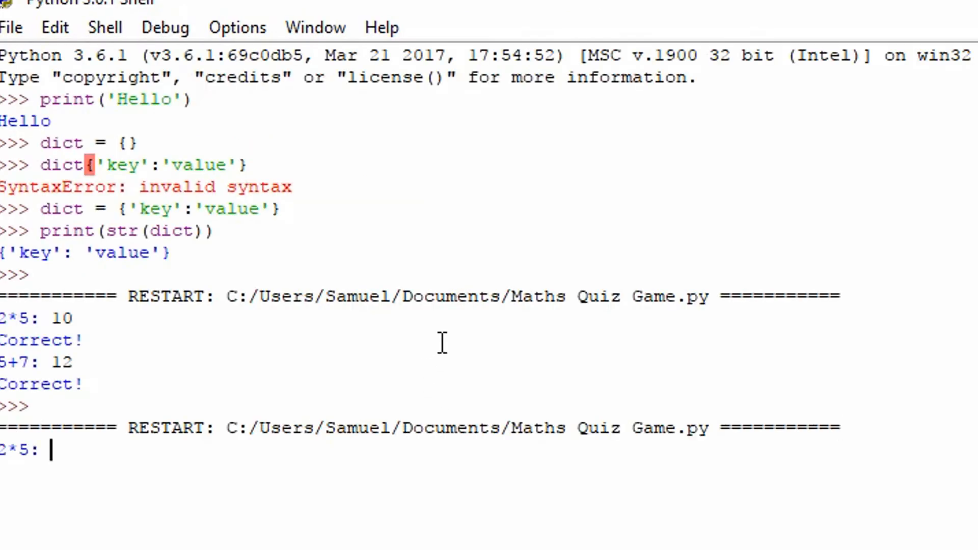
text(10)
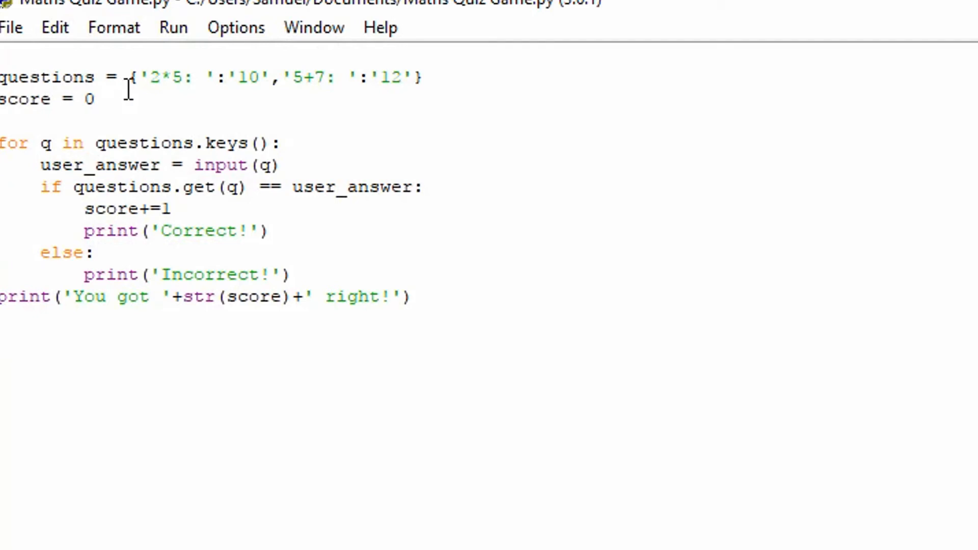
drag(141, 77, 402, 76)
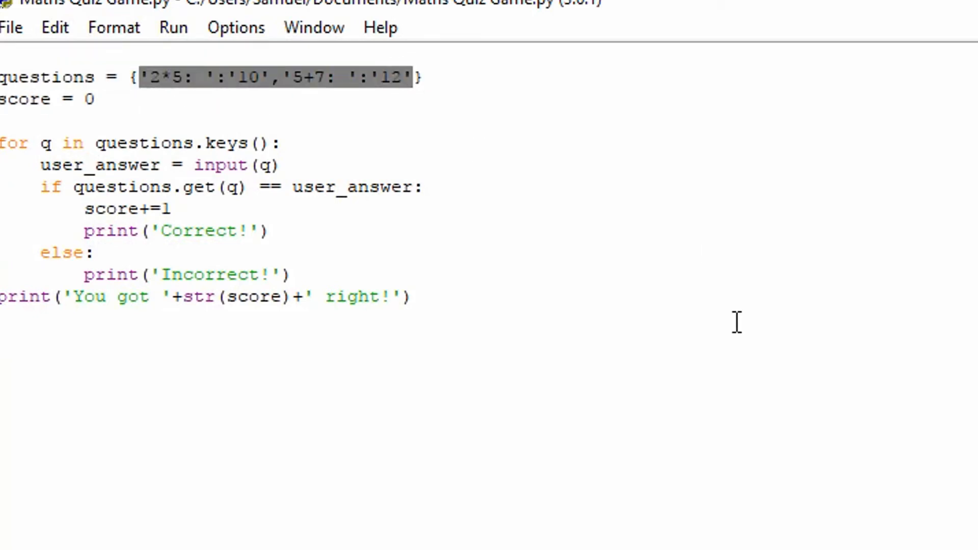
Remove the hard-coded entries leaving questions = {} and add 'import random' at the top.
key(Delete)
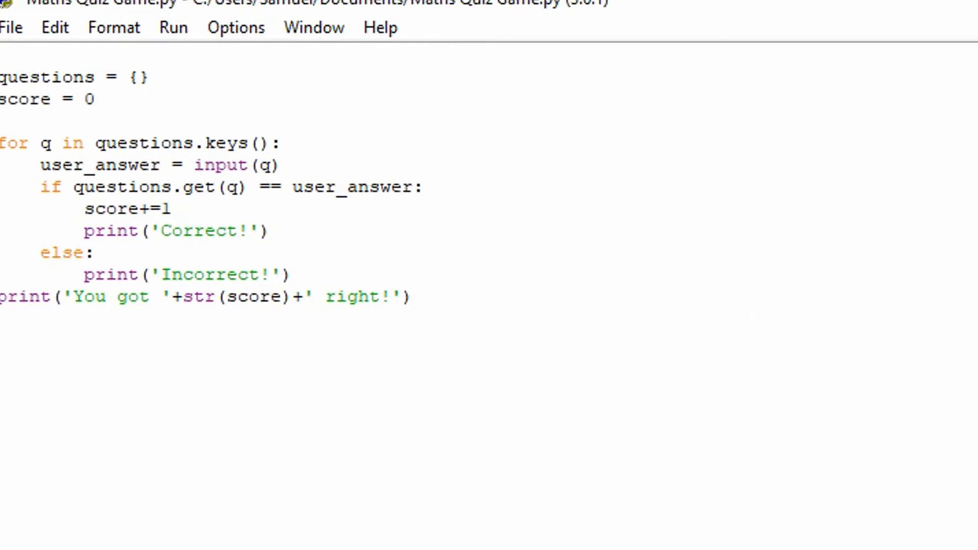
text(import r)
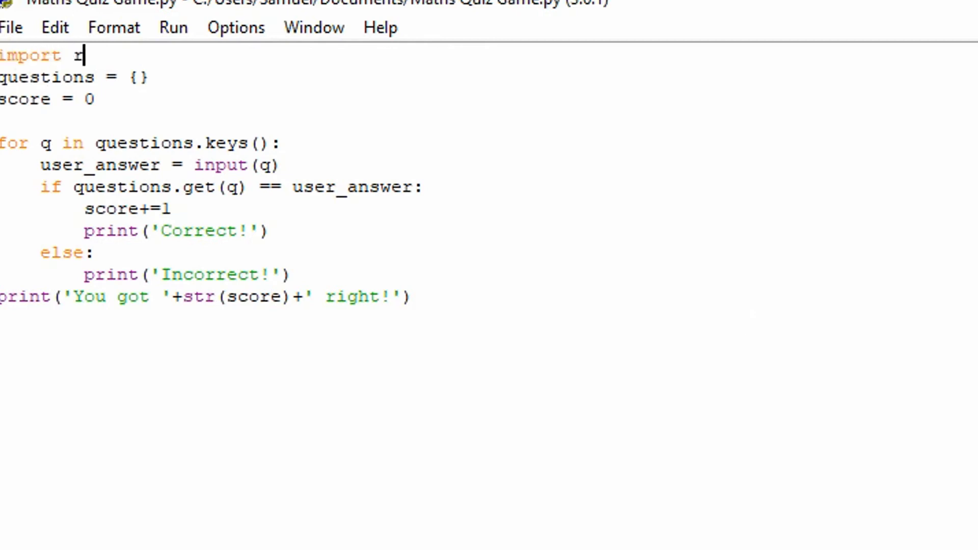
text(andom)
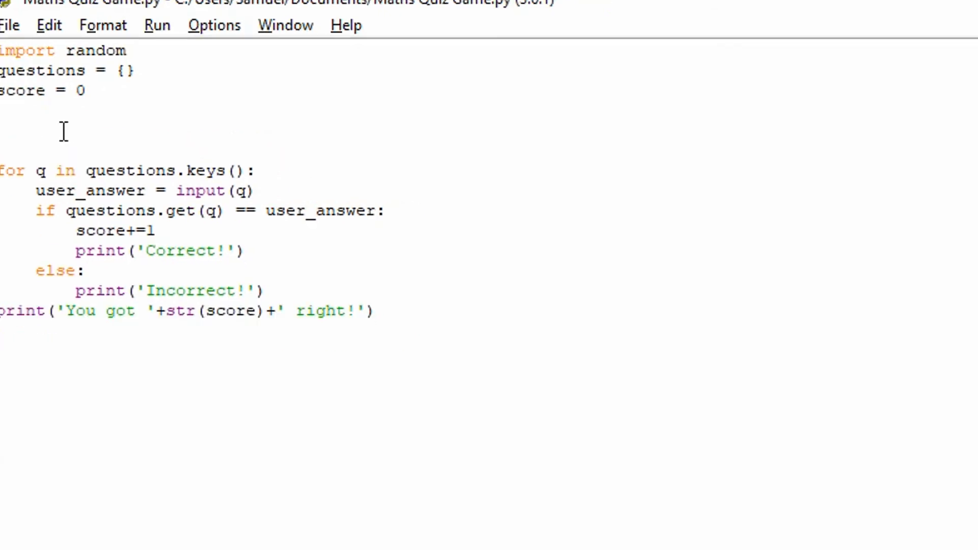
Start a 'for i in range(10):' loop to generate ten questions.
text(for)
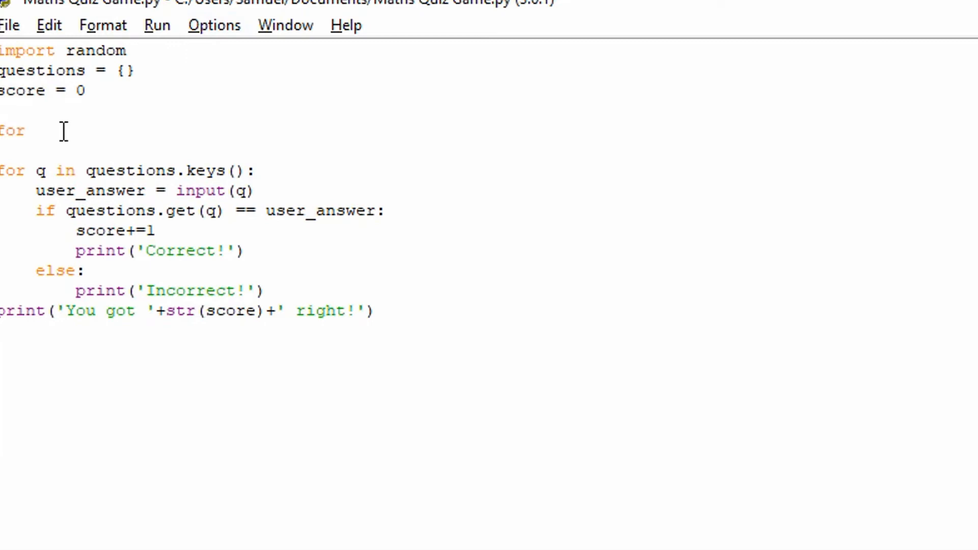
text(i in)
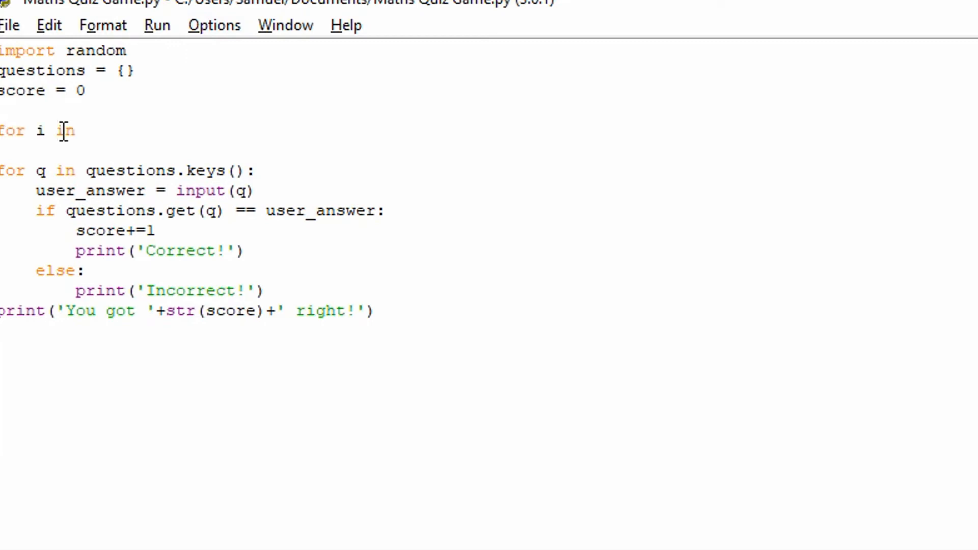
text(range())
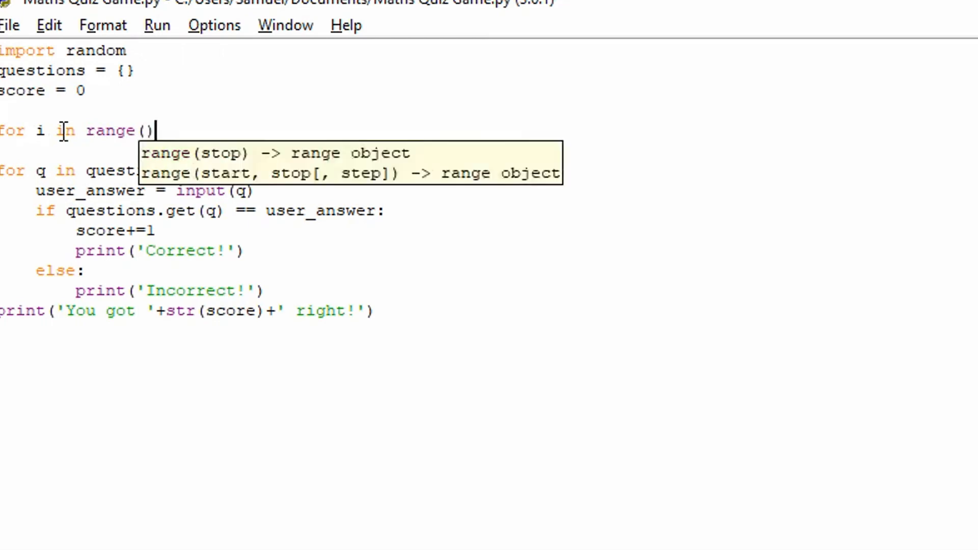
text(10)
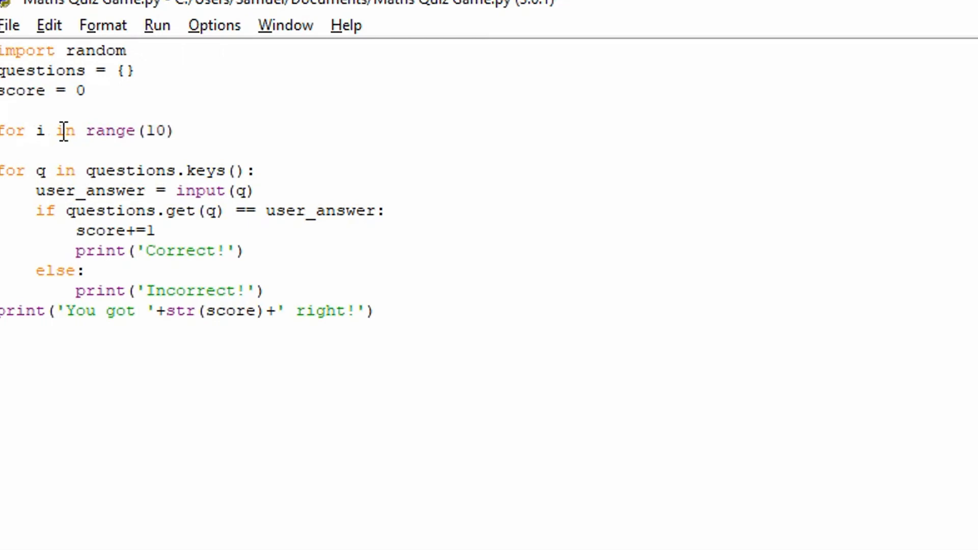
click(176, 130)
text(:)
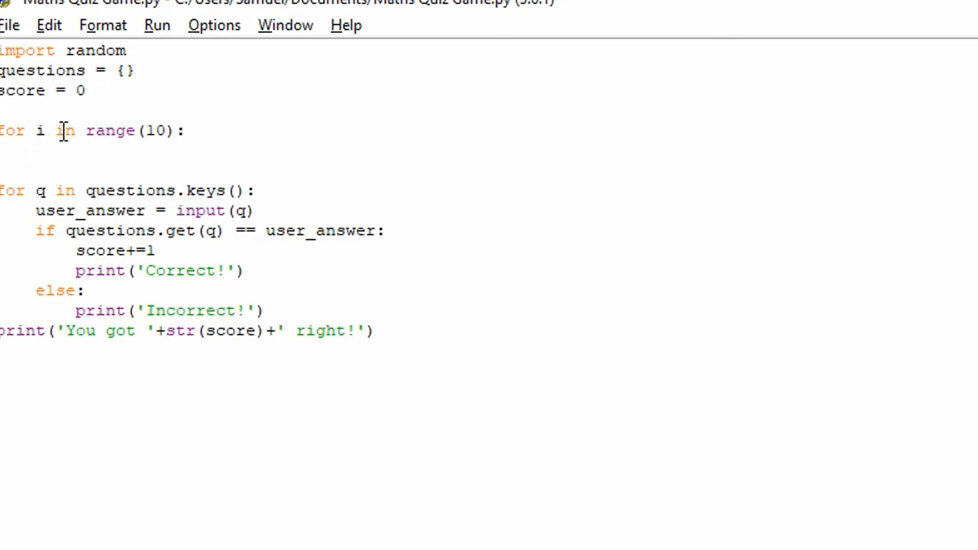
Inside the loop set int_a = random.randint(0,10).
text(int)
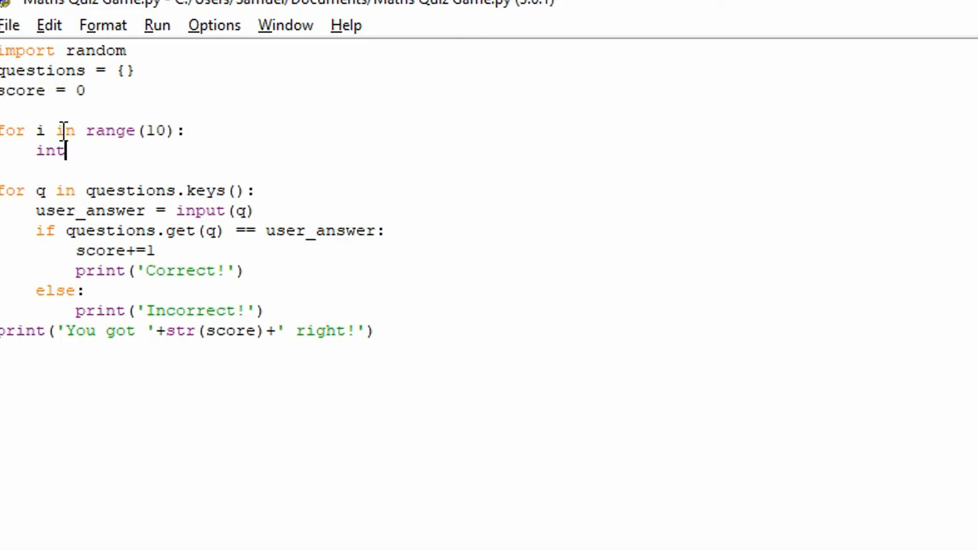
text(_a  =)
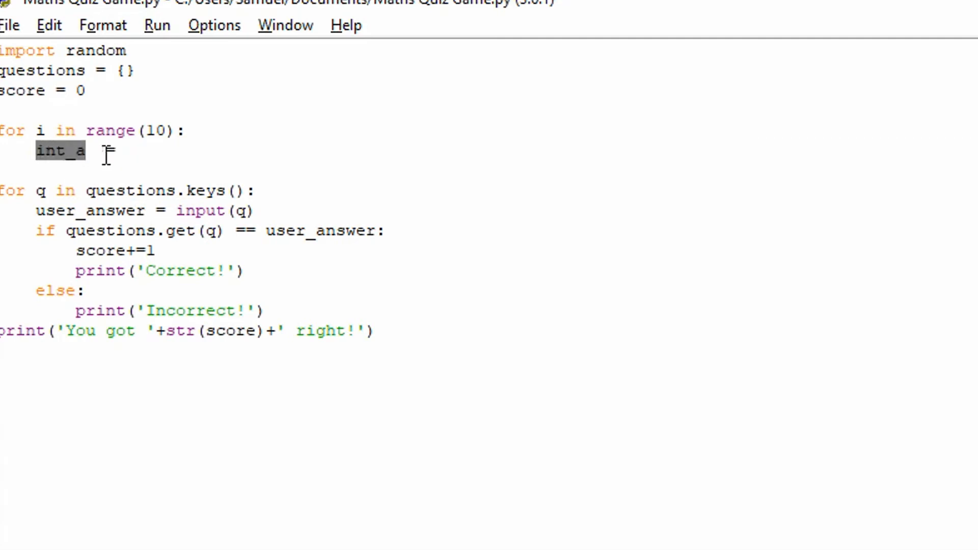
text(=)
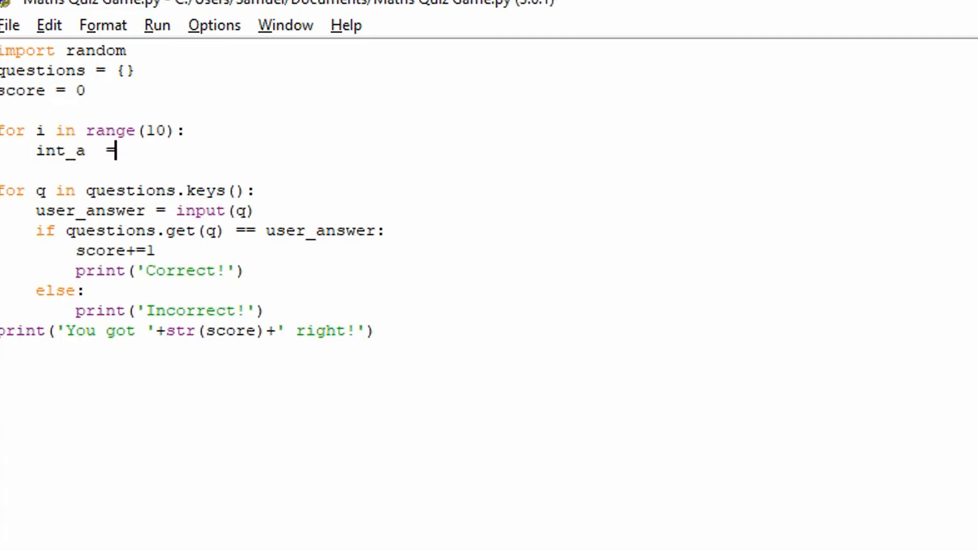
text(ra)
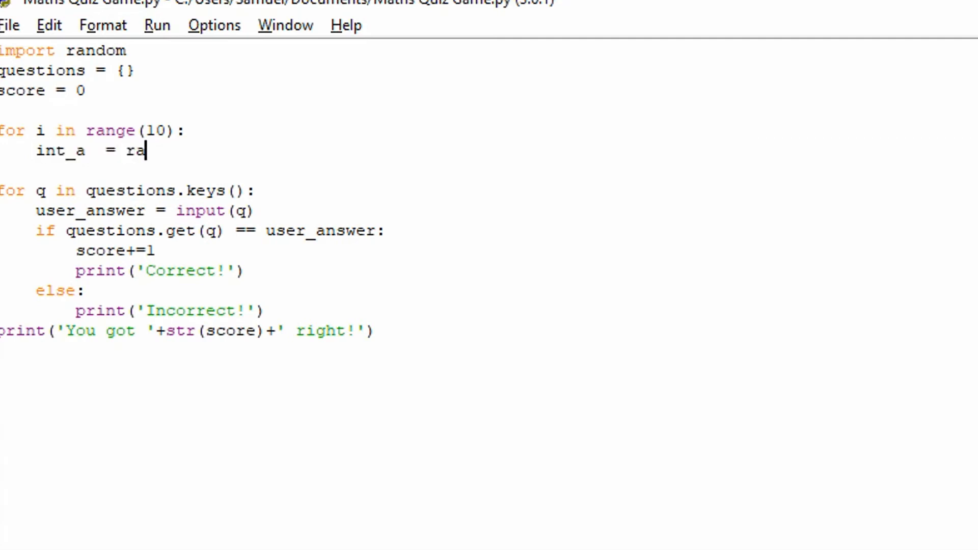
text(ndom.randi)
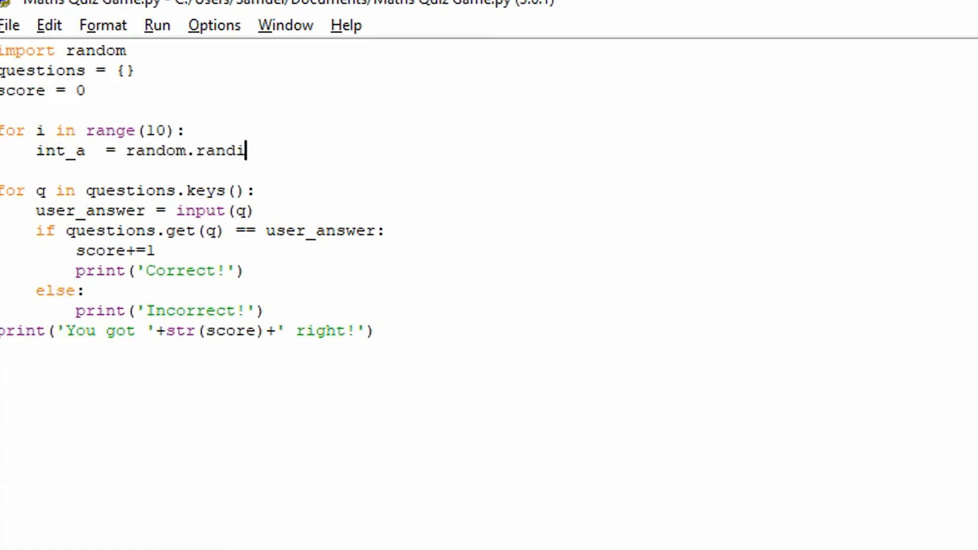
text(nt())
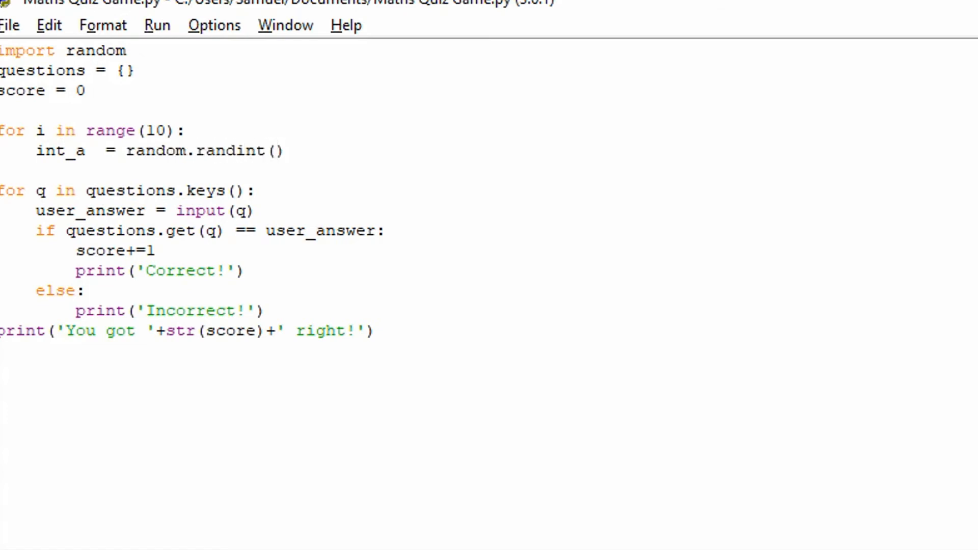
text(0,10)
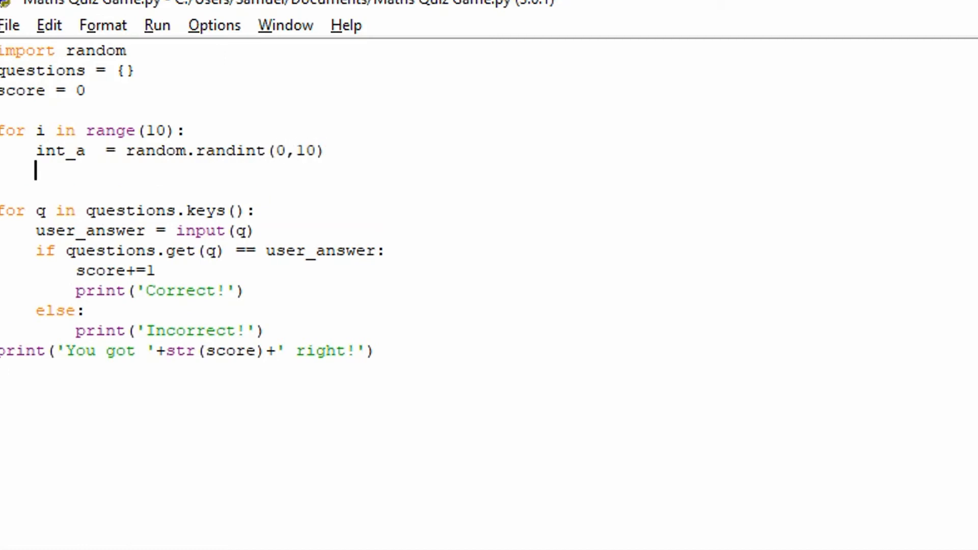
Set int_b = random.randint(0,10), fix the spacing in int_a, and begin the operators line.
text(int)
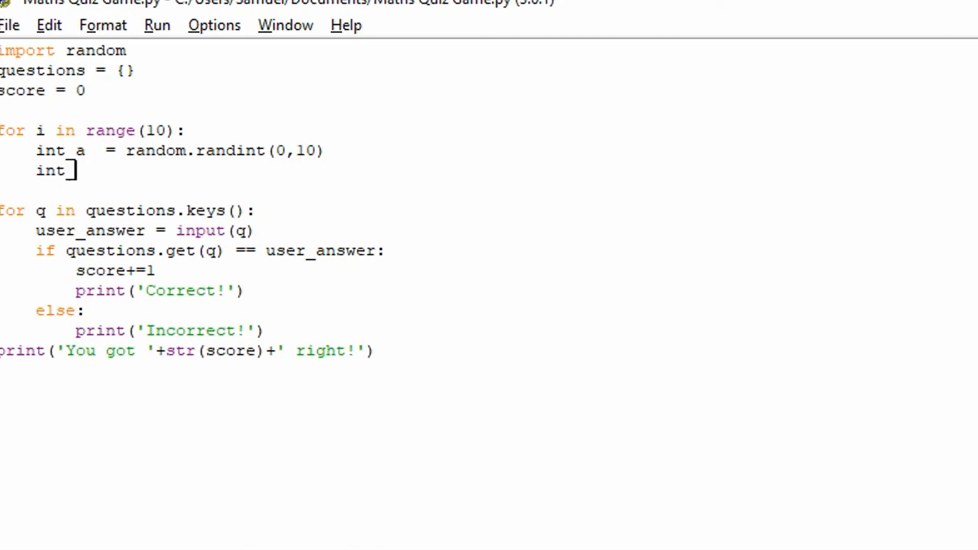
text(_b =)
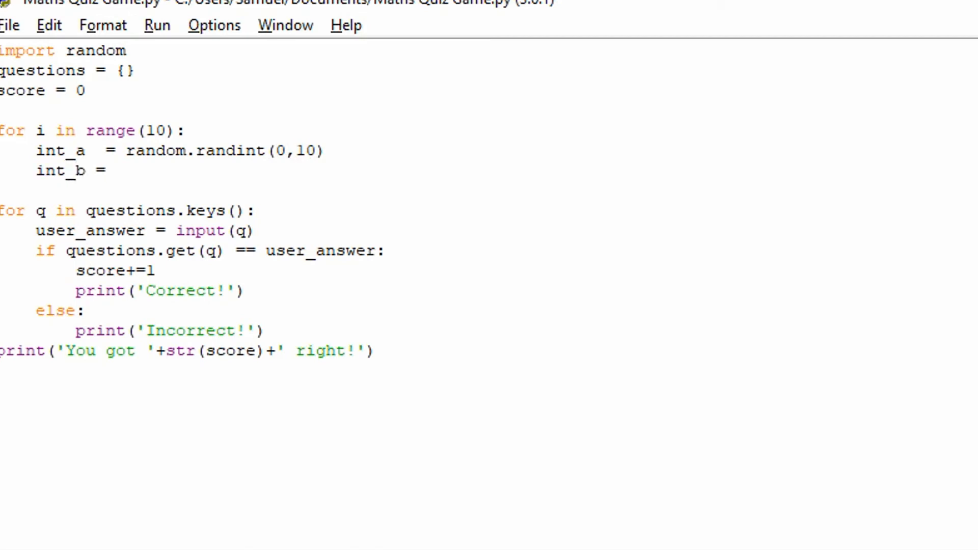
click(89, 151)
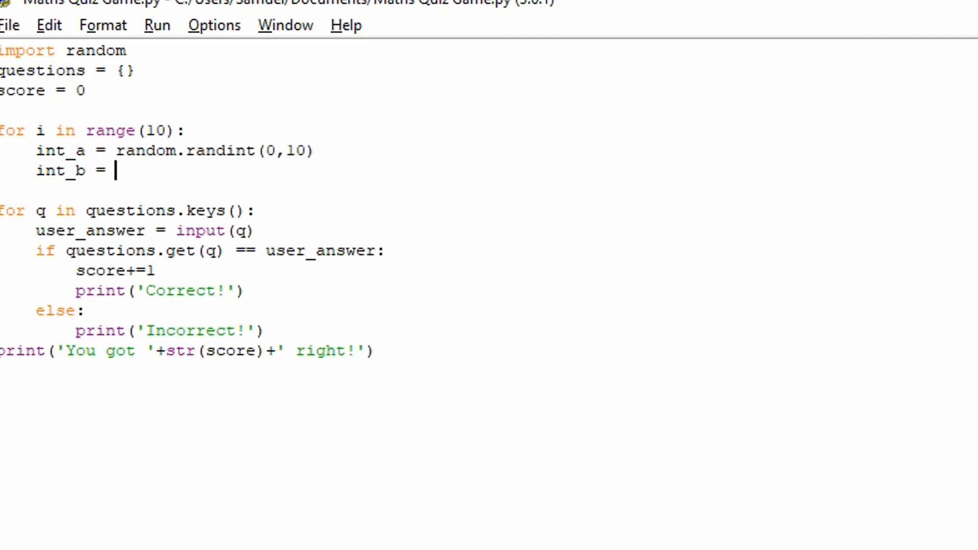
text(ran)
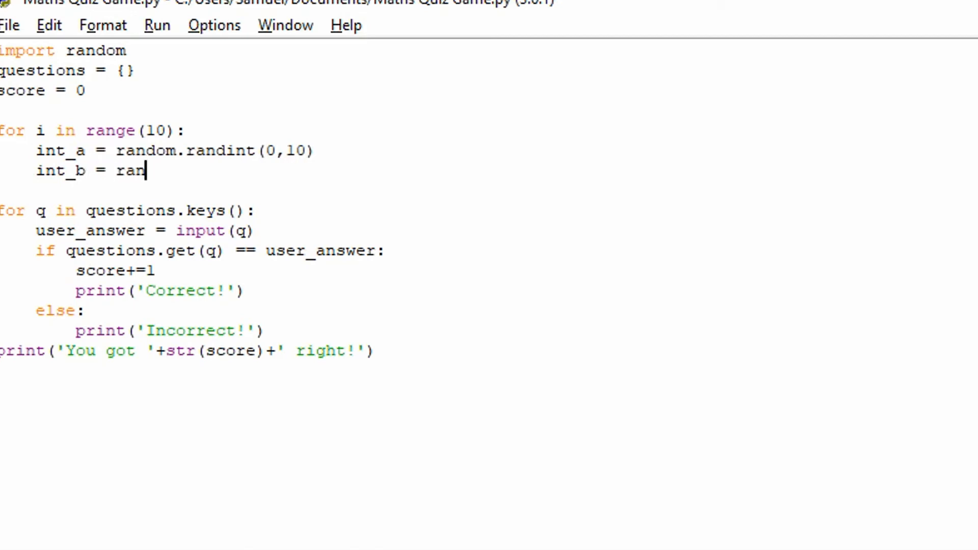
text(dom.randint)
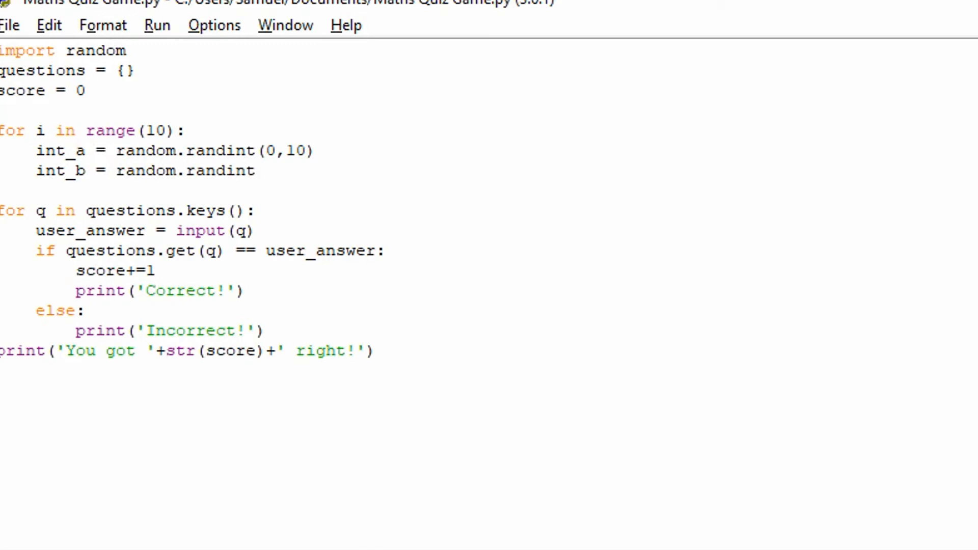
text((0,)
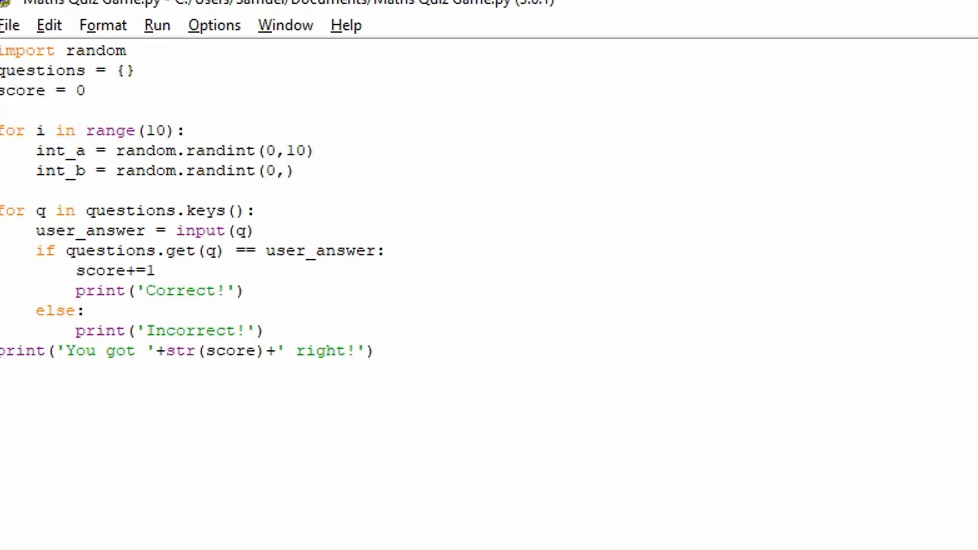
text(10)
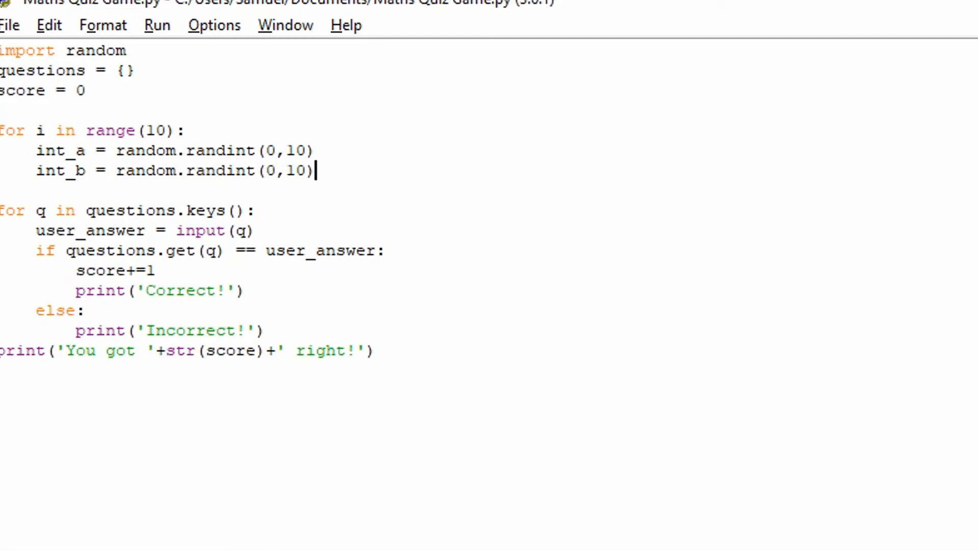
key(enter)
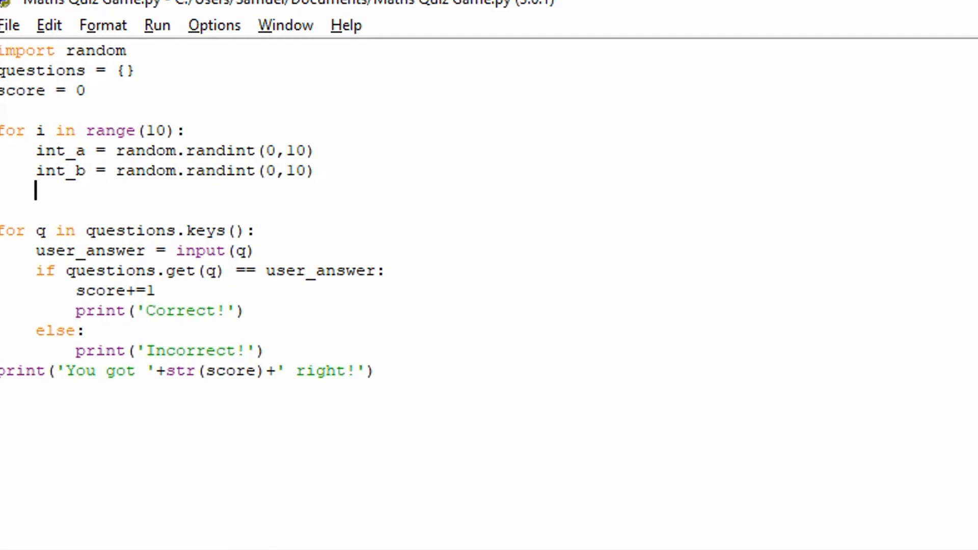
text(operators = [)
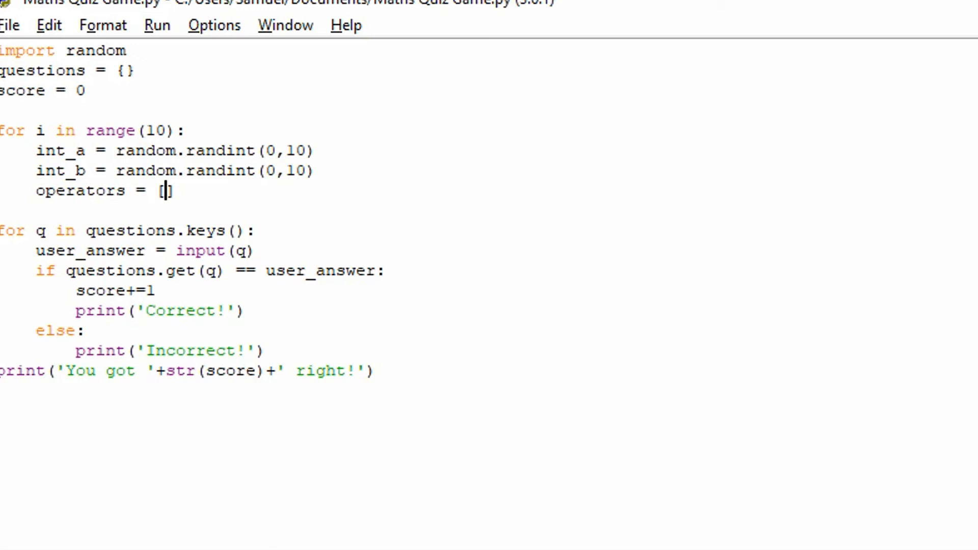
Fill the operators list with '+', '-' and '*' and move to the end of that line.
text('+')
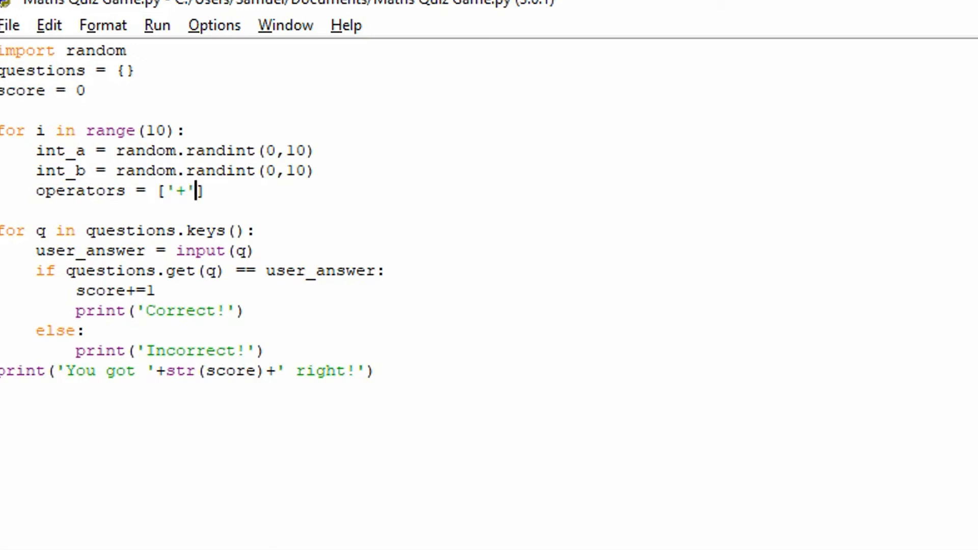
text(,'')
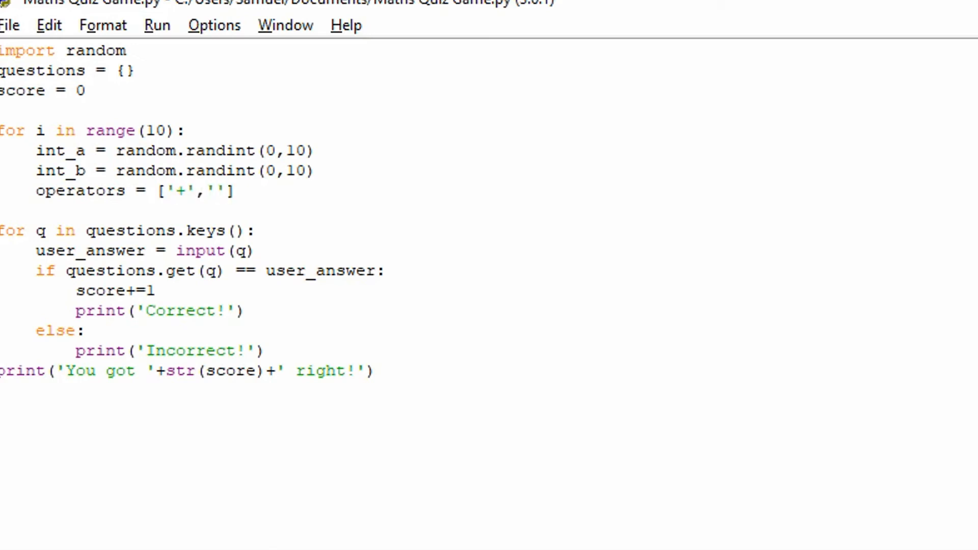
text(-)
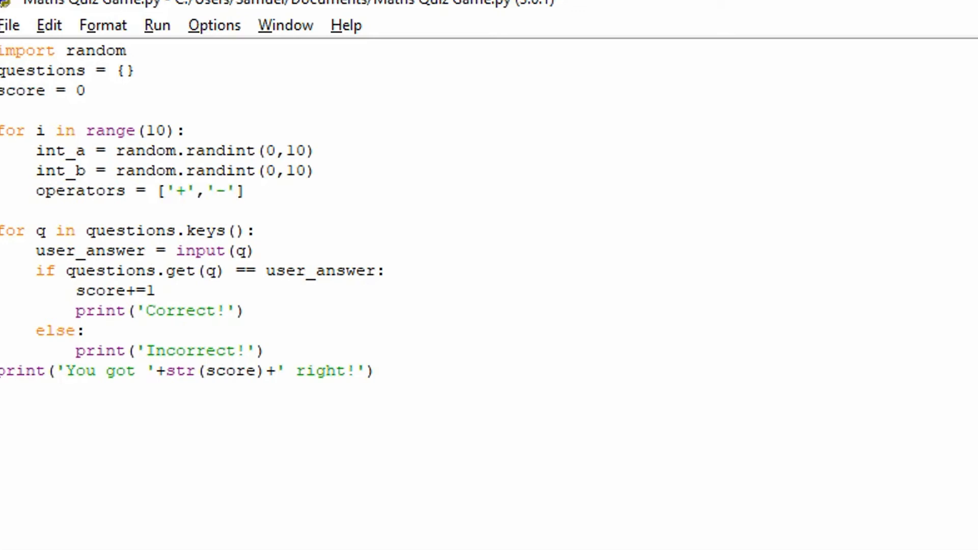
text(,')
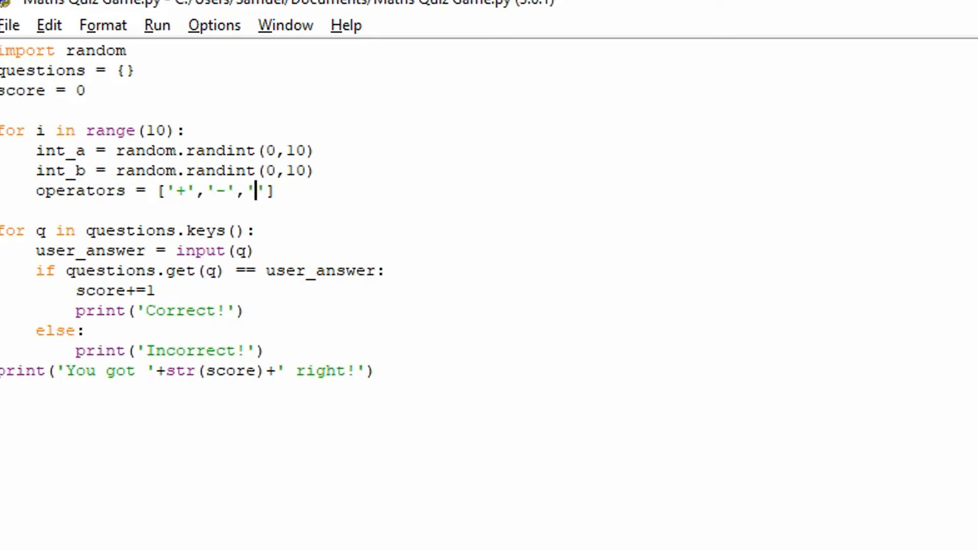
text(*)
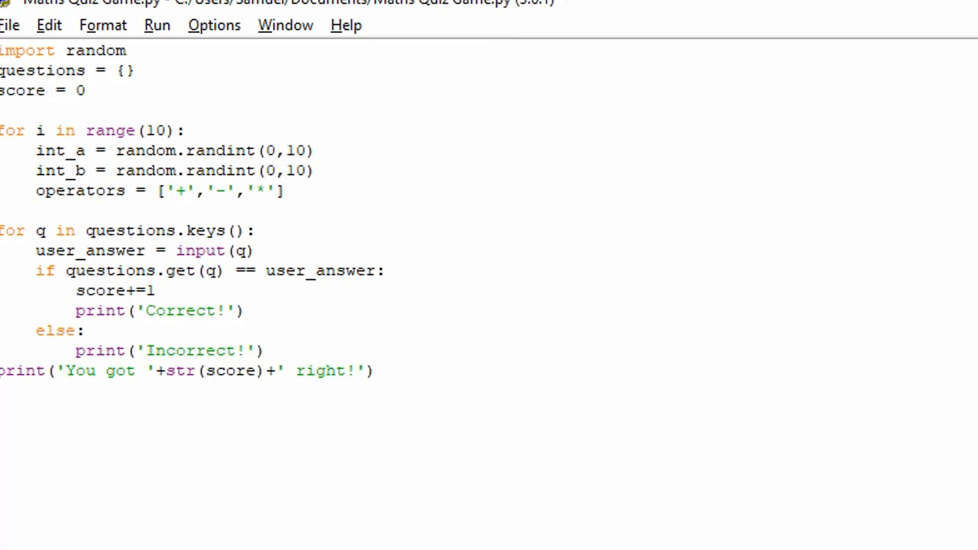
click(284, 191)
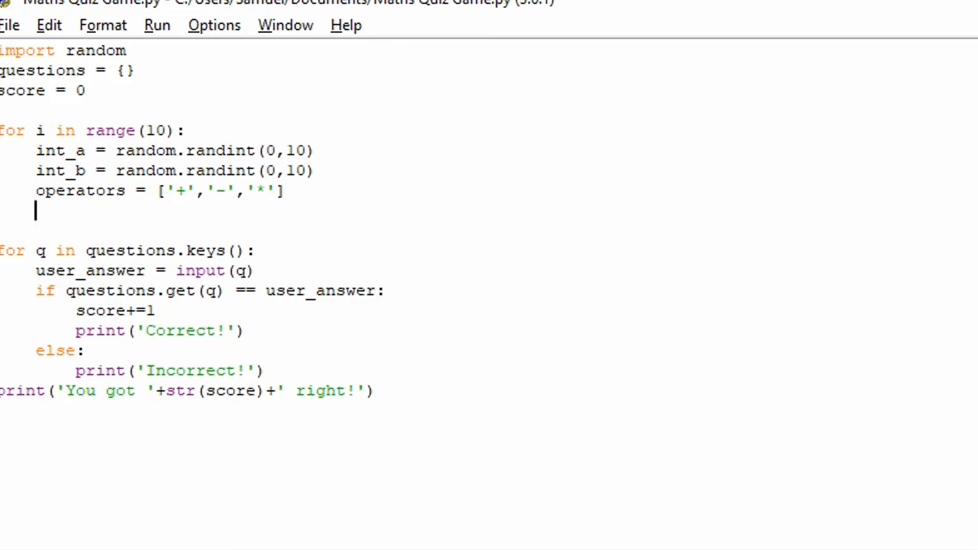
Write operator_value = random.choice(operators) inside the loop.
text(operator)
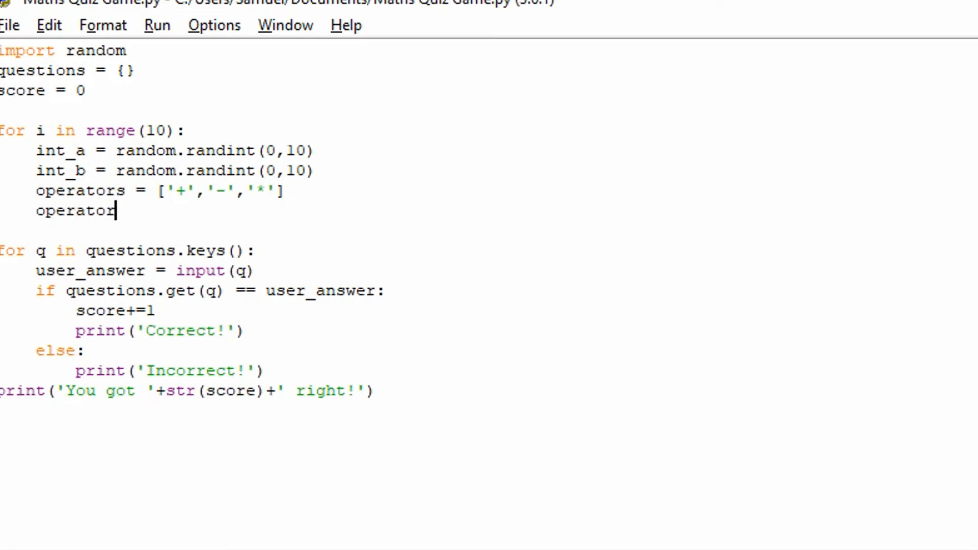
text(_value)
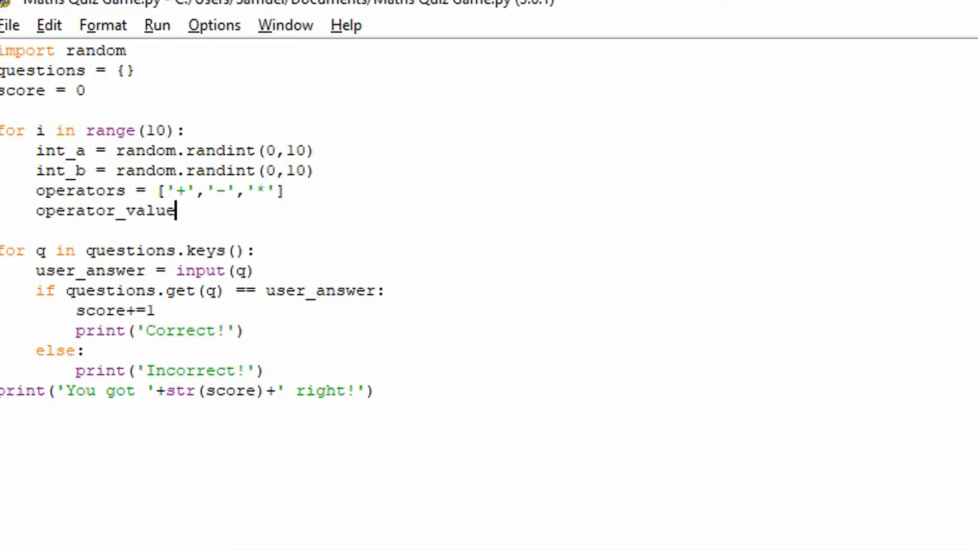
text(= random)
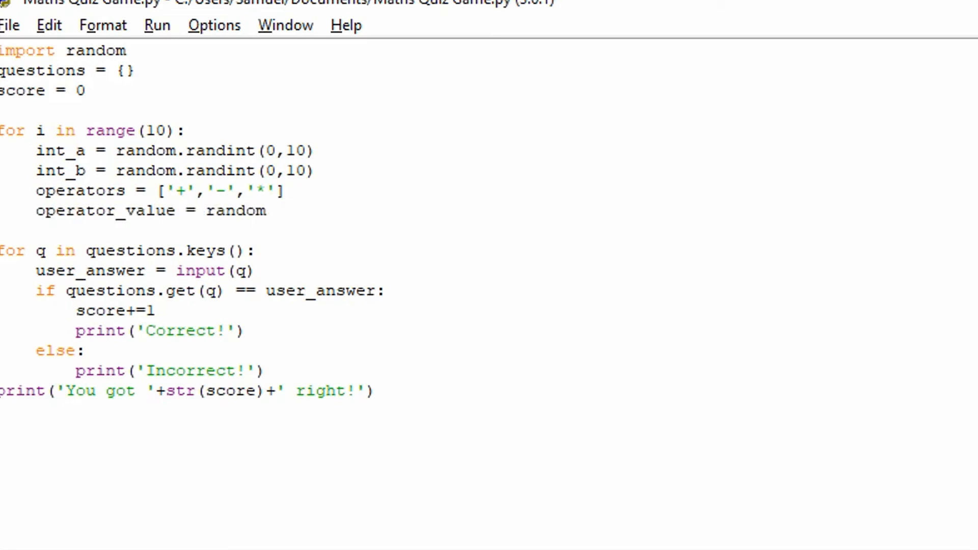
text(.choice)
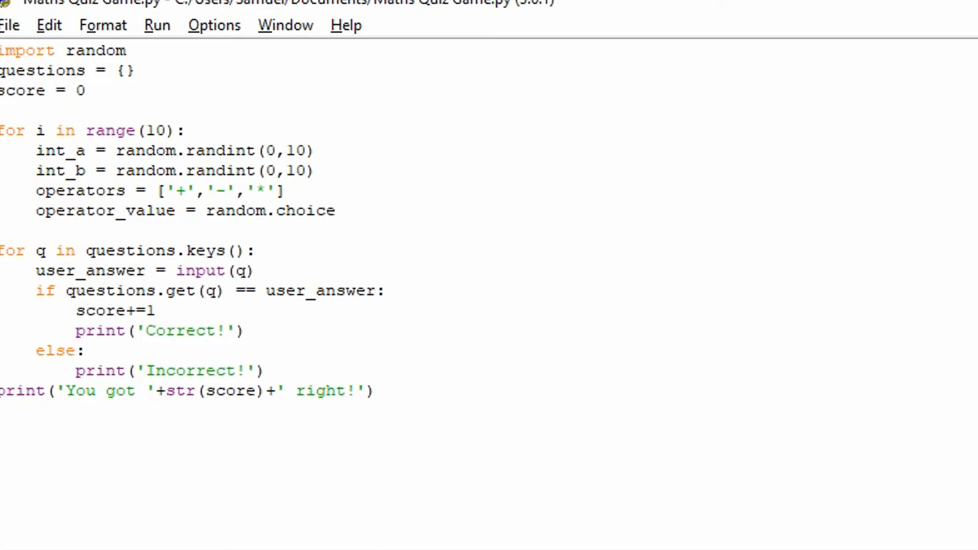
text(()
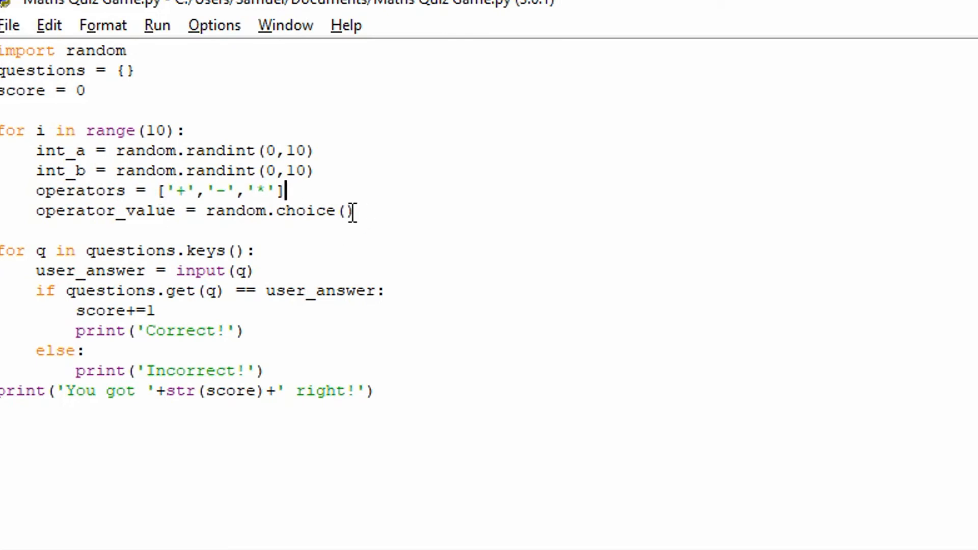
text(oper)
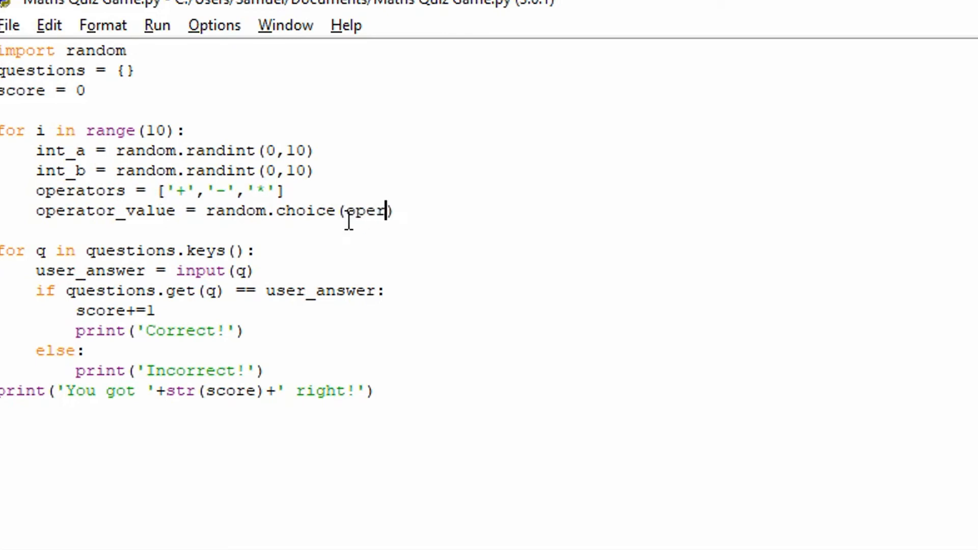
text(ators))
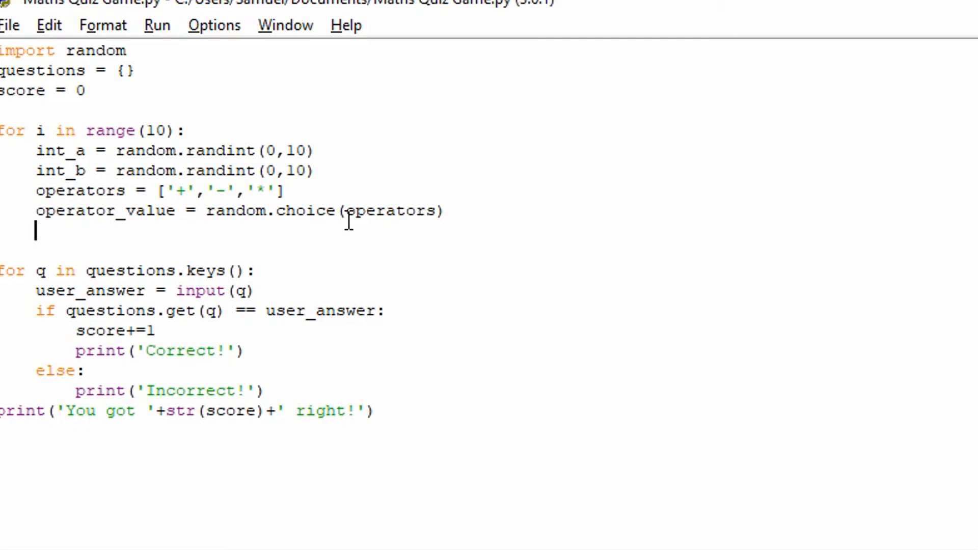
Begin the question string with str(int_a)+' '+str(operator_value).
text(question)
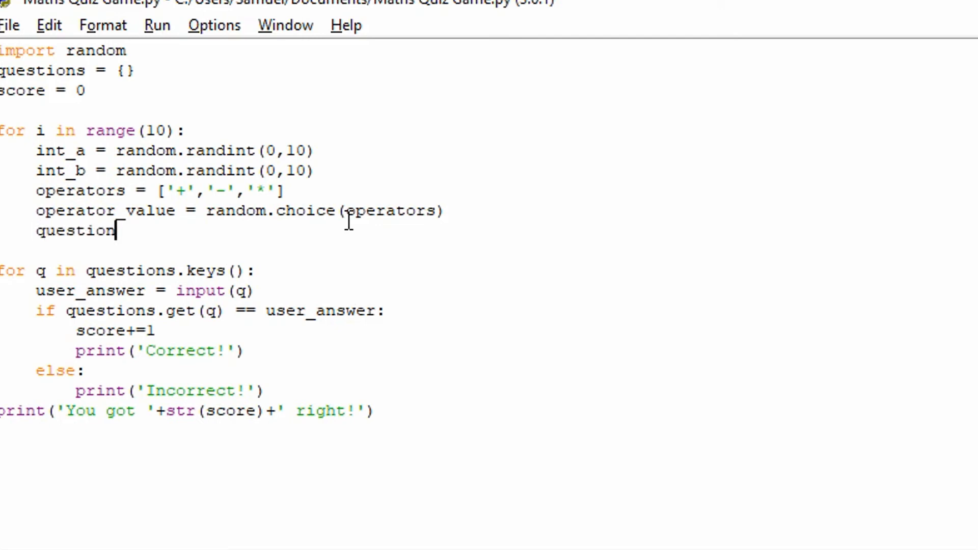
text(= str)
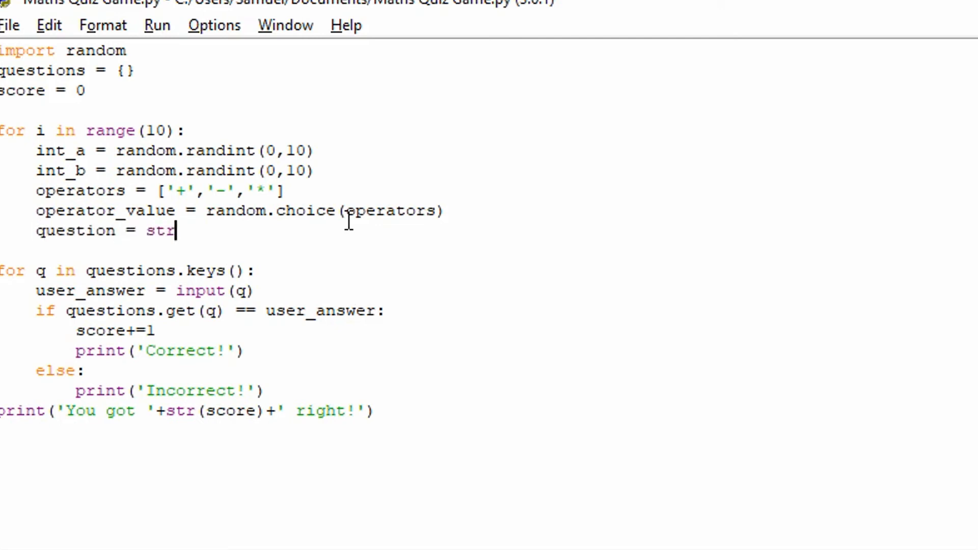
text((int_a)+)
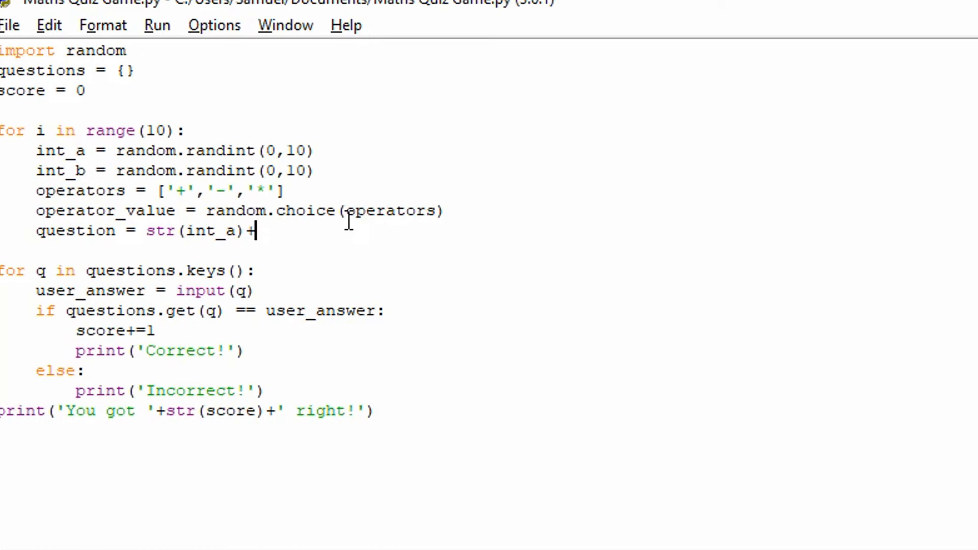
text(' '+)
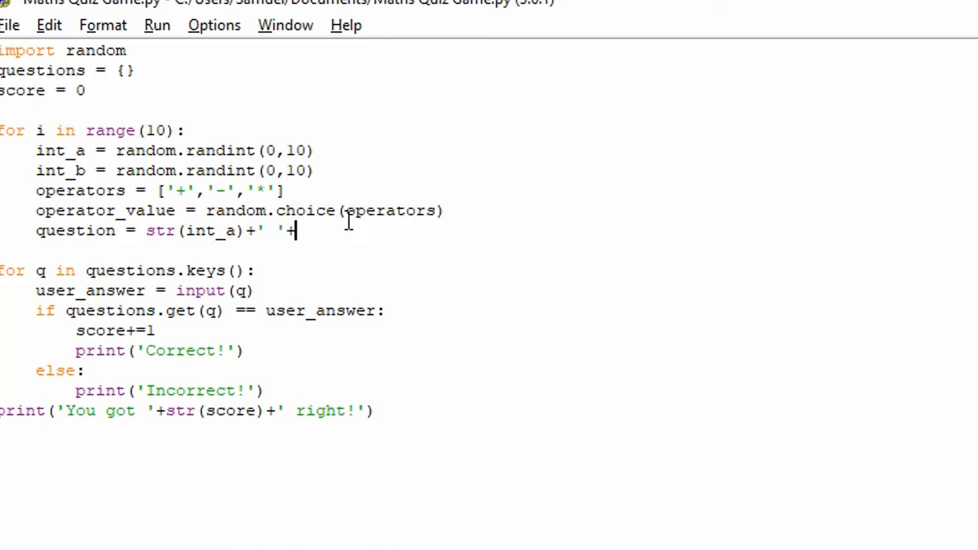
text(str())
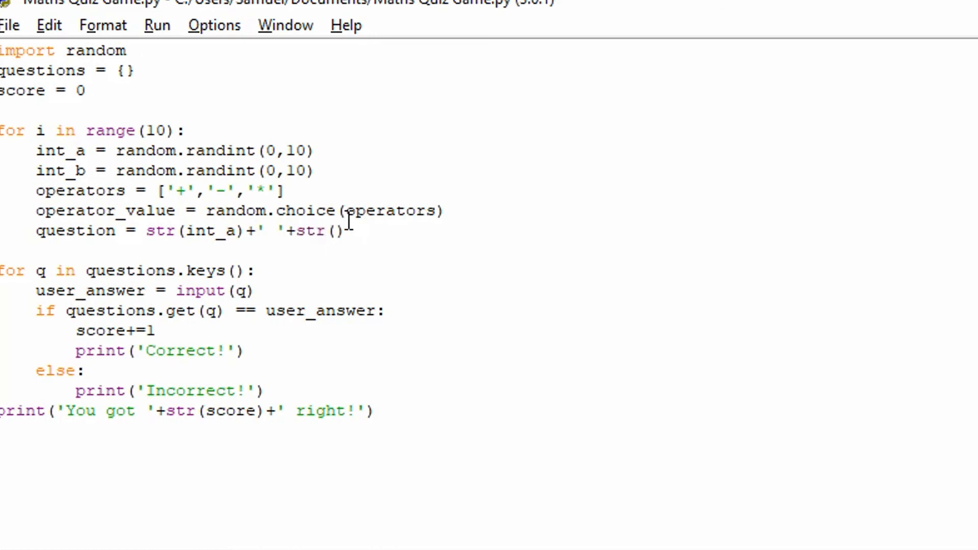
text(operator)
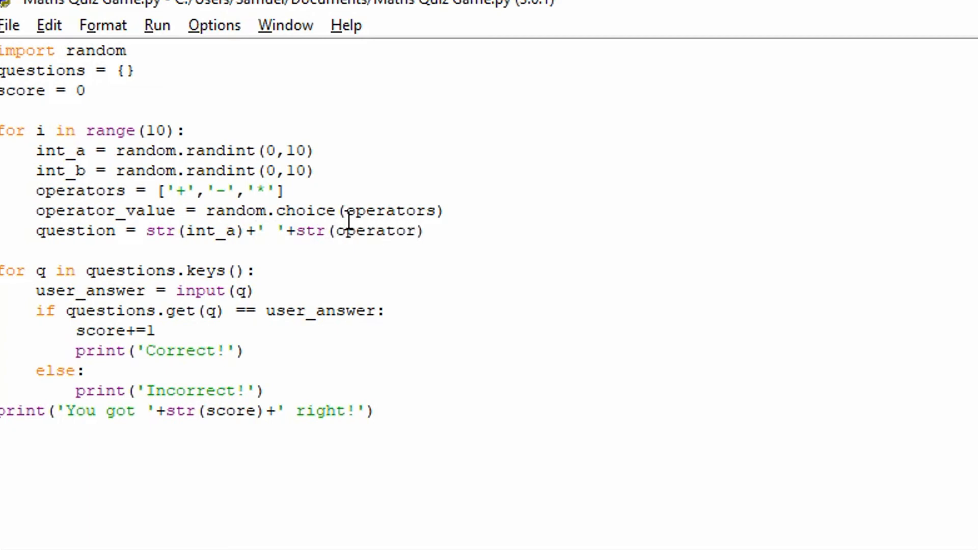
text(_value)
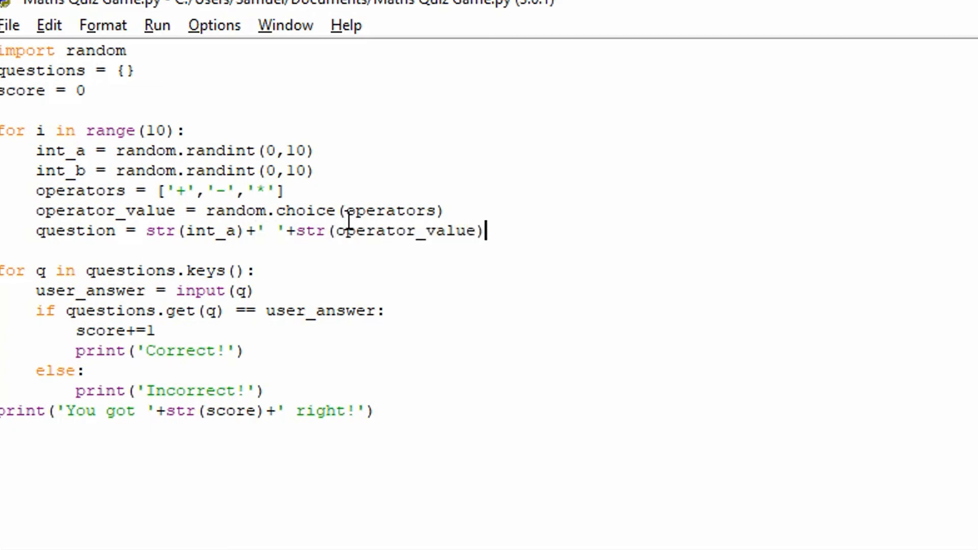
Finish the line with +' '+str(int_b) so the question reads number operator number.
text(+' ')
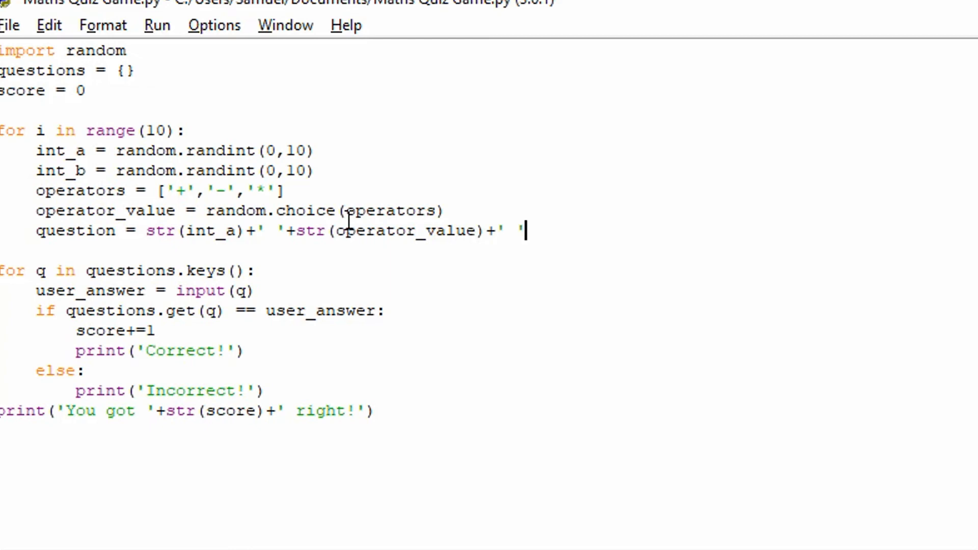
text(+str()
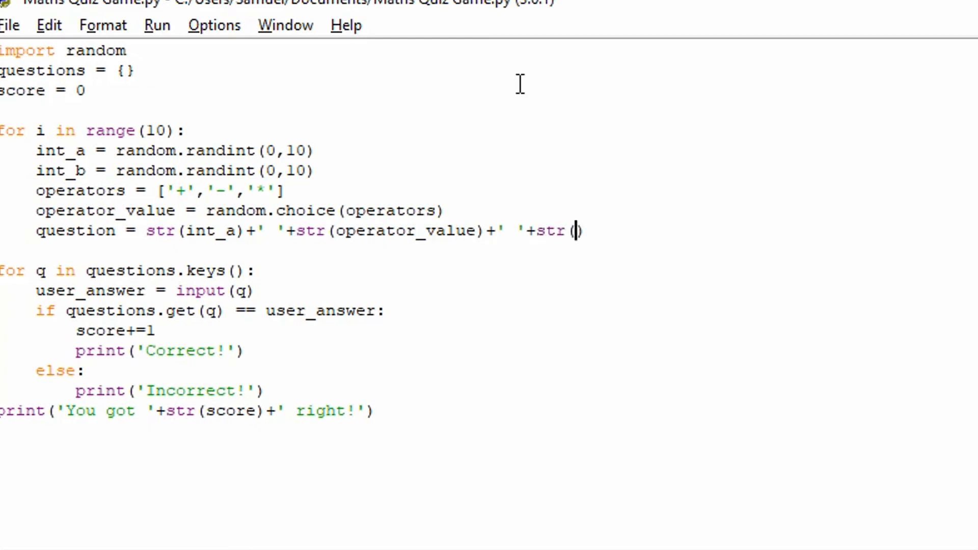
text(int_b)
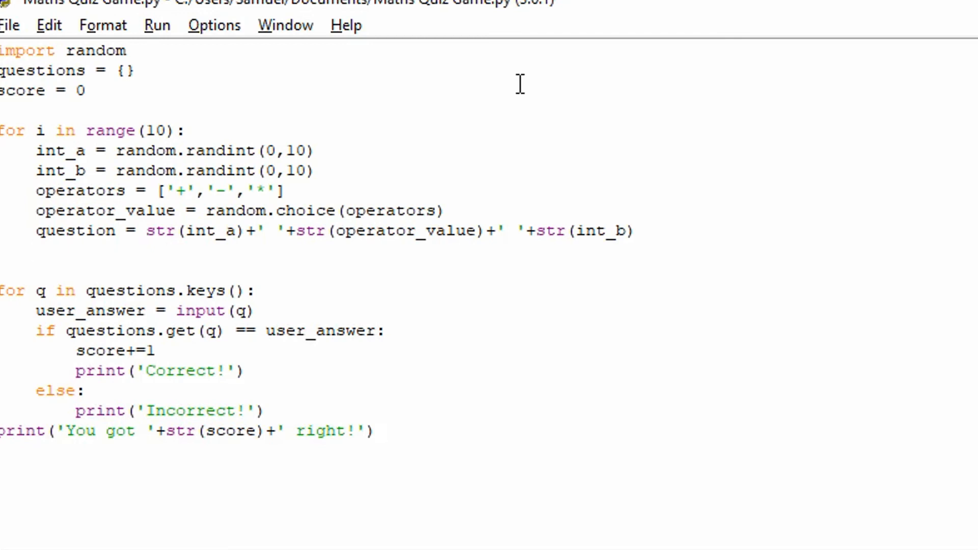
click(36, 250)
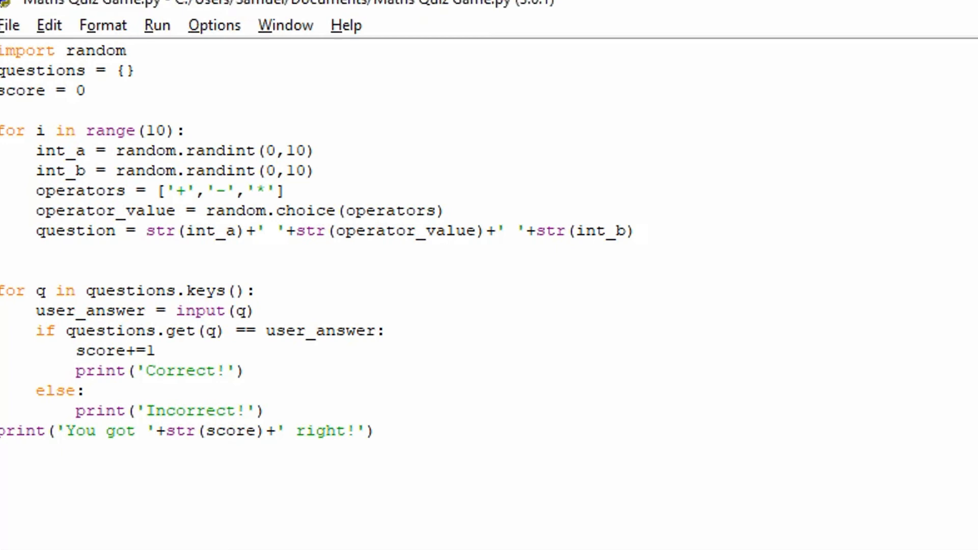
mouse_move(338, 469)
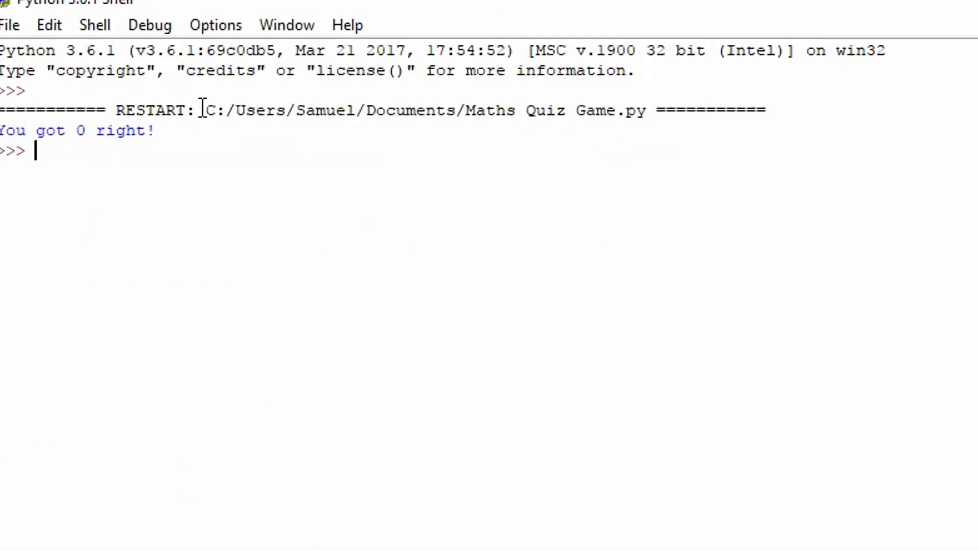
Try an eval('1+2+4') expression at the shell prompt to check string evaluation.
key(enter)
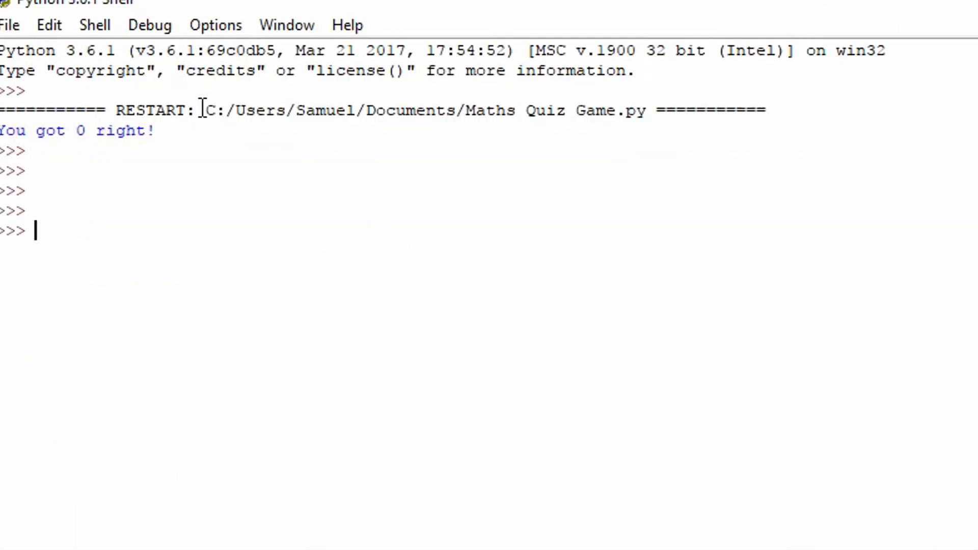
text(e)
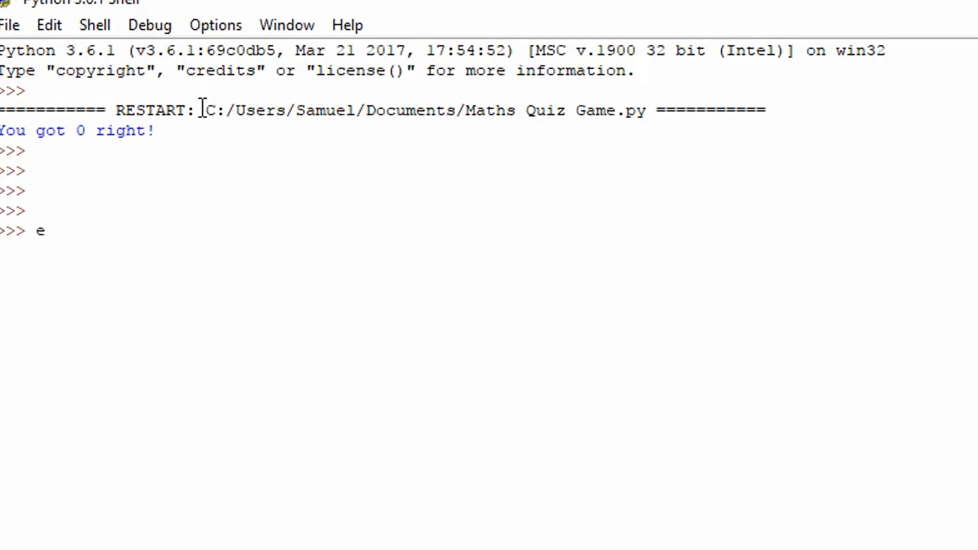
text(val)
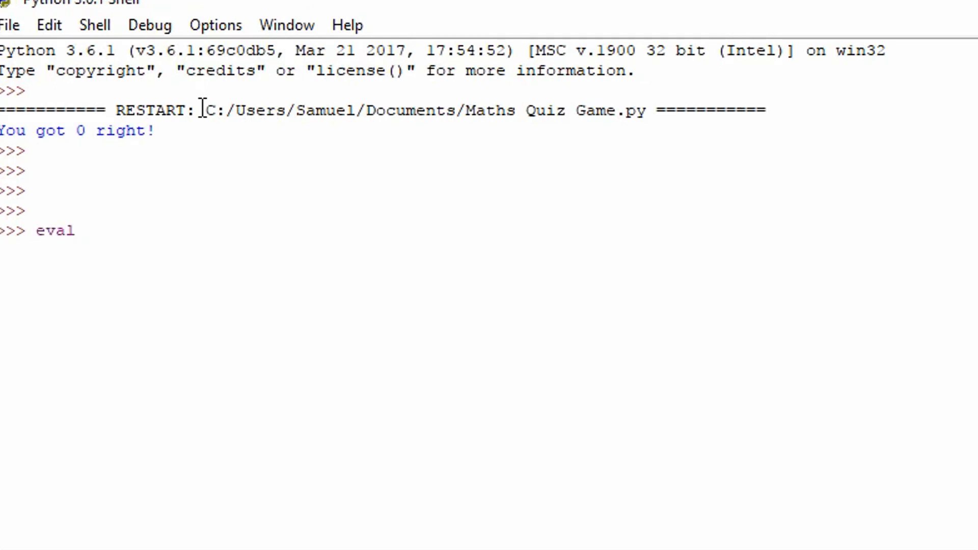
text(())
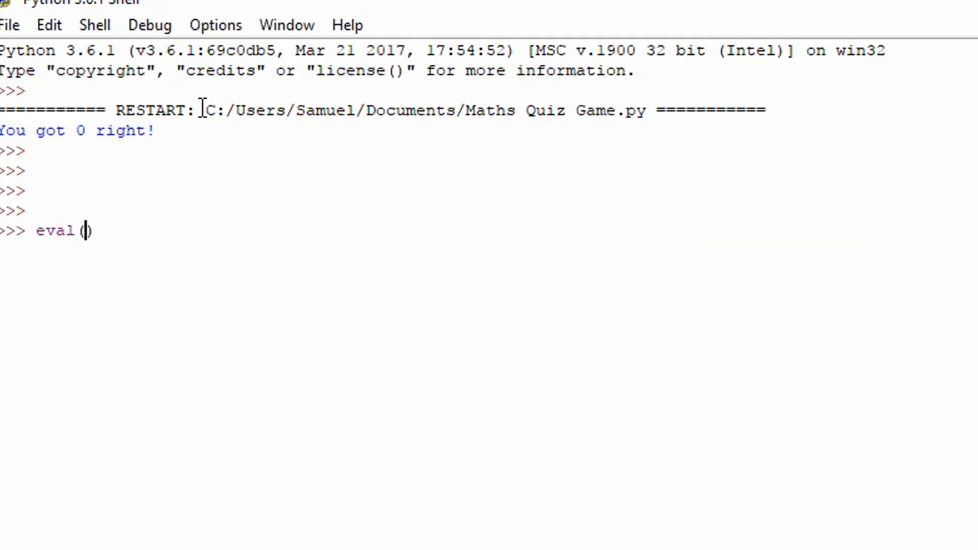
text(')
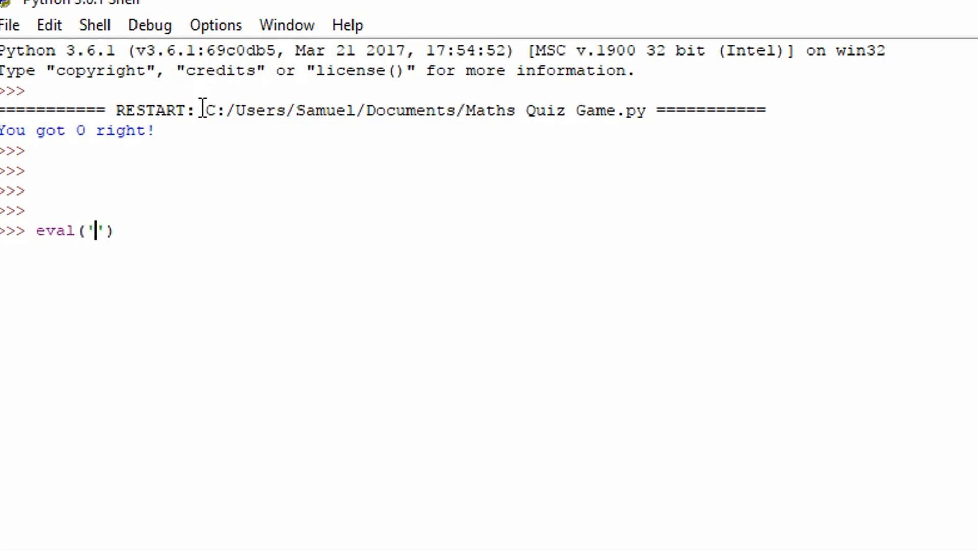
text(l)
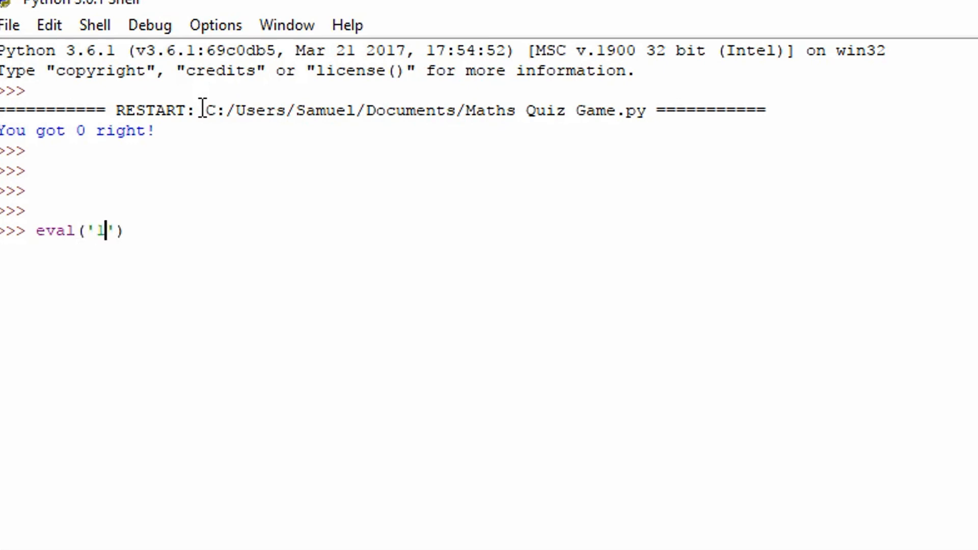
text(+2+)
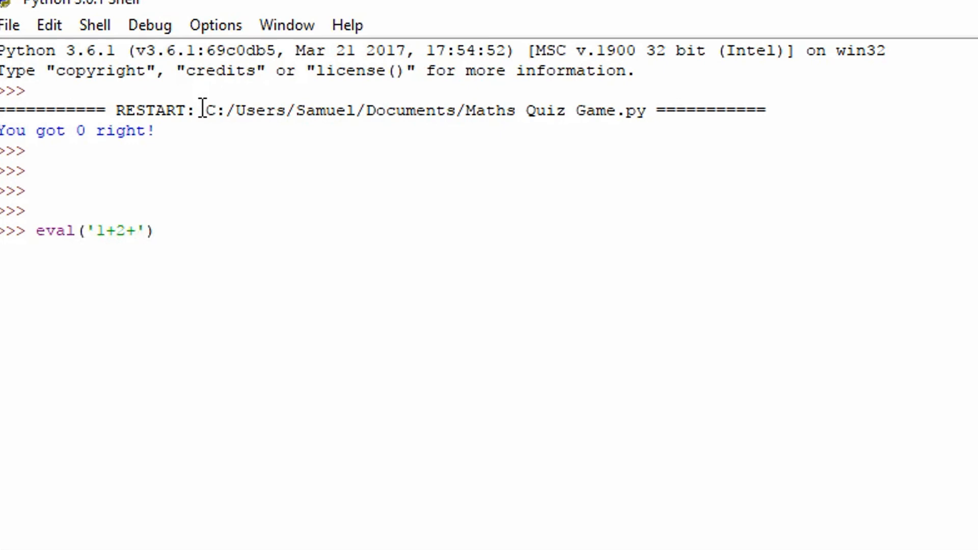
text(4)
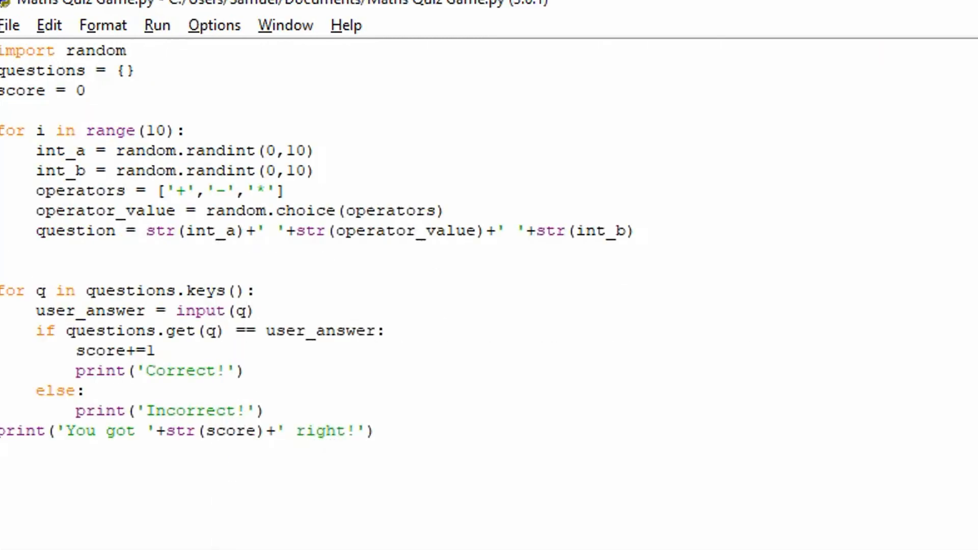
On the line below, compute answer = eval(question).
click(36, 250)
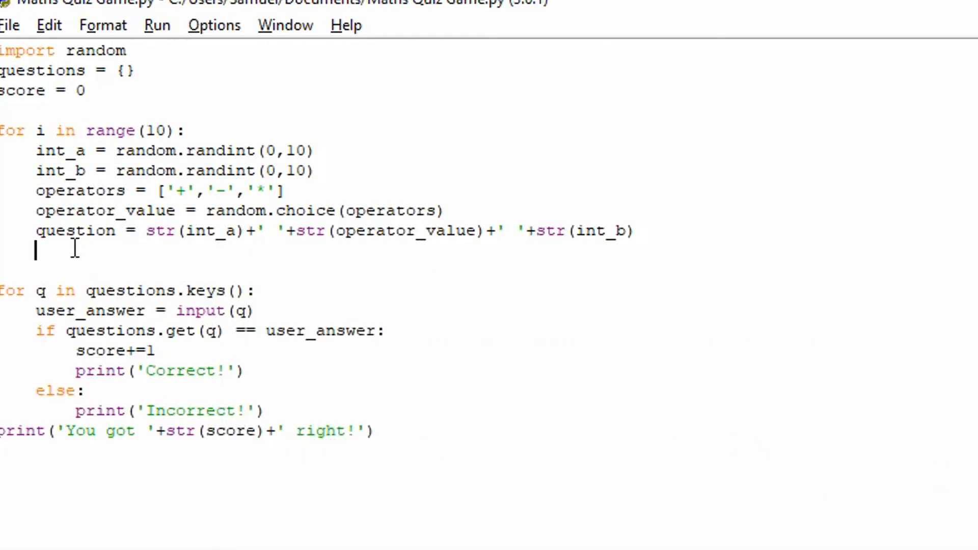
text(answ)
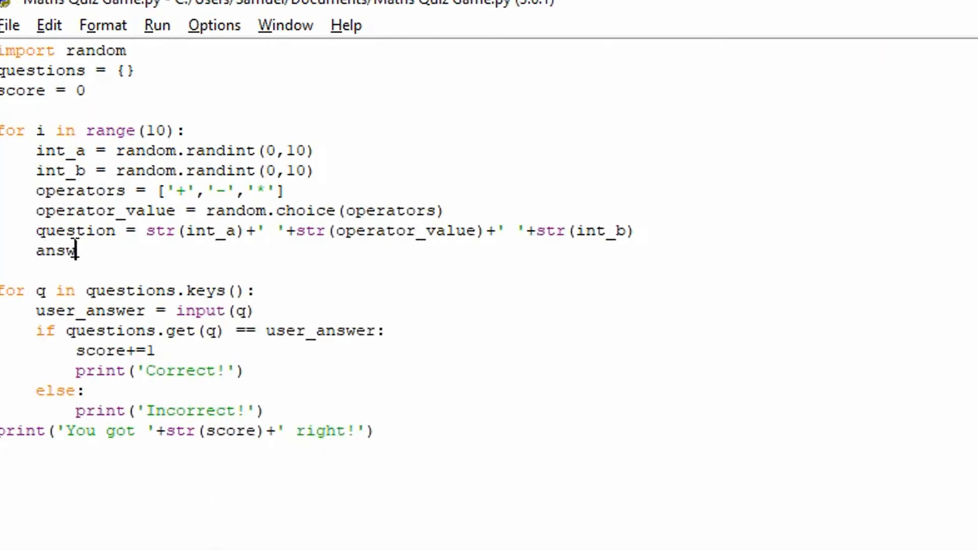
text(er = eva)
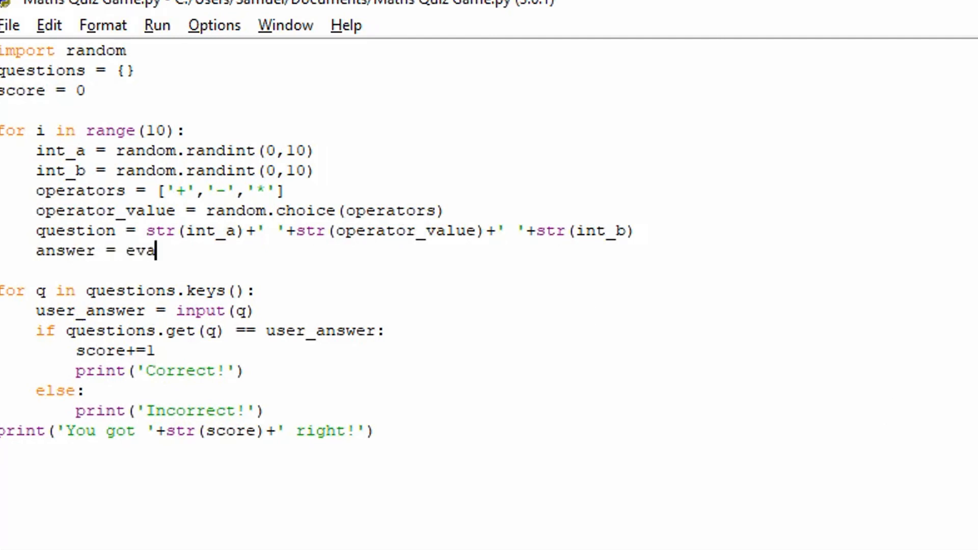
text(l(q)
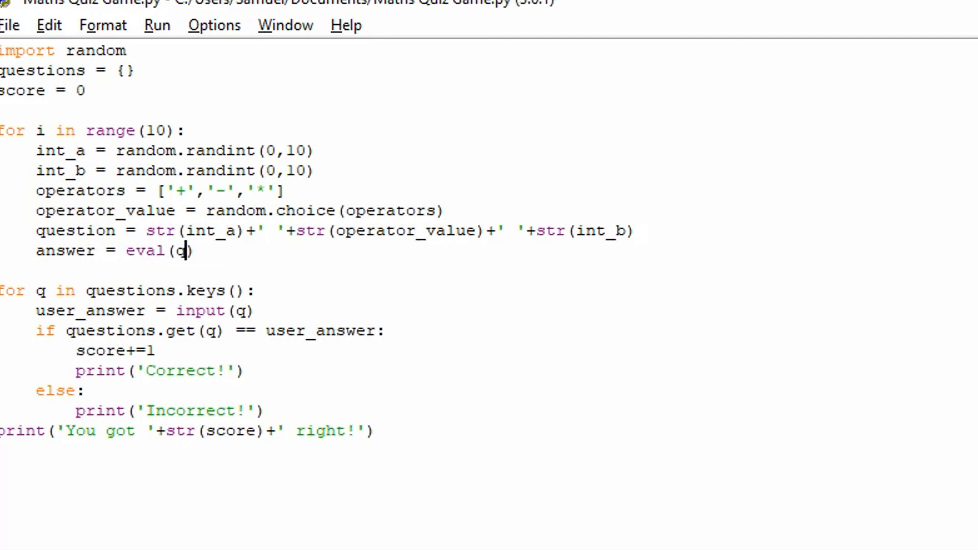
text(uestion)
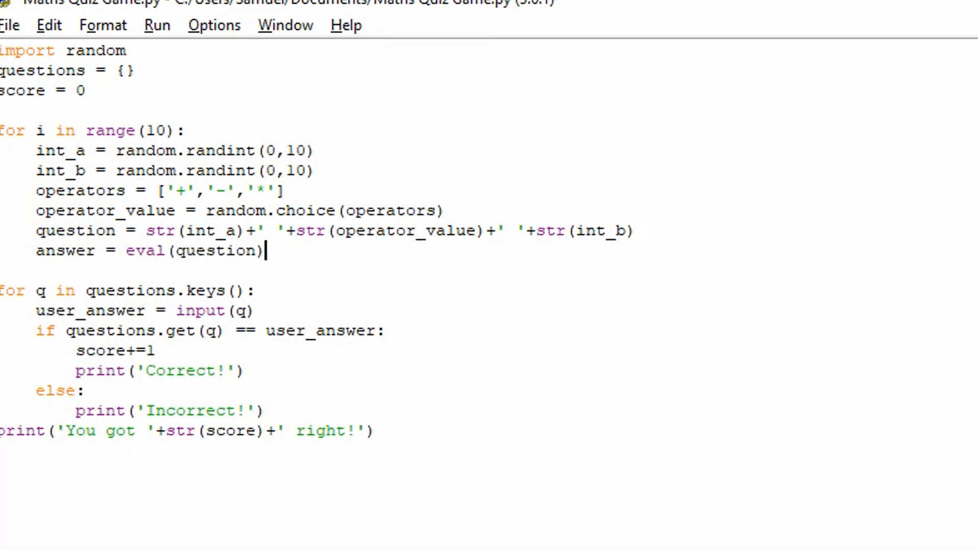
Append ': ' to the question text with question+=': ' and start a new loop line.
text(quesit)
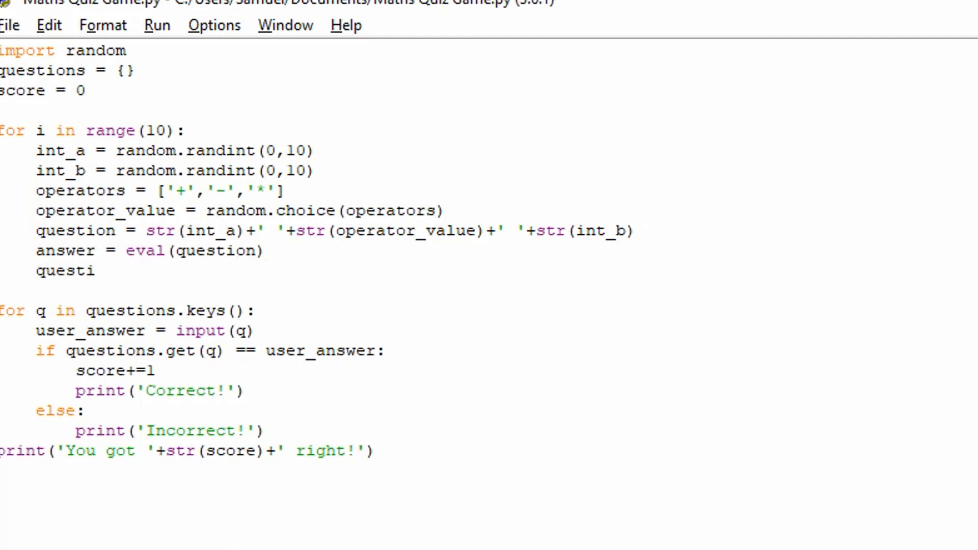
text(on)
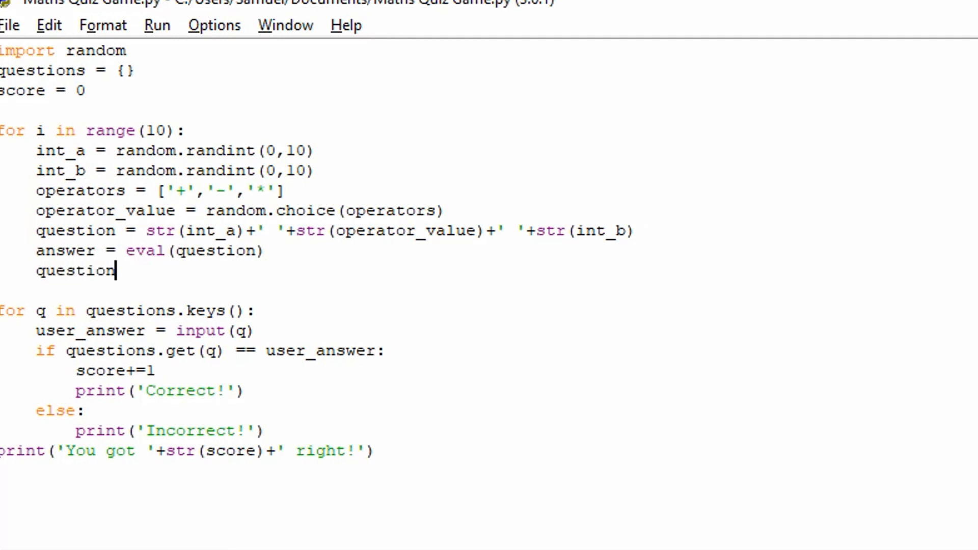
text(+=':)
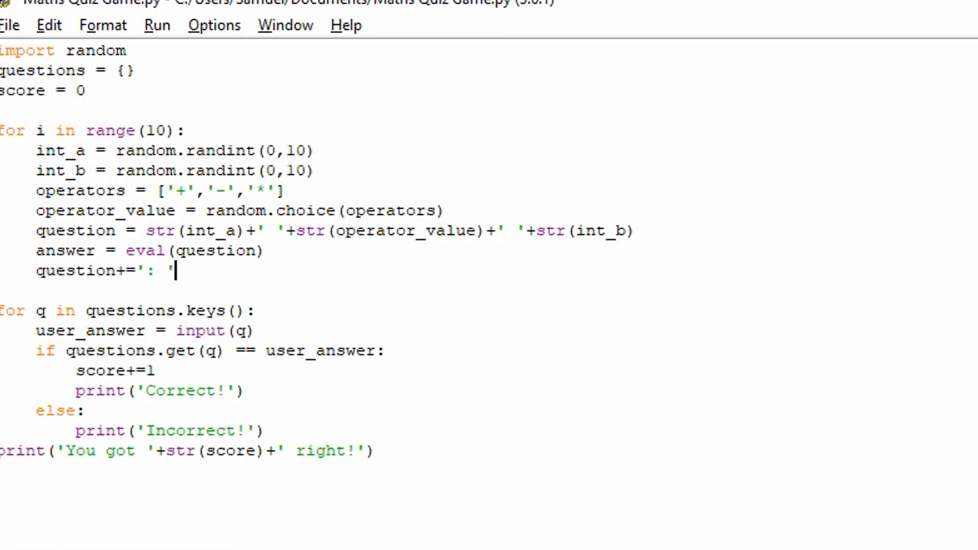
key(enter)
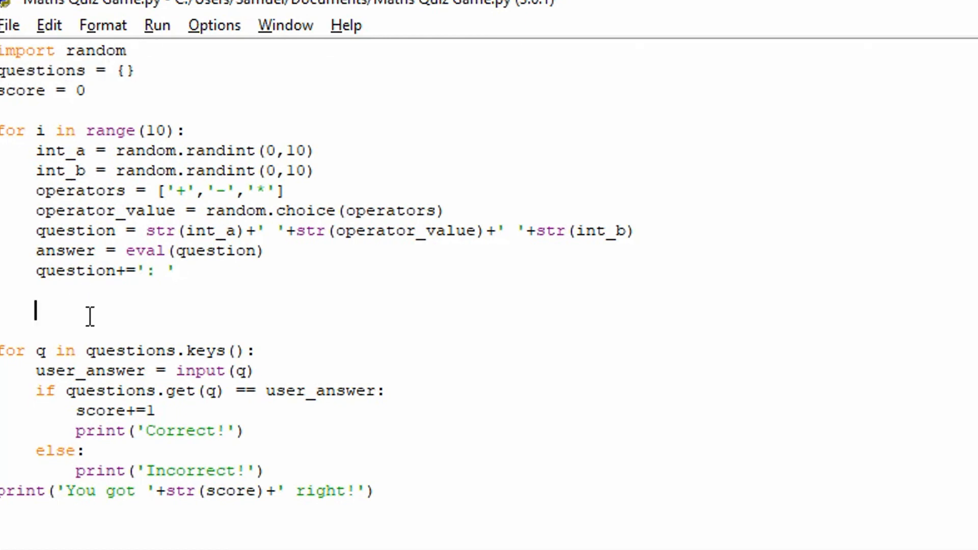
Write questions.update({}) at the end of the loop body.
text(quses)
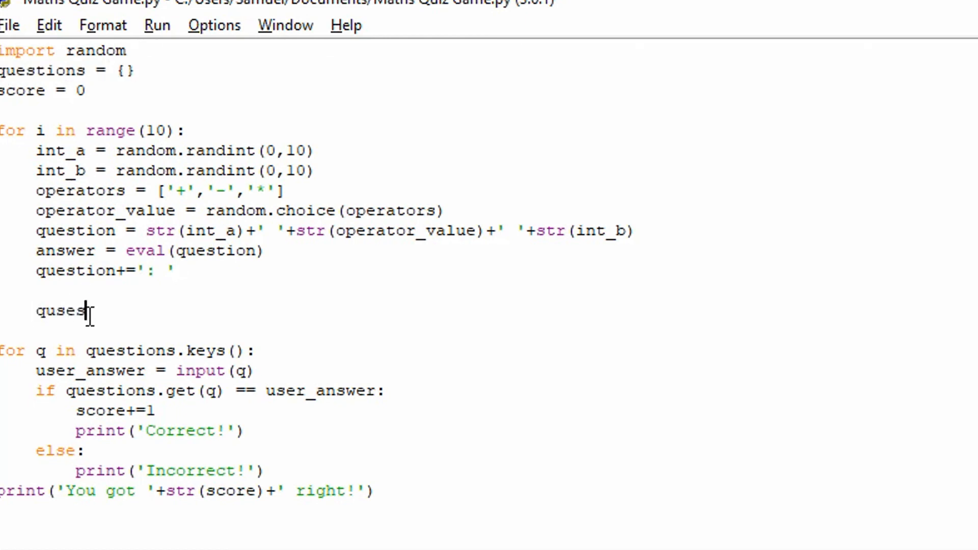
text(tions.u)
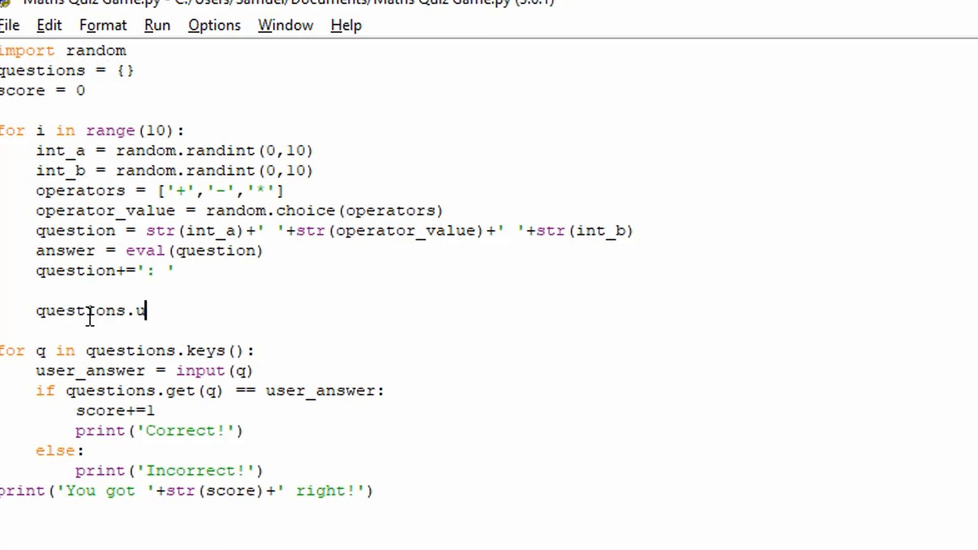
text(pdate ())
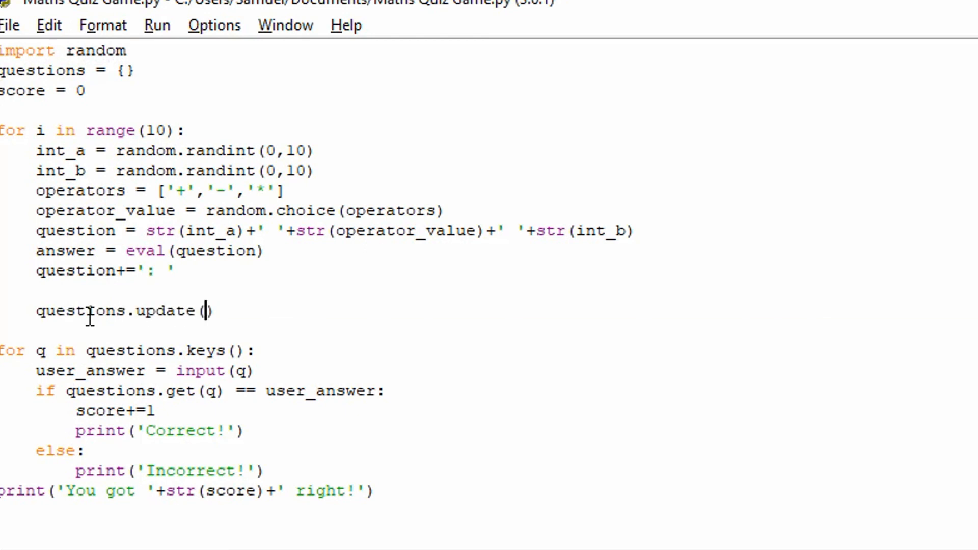
text({})
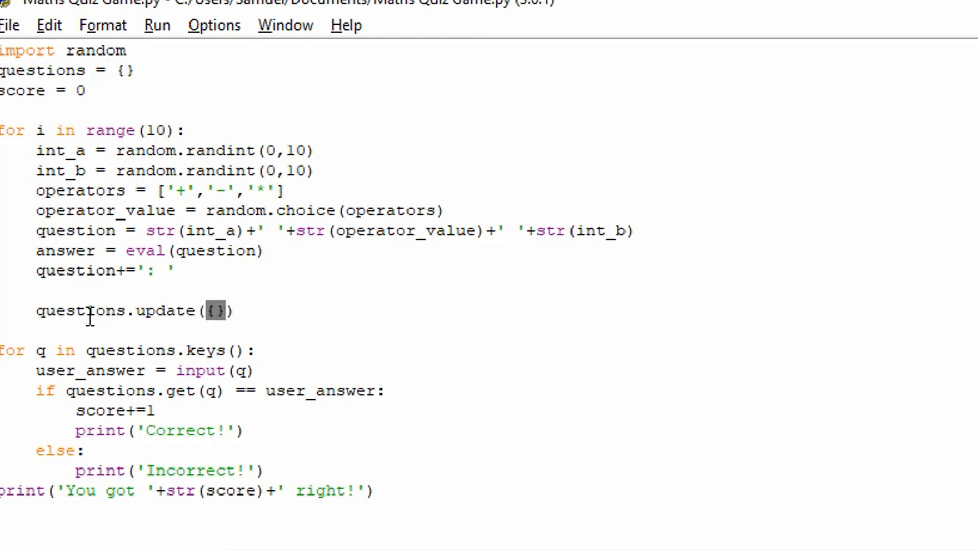
Fill the braces with question:answer so each pair is stored in the dictionary.
click(212, 311)
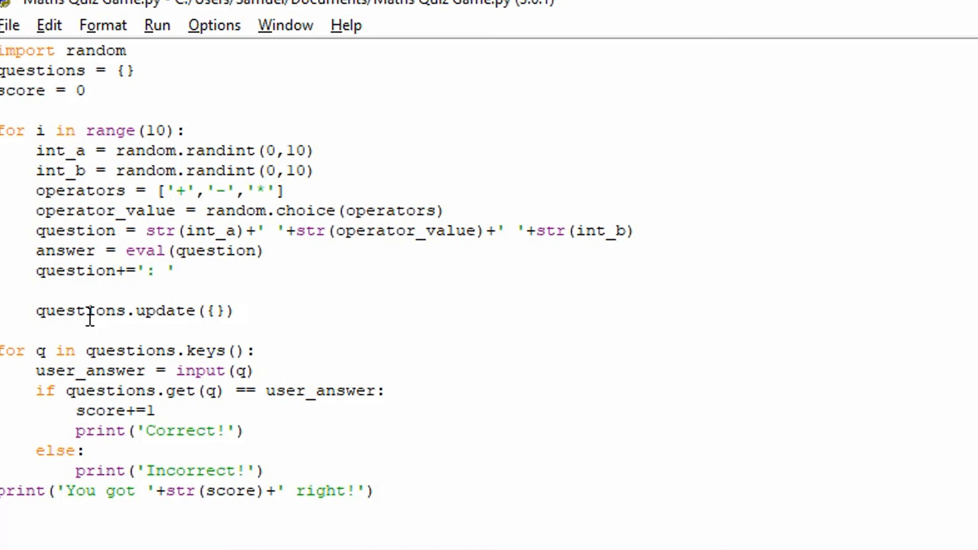
text(questio)
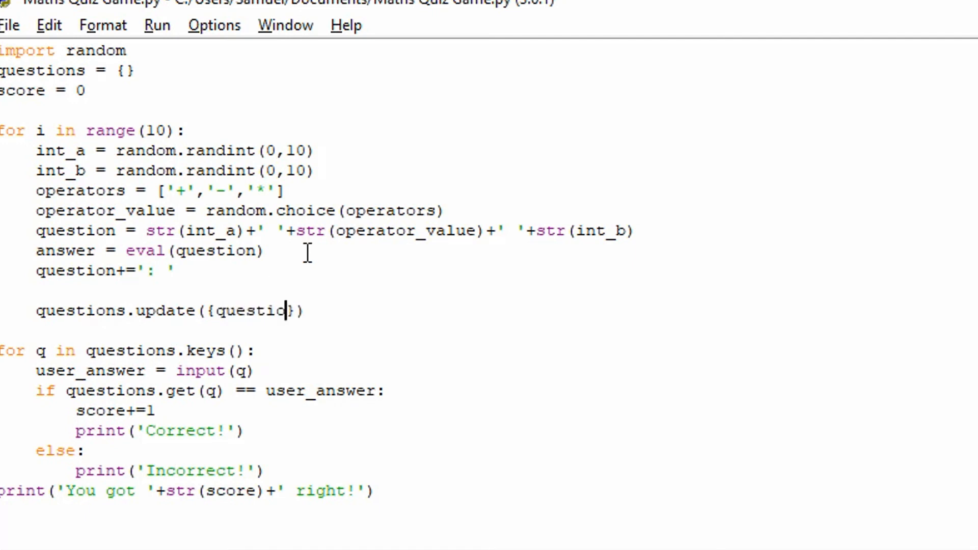
text(n:)
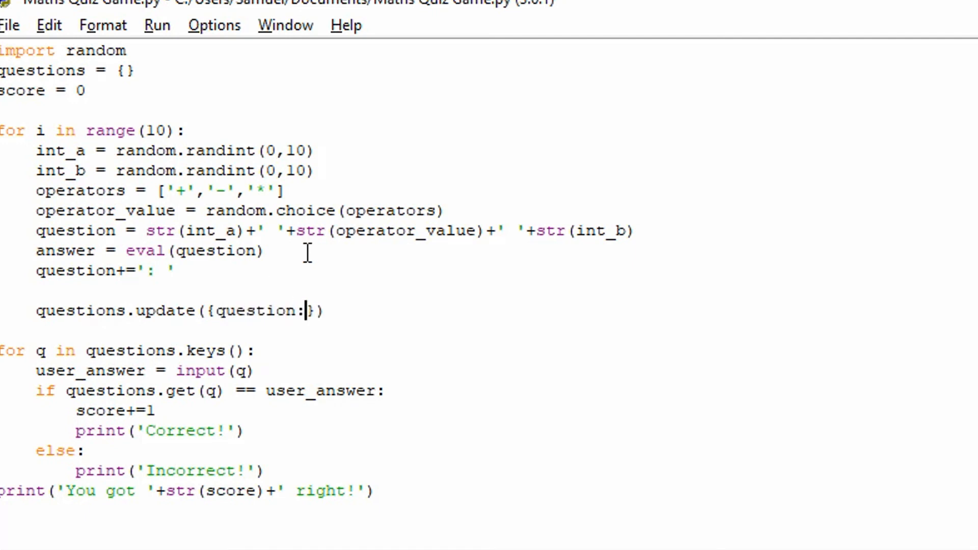
text(answer)
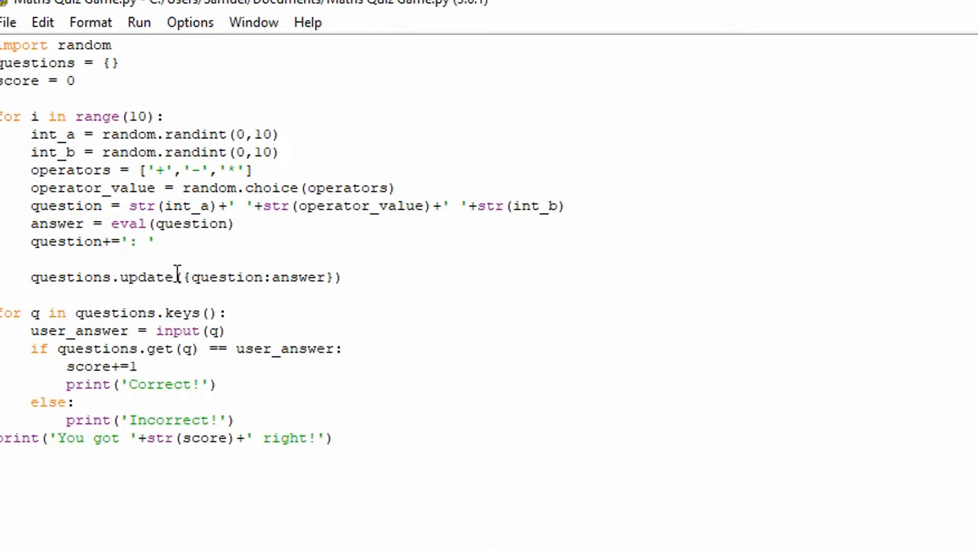
mouse_move(129, 224)
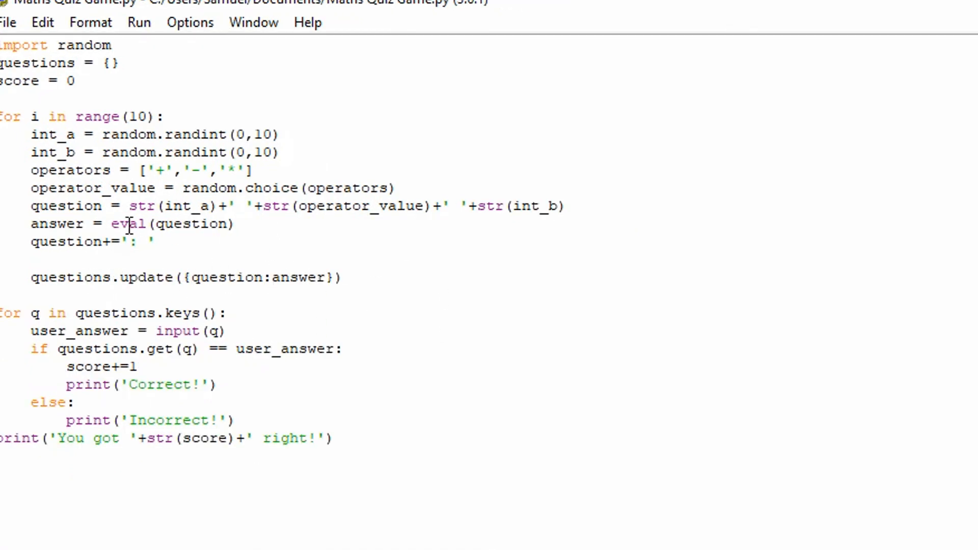
mouse_move(271, 288)
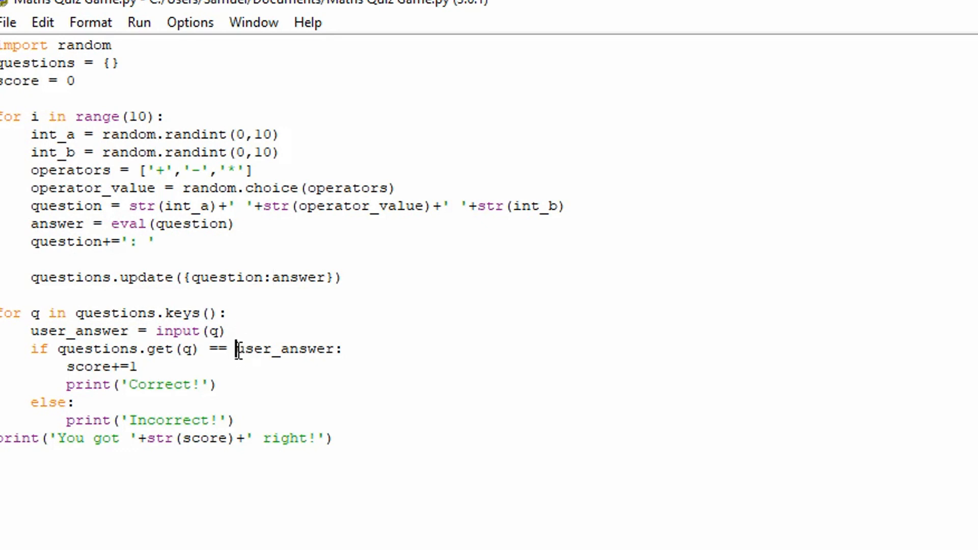
Wrap user_answer and the stored answer in str() so the comparison matches.
text(str()
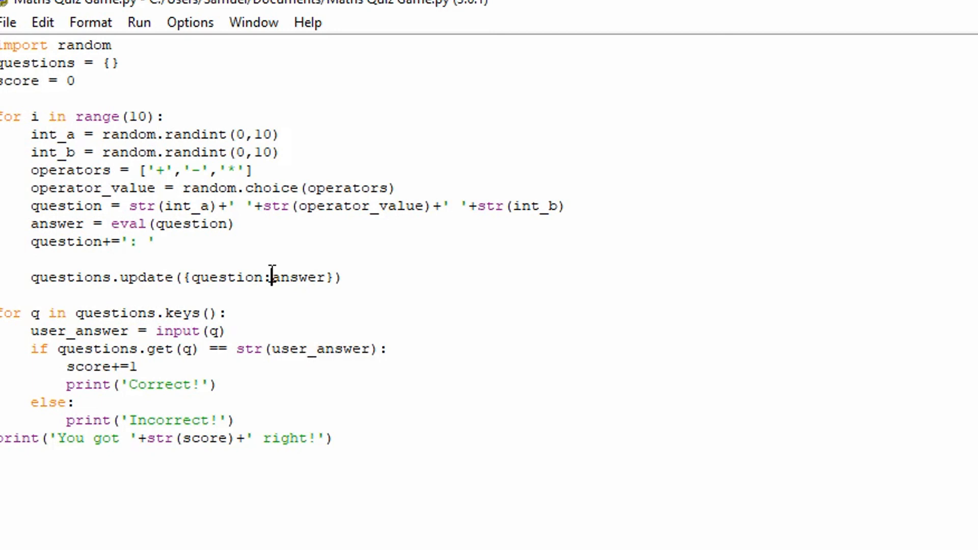
text(str()
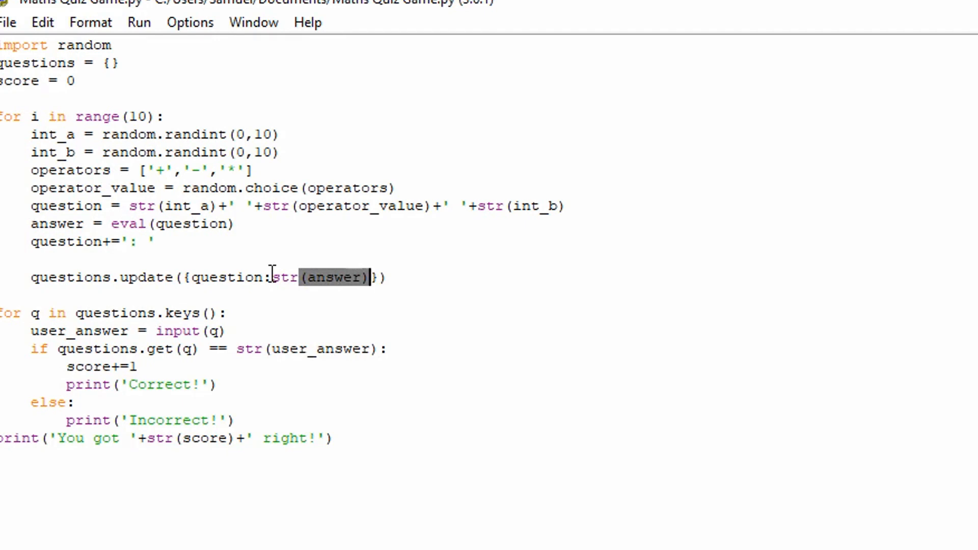
click(368, 277)
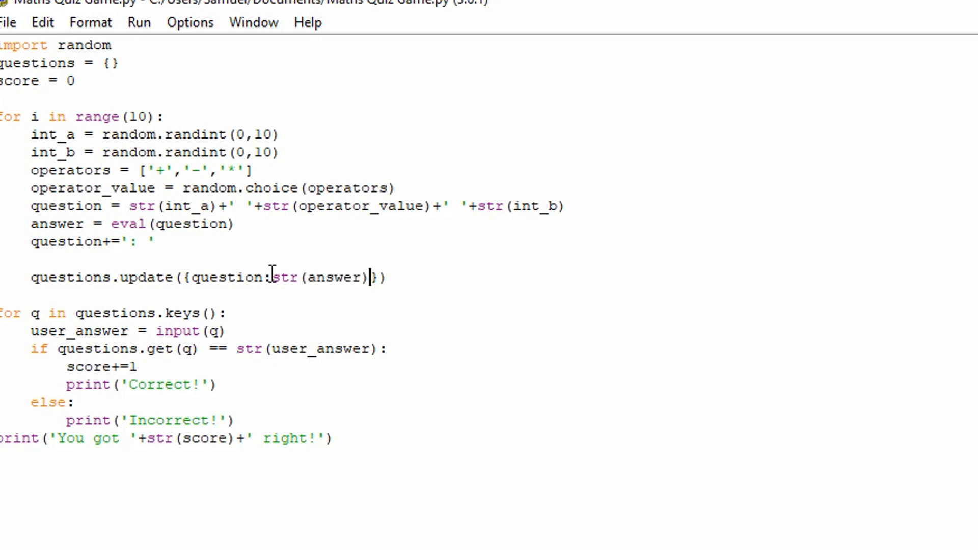
Run the script with F5 and answer the random questions (13, 66) in the shell.
key(F5)
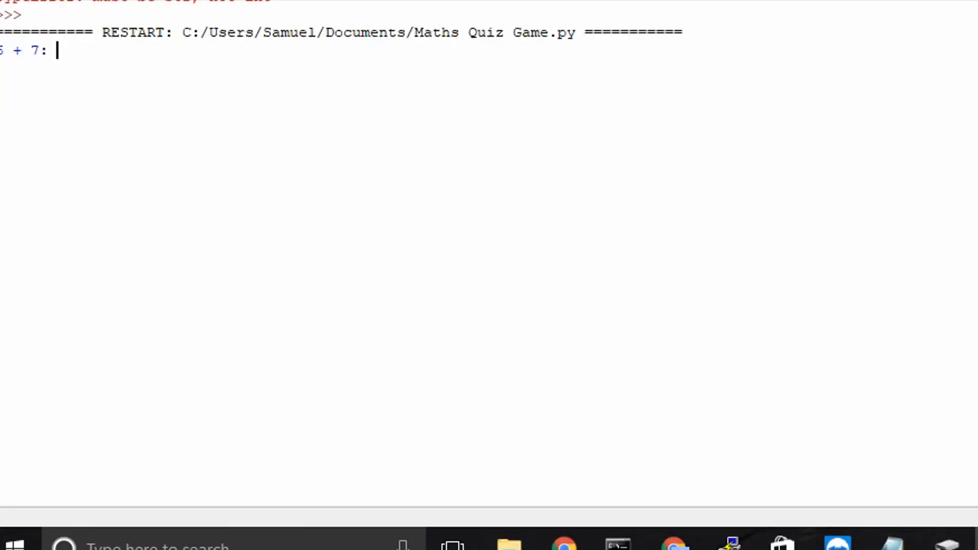
text(13)
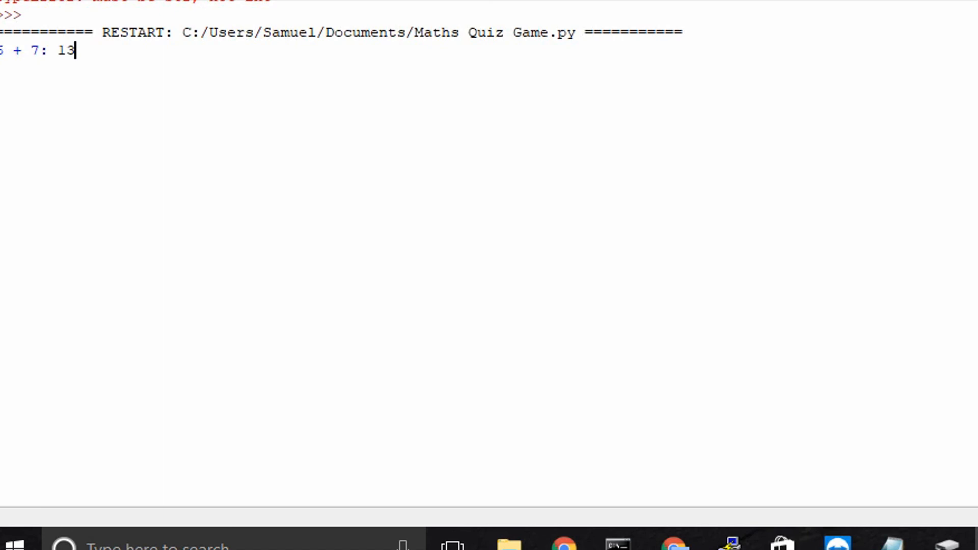
key(enter)
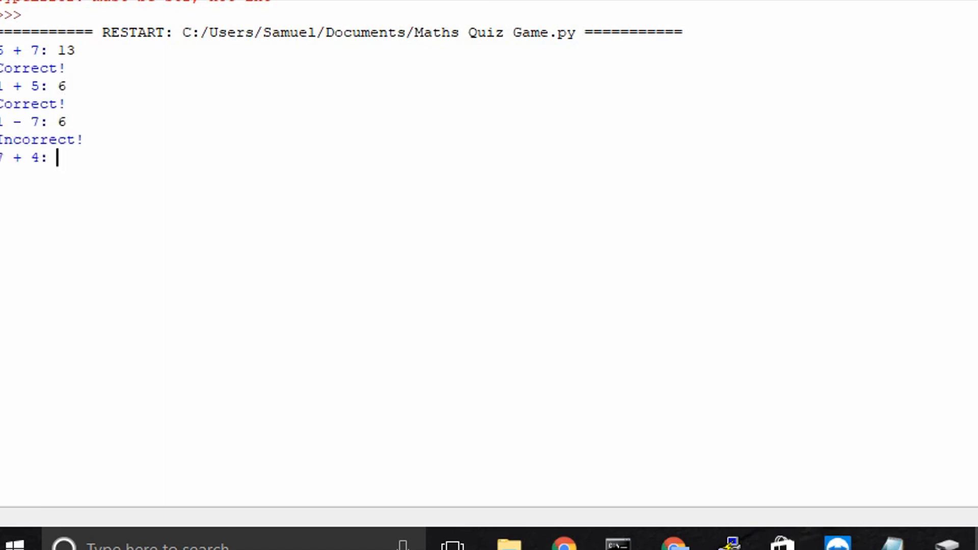
text(6)
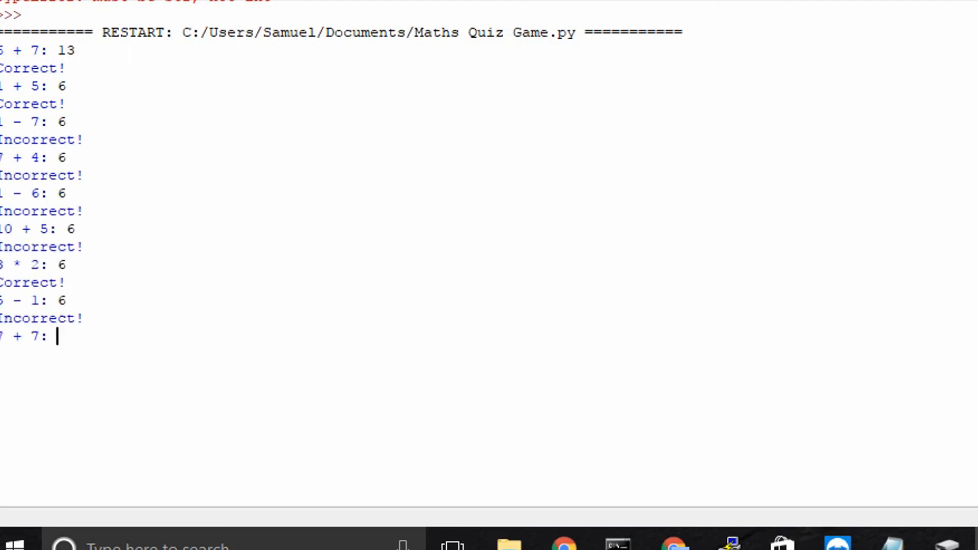
text(6)
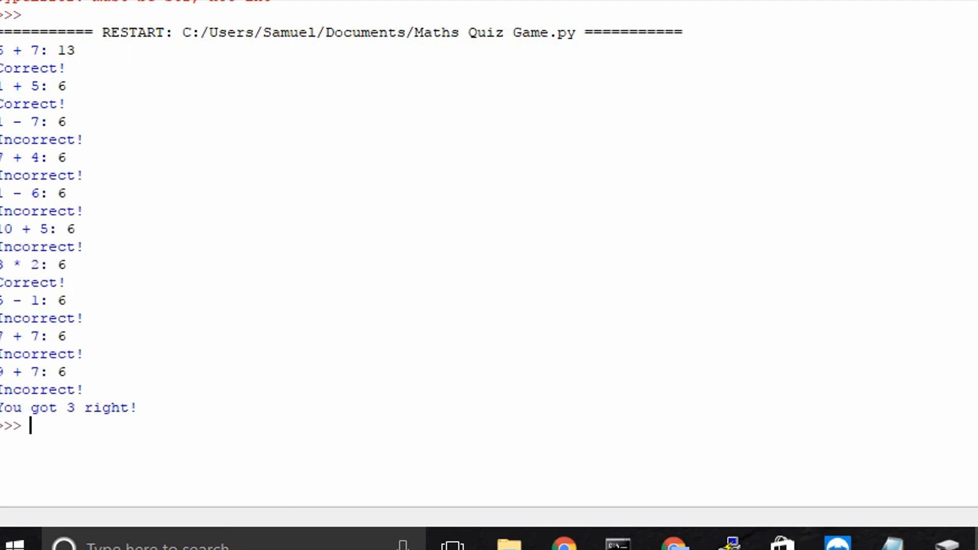
key(enter)
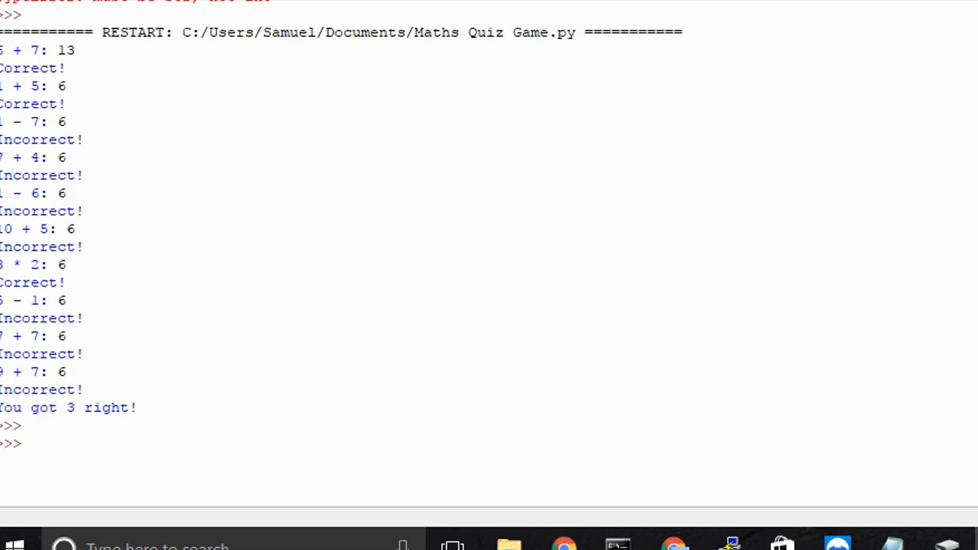